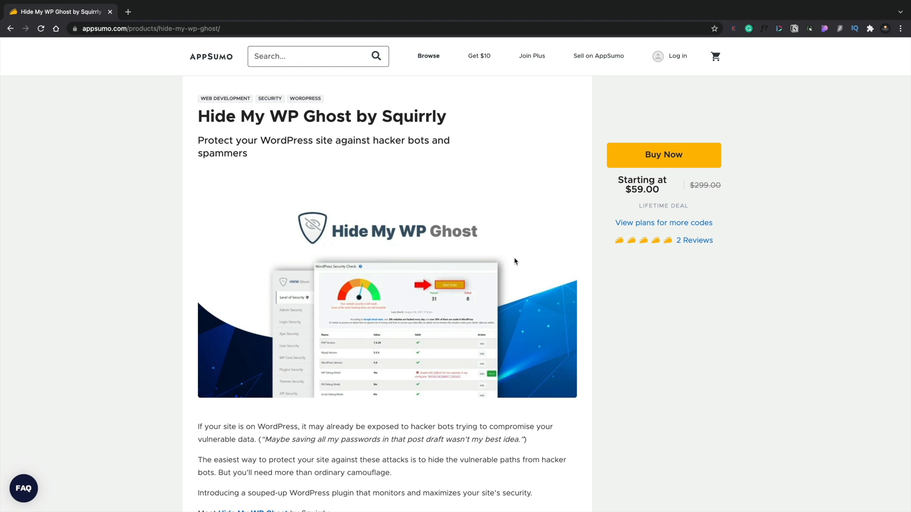
Scroll past the screenshots to the deal's plans and three pricing tiers from $59 to $177
{"action": "scroll", "scroll_direction": "down", "scroll_amount": 3}
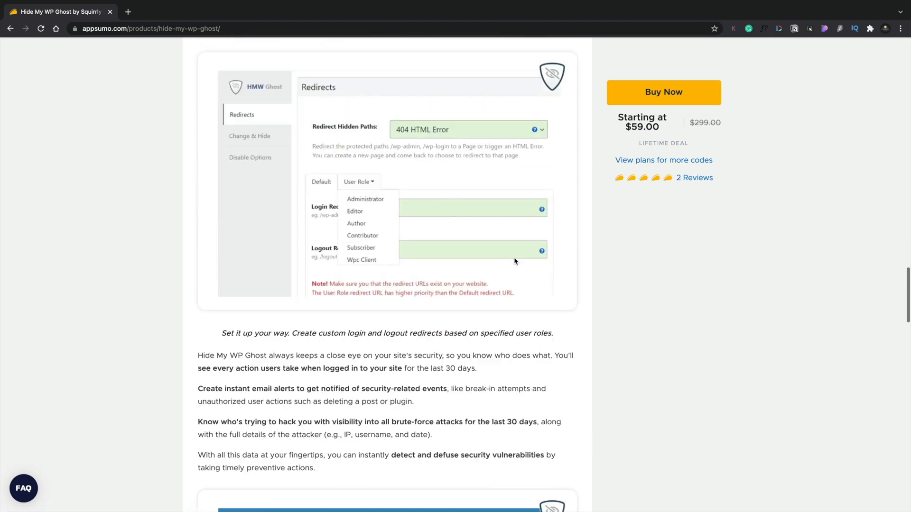
{"action": "scroll", "scroll_direction": "down", "scroll_amount": 3}
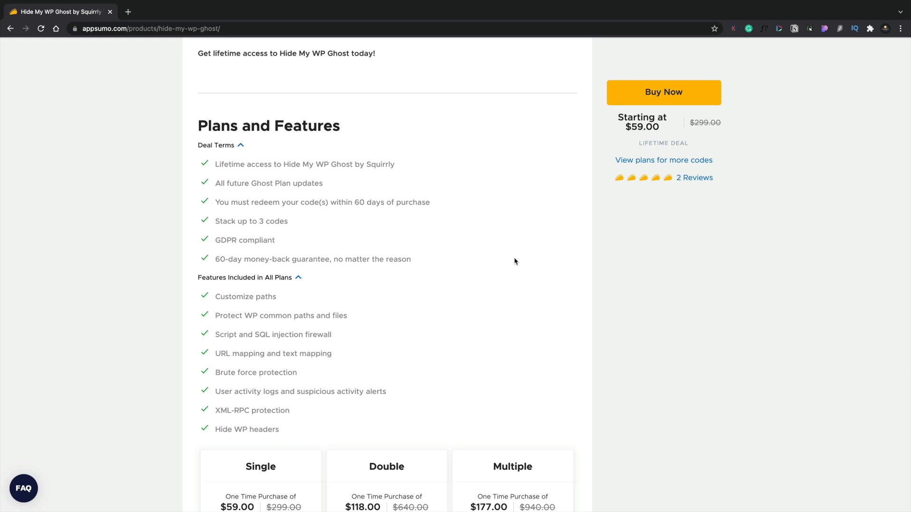
{"action": "scroll", "scroll_direction": "down", "scroll_amount": 3}
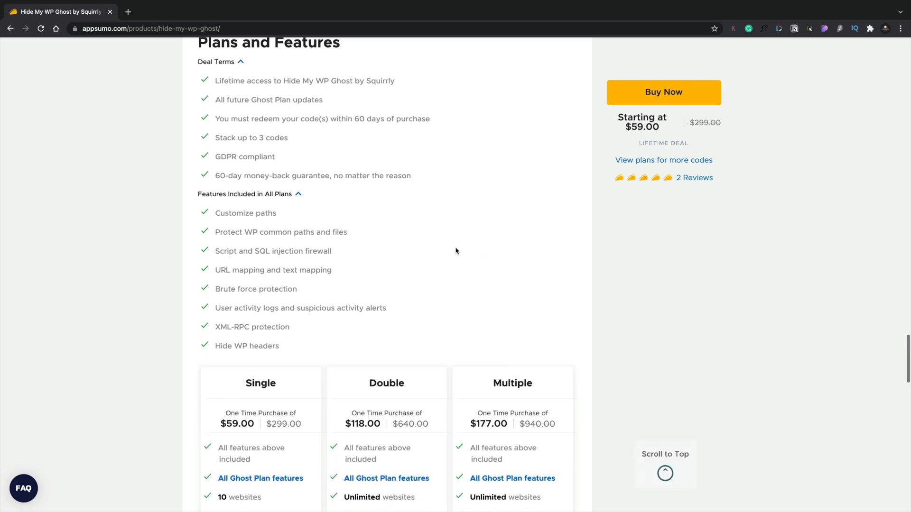
{"action": "mouse_move", "coordinate": [371, 229]}
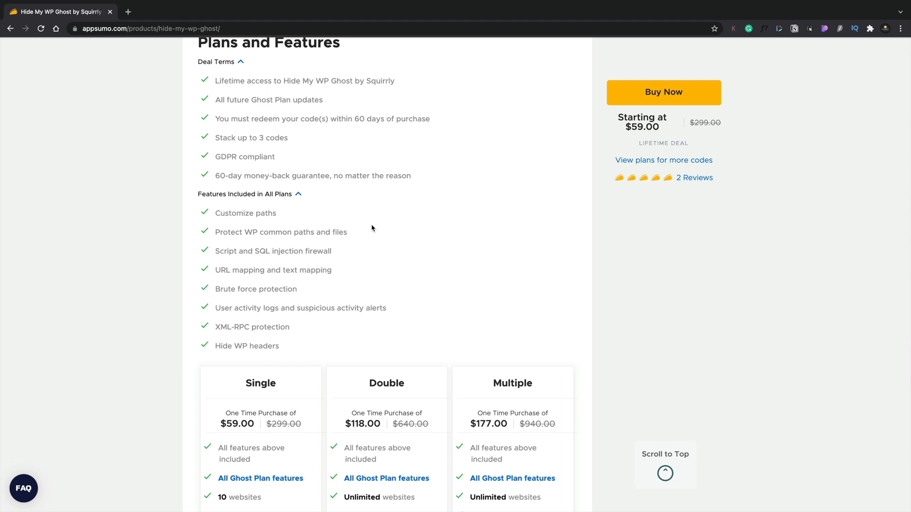
{"action": "mouse_move", "coordinate": [346, 272]}
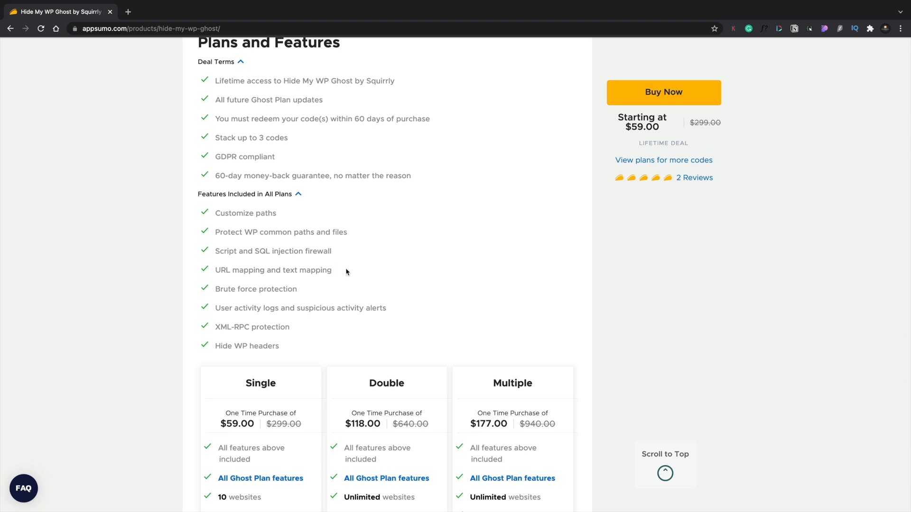
{"action": "mouse_move", "coordinate": [351, 296]}
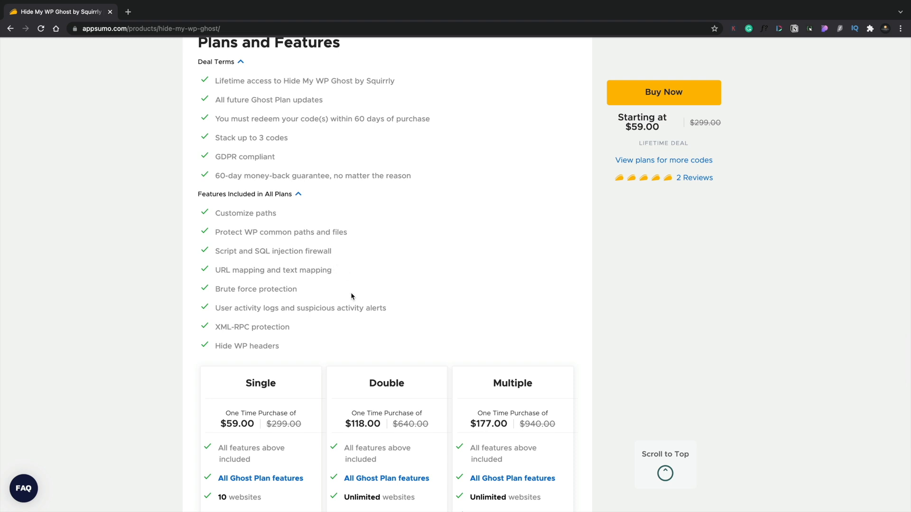
{"action": "scroll", "scroll_direction": "down", "scroll_amount": 3}
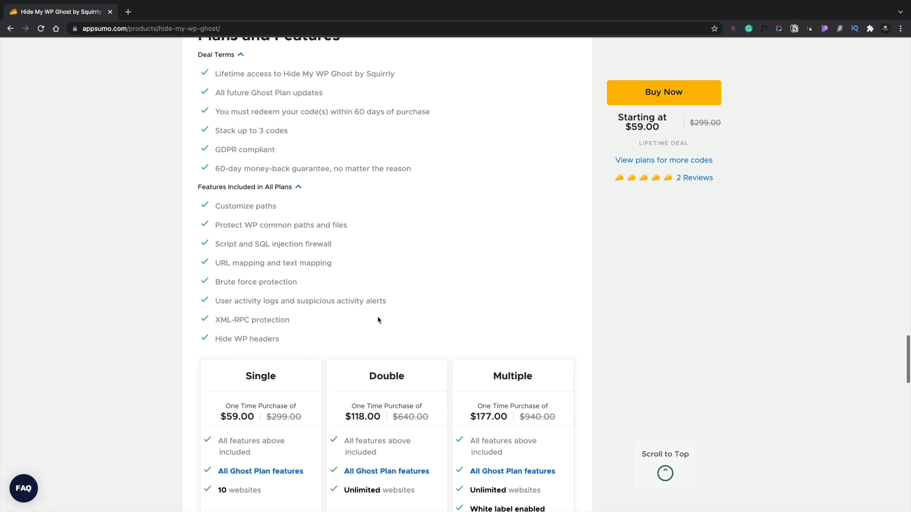
{"action": "scroll", "scroll_direction": "down", "scroll_amount": 3}
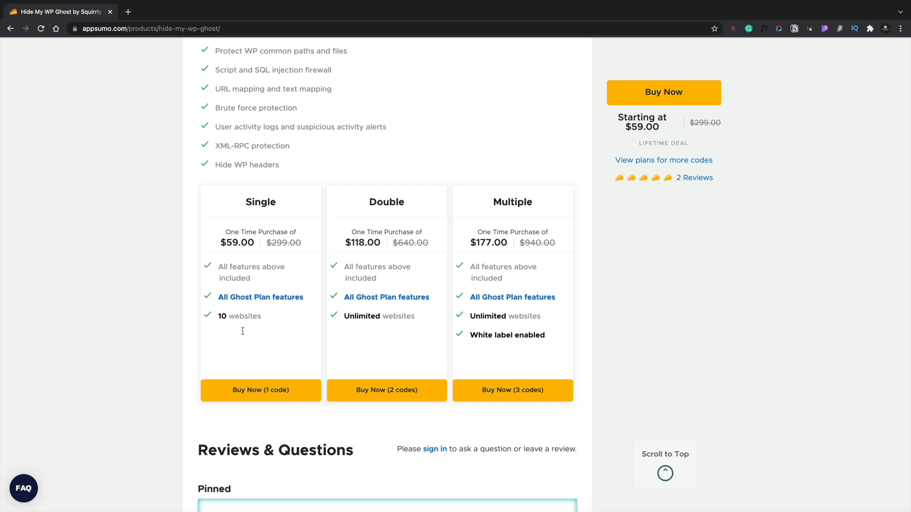
{"action": "mouse_move", "coordinate": [362, 330]}
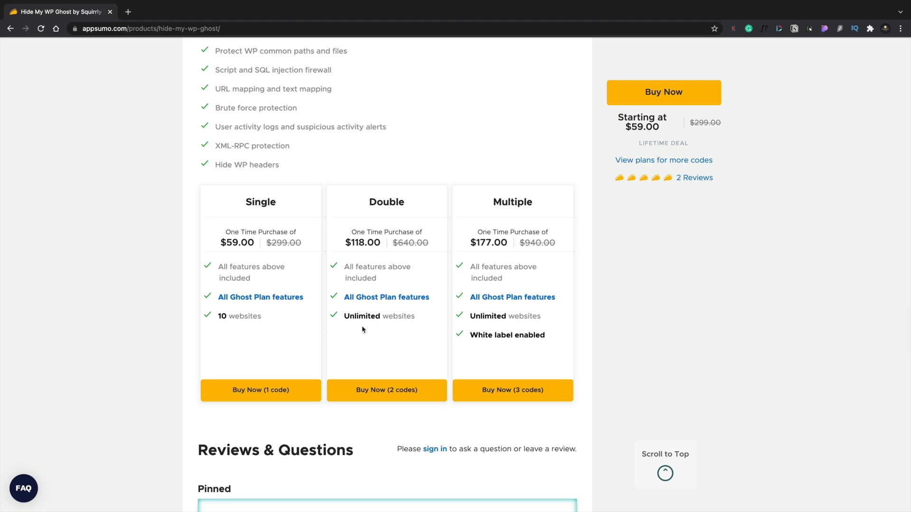
{"action": "mouse_move", "coordinate": [486, 345]}
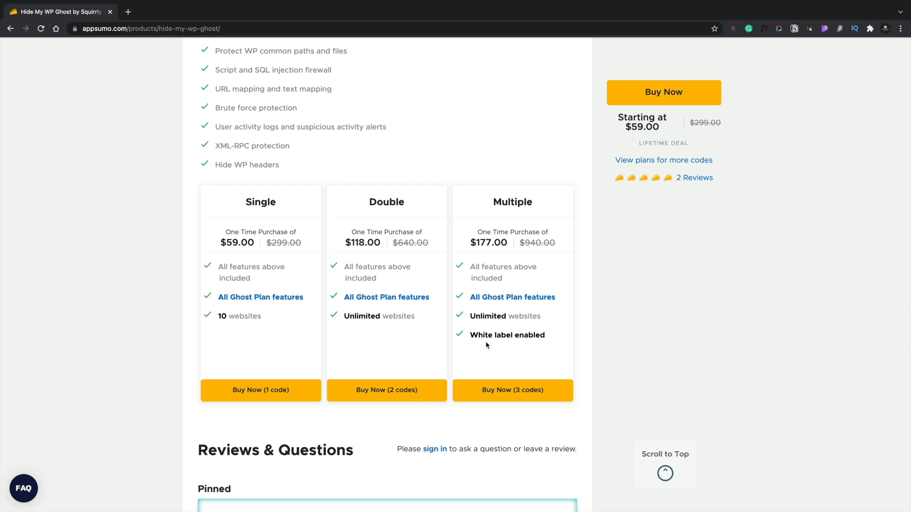
{"action": "mouse_move", "coordinate": [504, 346]}
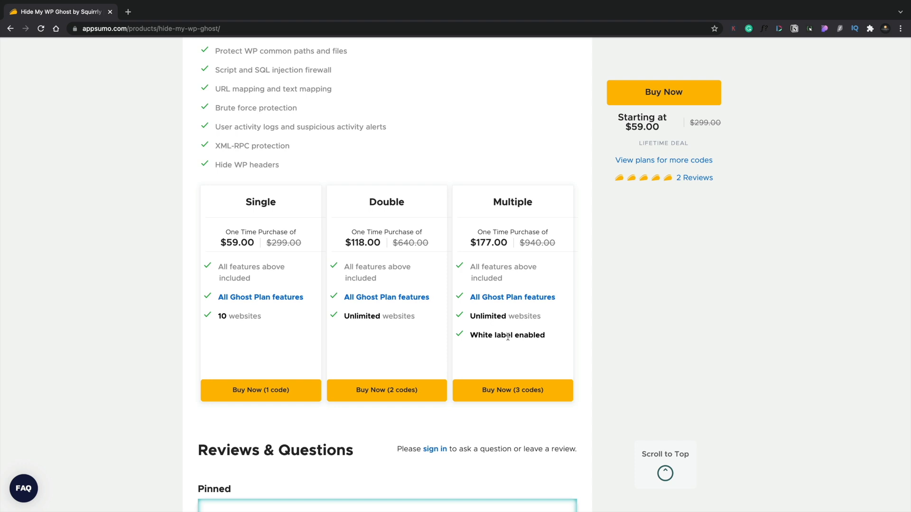
{"action": "mouse_move", "coordinate": [277, 337]}
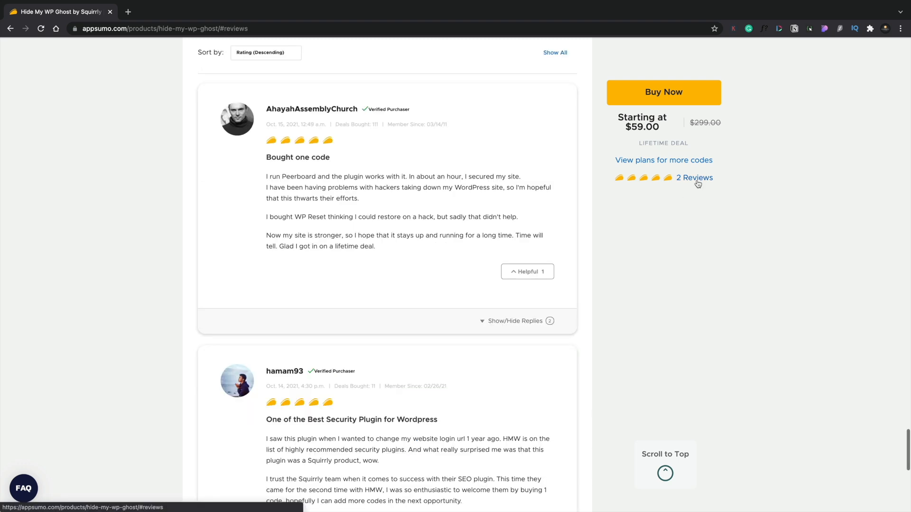
{"action": "mouse_move", "coordinate": [677, 333]}
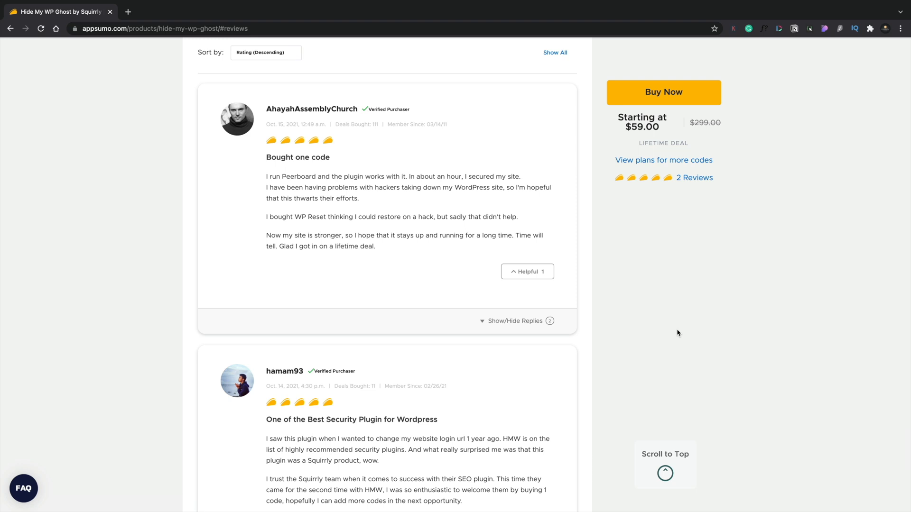
{"action": "mouse_move", "coordinate": [340, 123]}
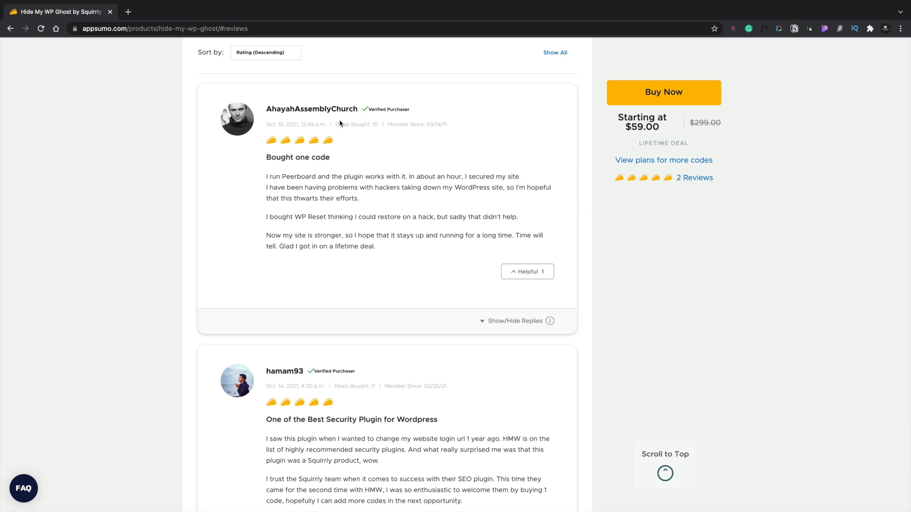
Read the deal's two reviews, then switch to the buyer Questions list
{"action": "double_click", "coordinate": [373, 124]}
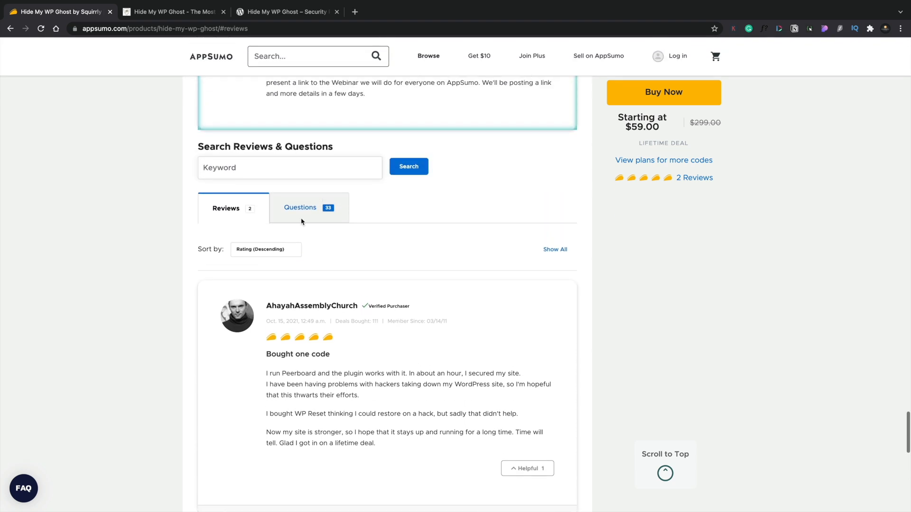
{"action": "left_click", "coordinate": [304, 207]}
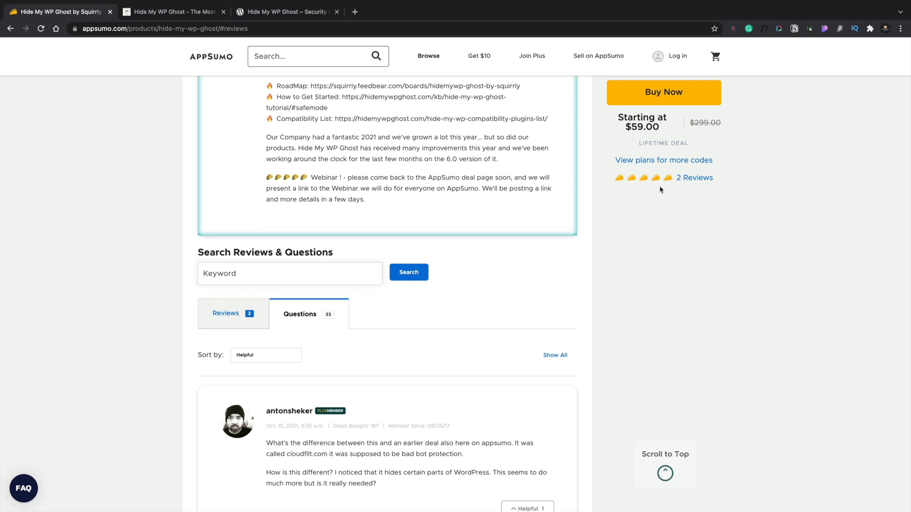
{"action": "mouse_move", "coordinate": [663, 92]}
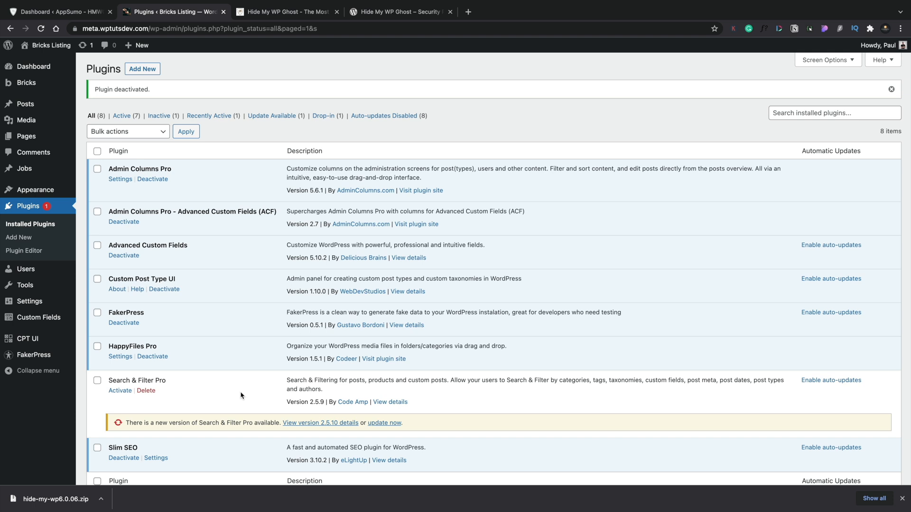
{"action": "mouse_move", "coordinate": [190, 327]}
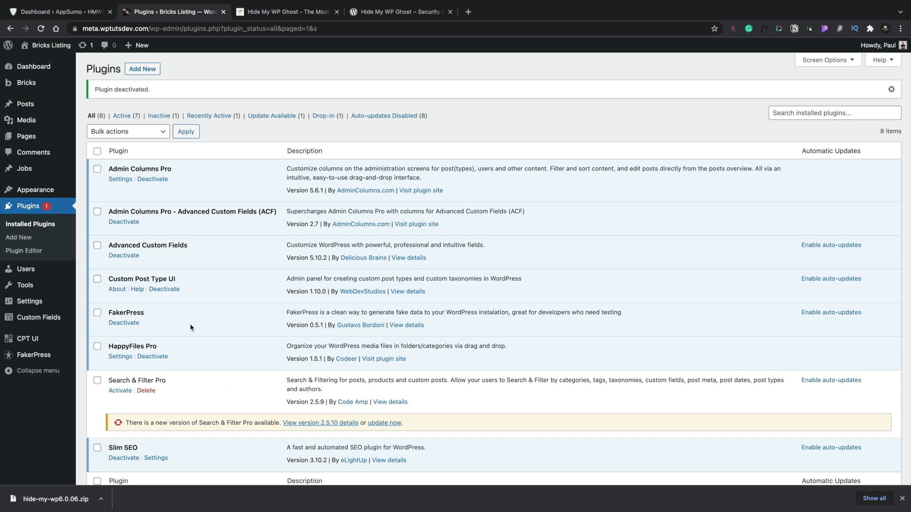
Upload hide-my-wp6.0.06.zip via Plugins > Add New and install it
{"action": "left_click", "coordinate": [142, 69]}
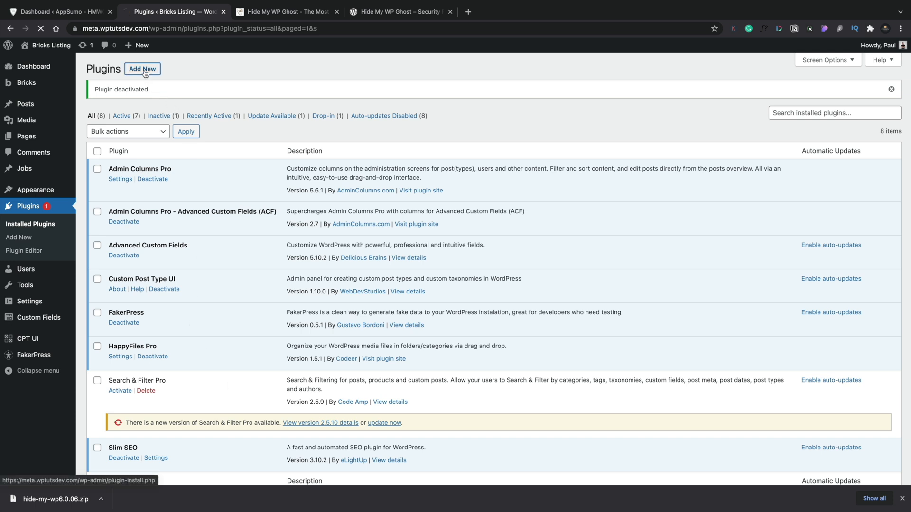
{"action": "left_click", "coordinate": [142, 69]}
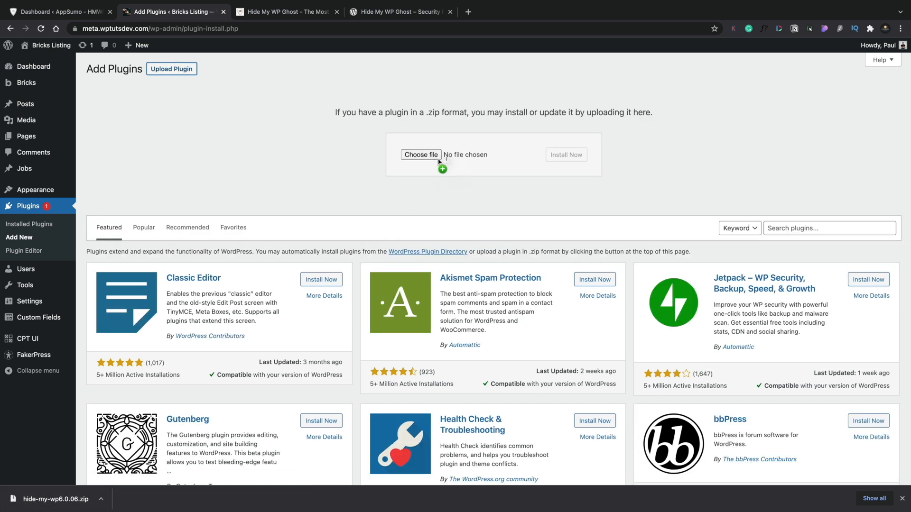
{"action": "left_click", "coordinate": [564, 154]}
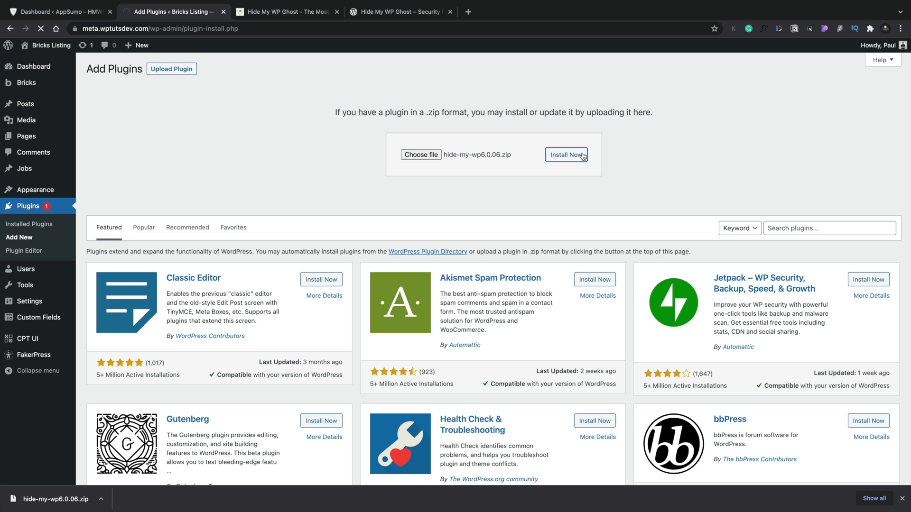
{"action": "left_click", "coordinate": [566, 155]}
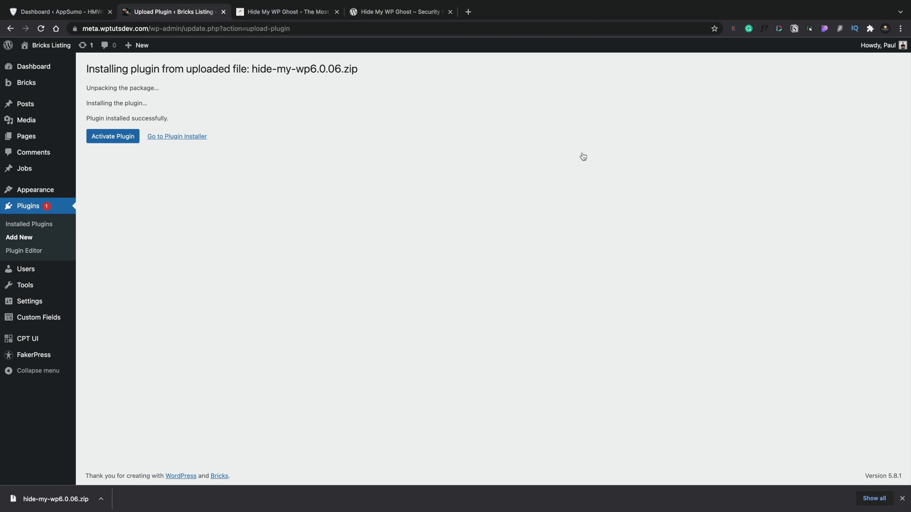
Activate Hide My WP Ghost 6.0.06 and head to its Settings from the plugins list
{"action": "left_click", "coordinate": [112, 136]}
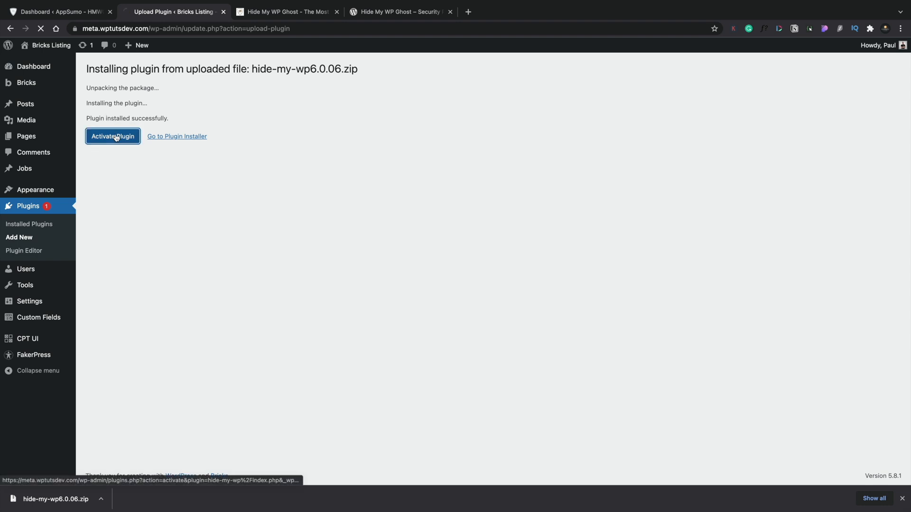
{"action": "left_click", "coordinate": [112, 137]}
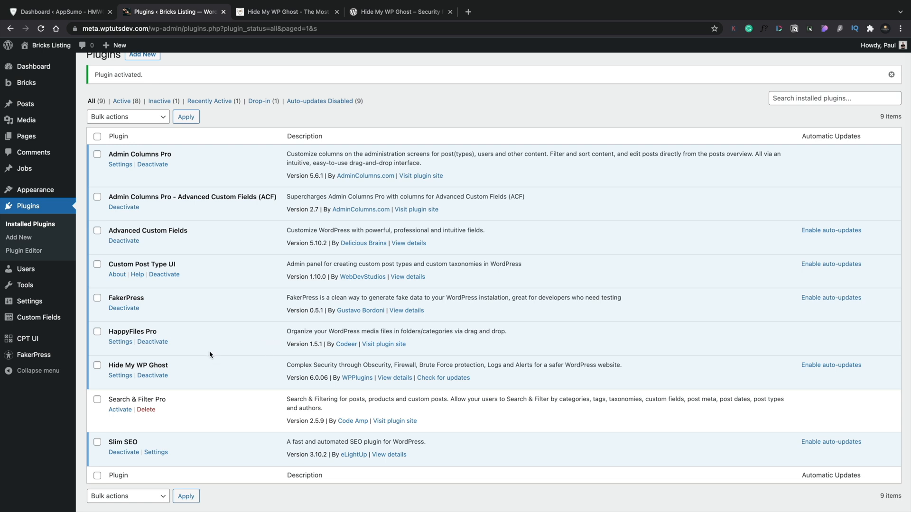
{"action": "mouse_move", "coordinate": [201, 387]}
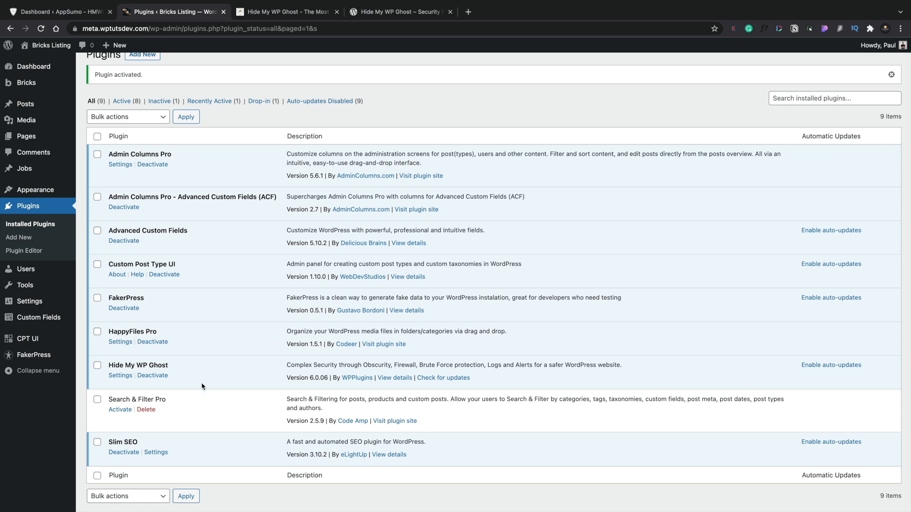
{"action": "mouse_move", "coordinate": [191, 387]}
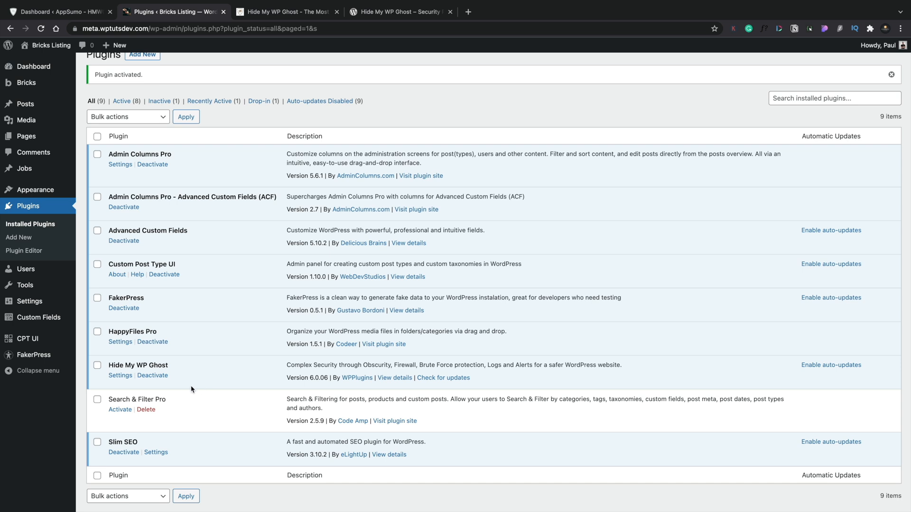
{"action": "left_click", "coordinate": [120, 376]}
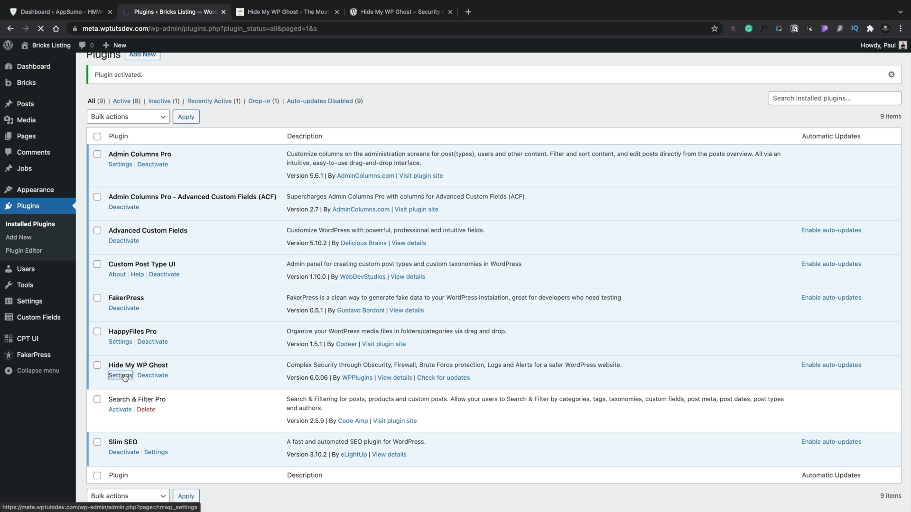
Load the plugin's Overview page with the Activate Your Plugin licence token form
{"action": "left_click", "coordinate": [120, 376]}
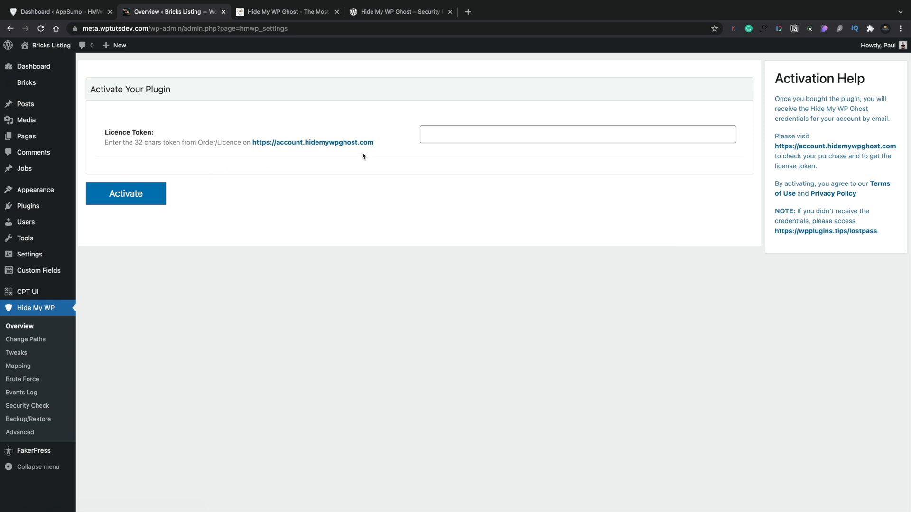
{"action": "mouse_move", "coordinate": [394, 164]}
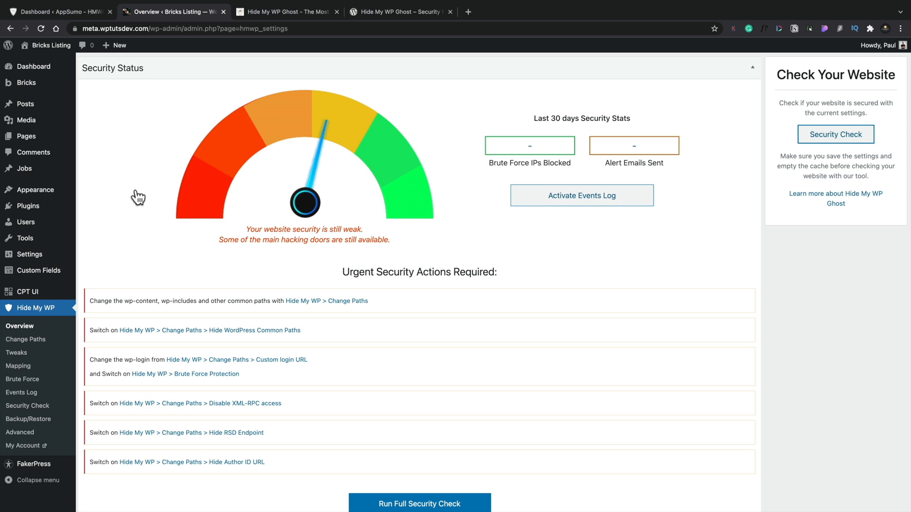
Review the weak security rating and urgent actions, then run the full security check
{"action": "scroll", "scroll_direction": "down", "scroll_amount": 3}
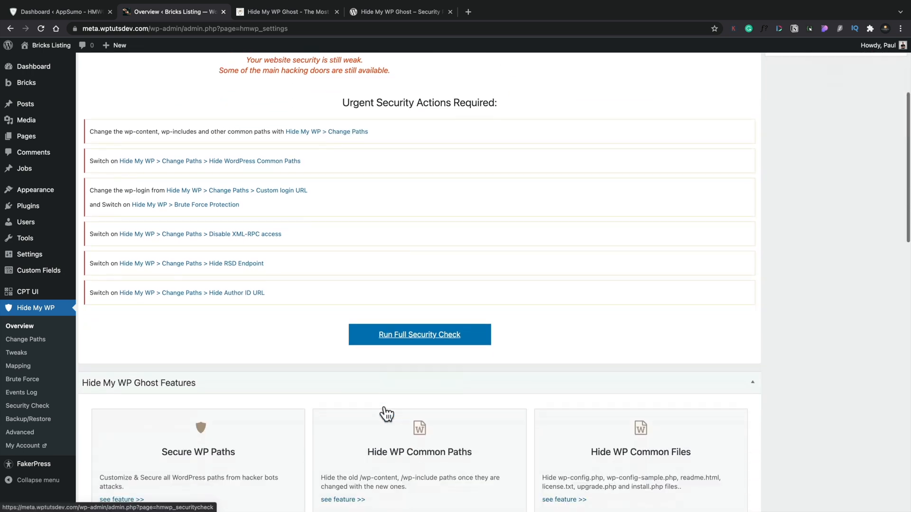
{"action": "scroll", "scroll_direction": "down", "scroll_amount": 3}
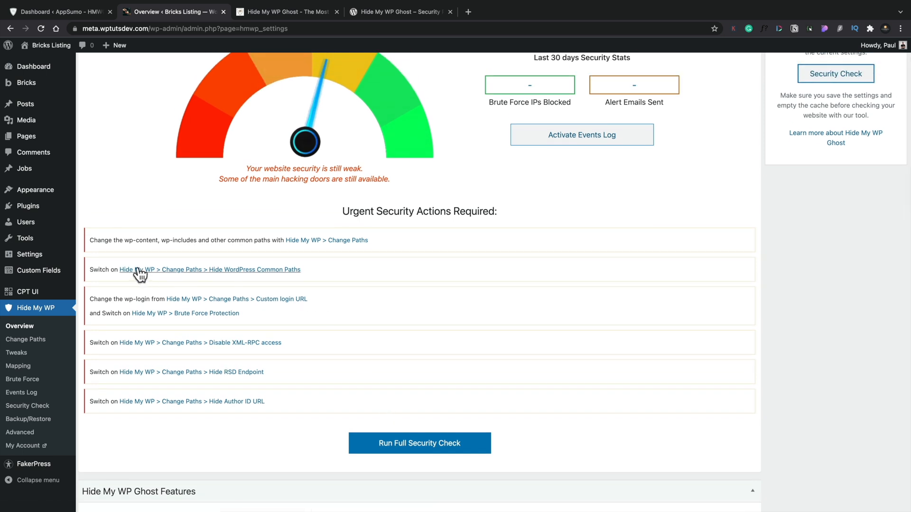
{"action": "mouse_move", "coordinate": [213, 241]}
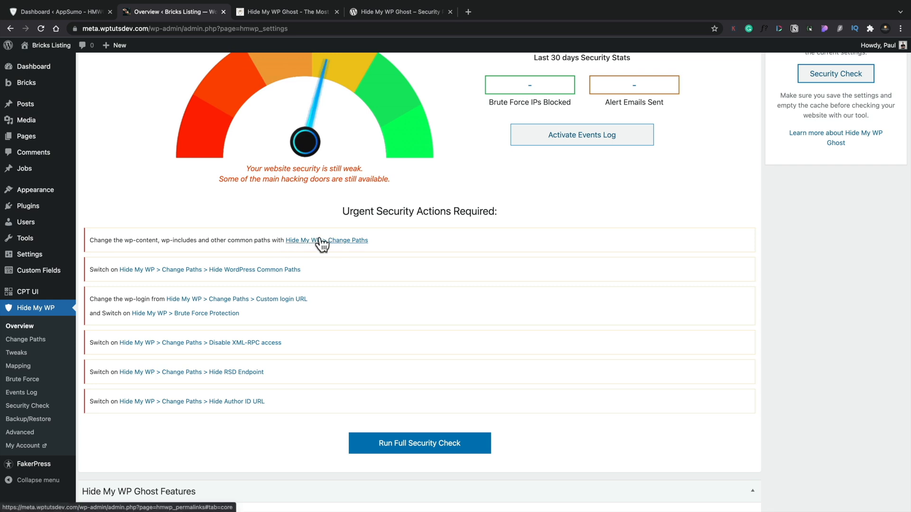
{"action": "left_click", "coordinate": [418, 443]}
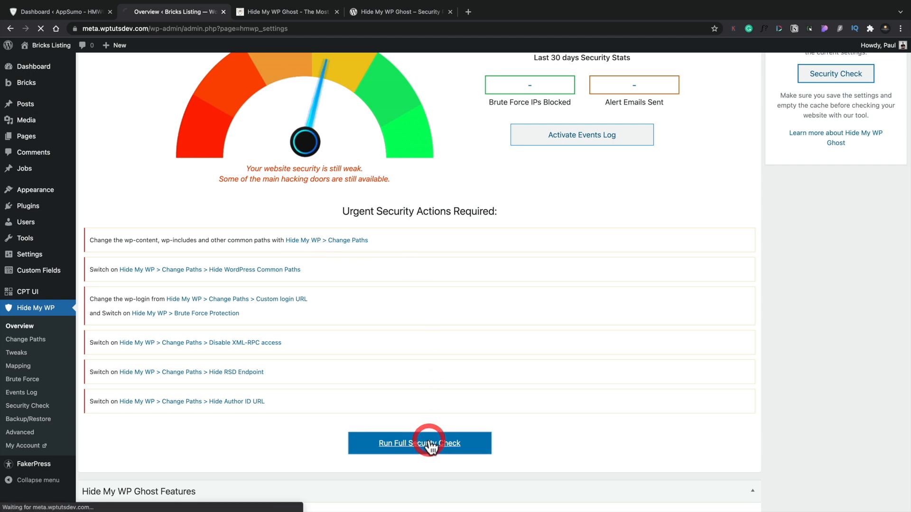
Go through the Security Check results list
{"action": "left_click", "coordinate": [418, 443]}
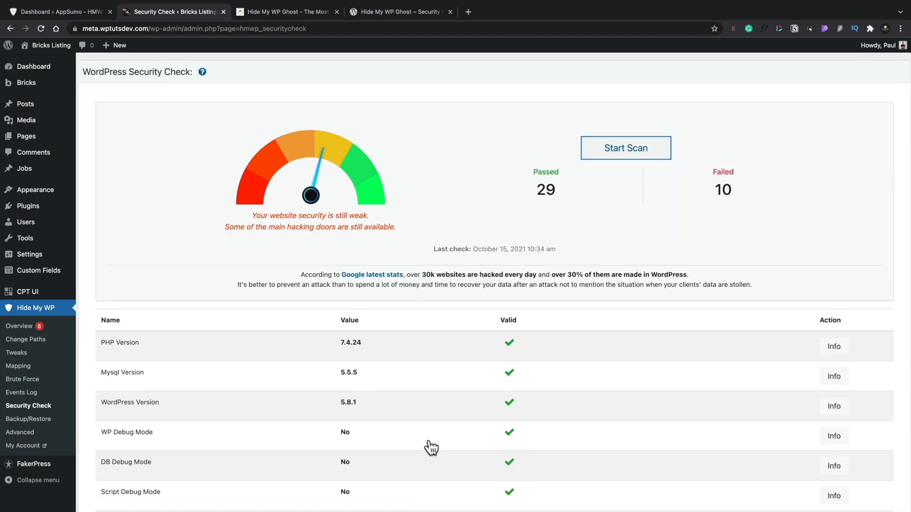
{"action": "scroll", "scroll_direction": "down", "scroll_amount": 3}
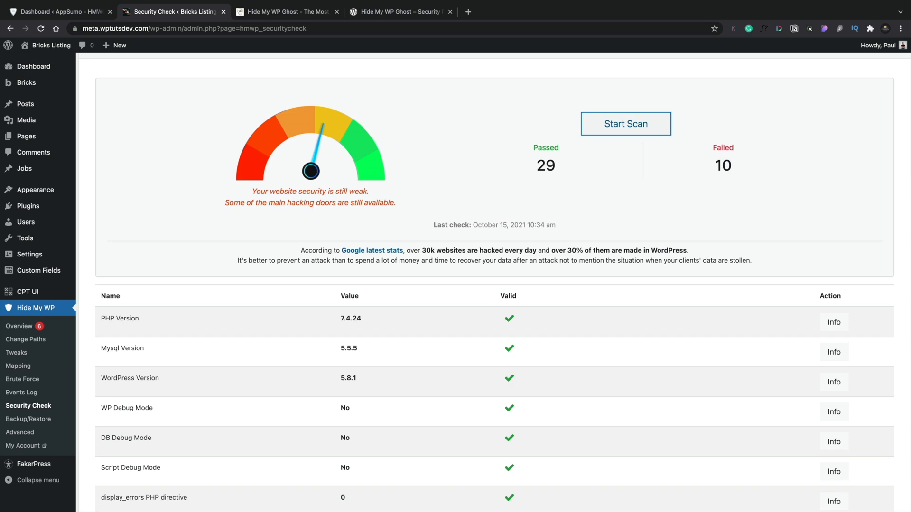
{"action": "mouse_move", "coordinate": [716, 173]}
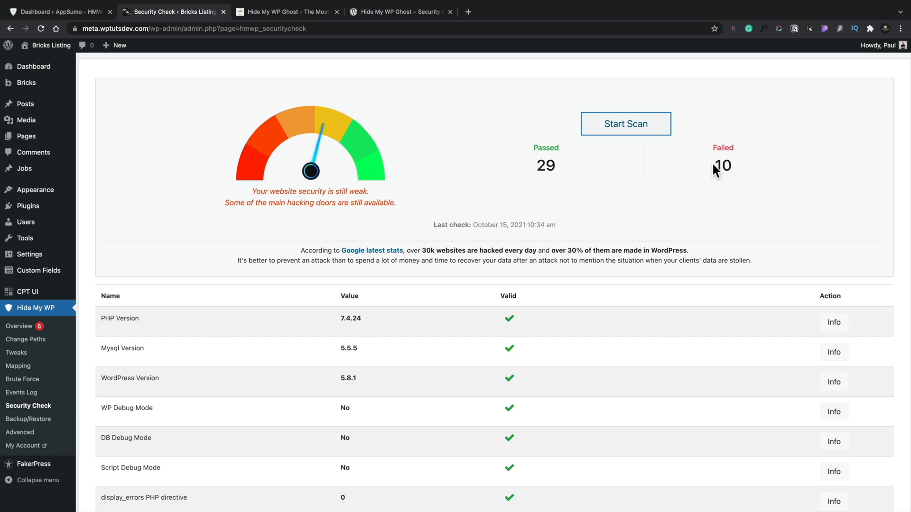
{"action": "scroll", "scroll_direction": "down", "scroll_amount": 3}
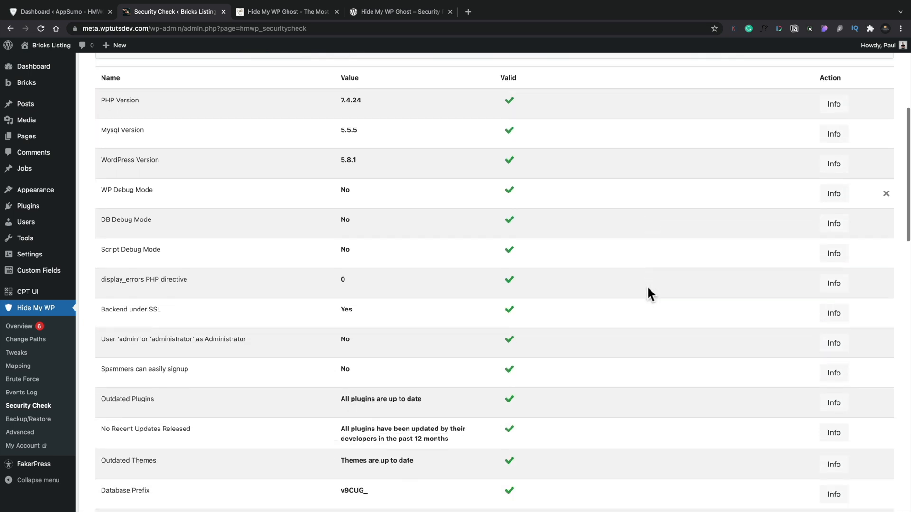
{"action": "scroll", "scroll_direction": "down", "scroll_amount": 3}
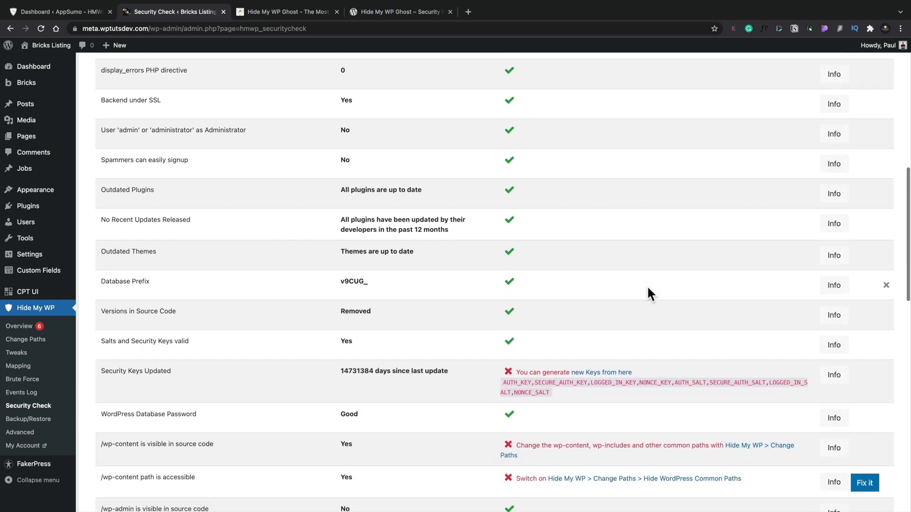
{"action": "scroll", "scroll_direction": "down", "scroll_amount": 3}
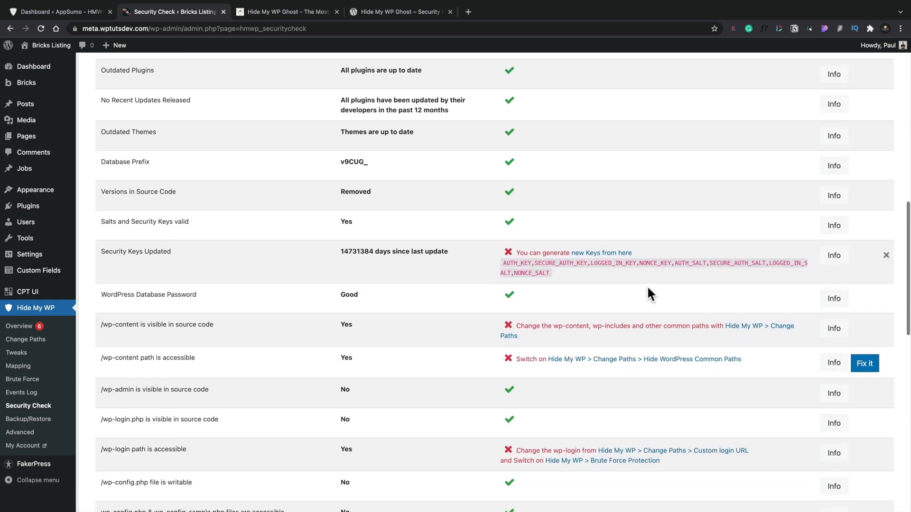
{"action": "scroll", "scroll_direction": "down", "scroll_amount": 3}
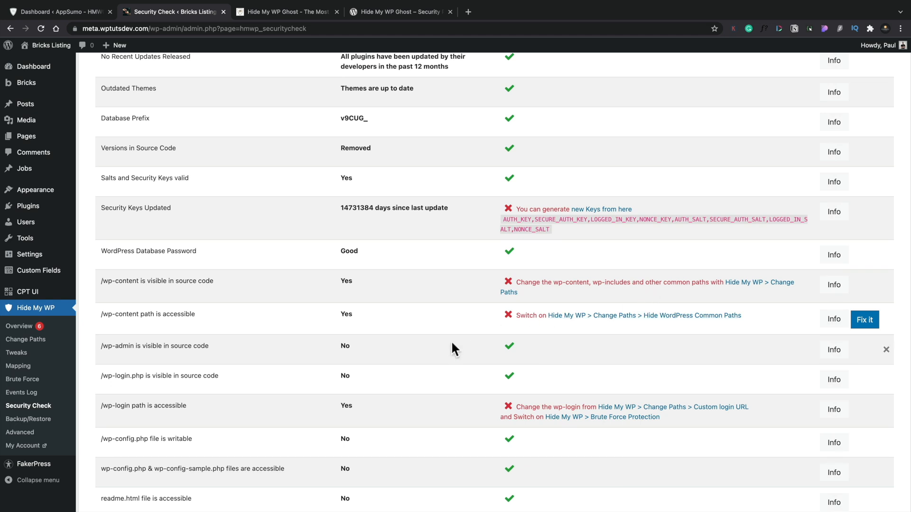
{"action": "mouse_move", "coordinate": [865, 320]}
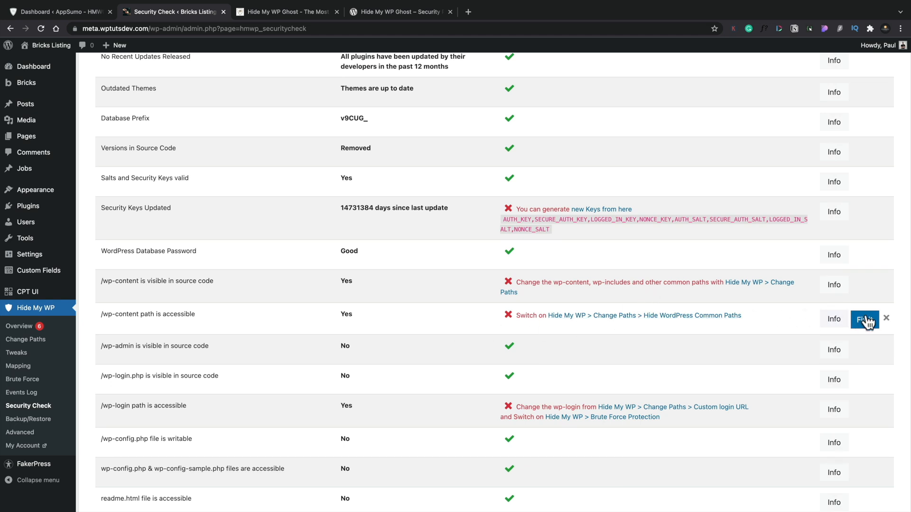
Read the Info explanation for '/wp-content path is accessible' and dismiss it
{"action": "left_click", "coordinate": [834, 319]}
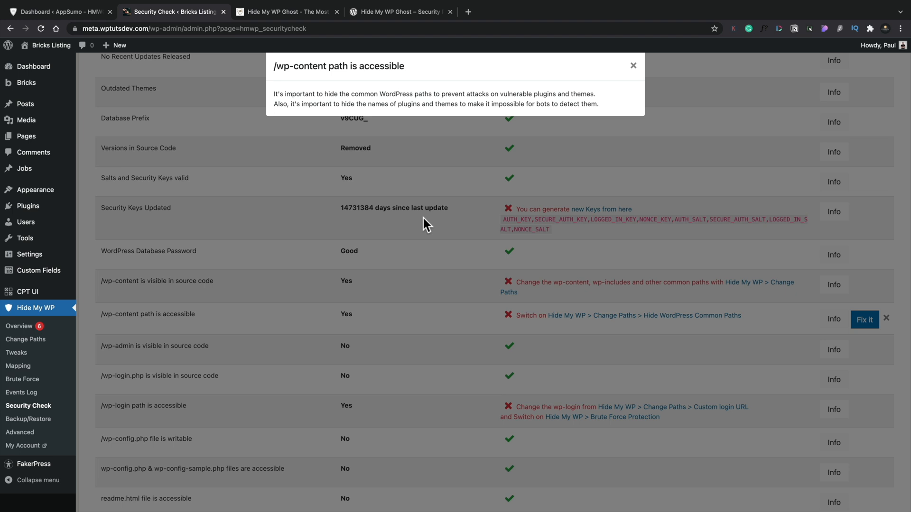
{"action": "mouse_move", "coordinate": [302, 86]}
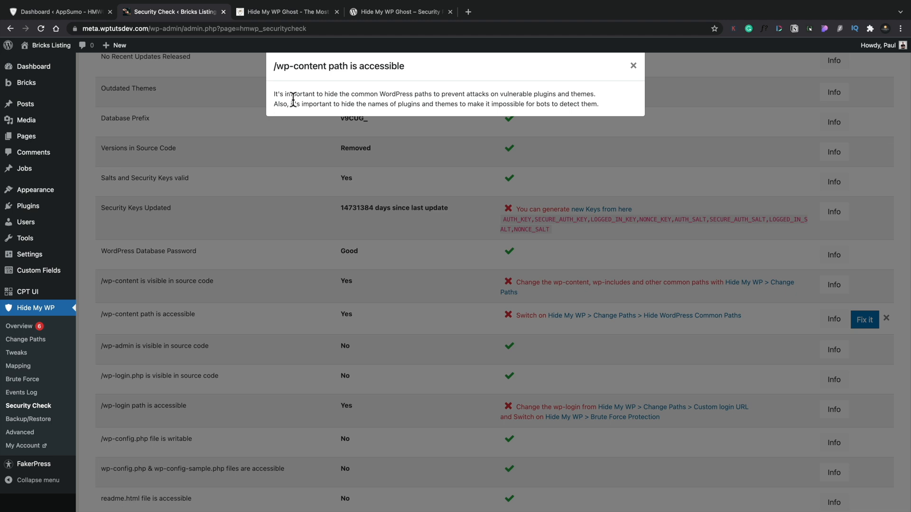
{"action": "left_click", "coordinate": [633, 65]}
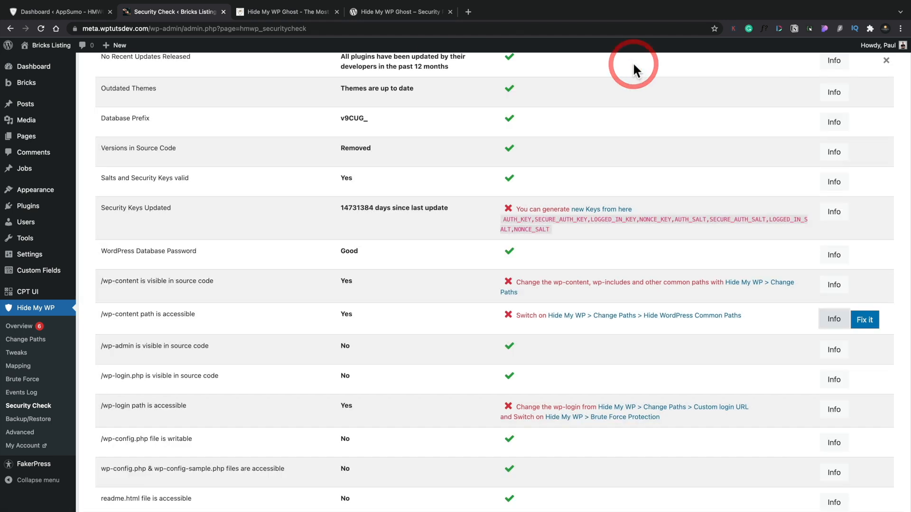
{"action": "mouse_move", "coordinate": [861, 342]}
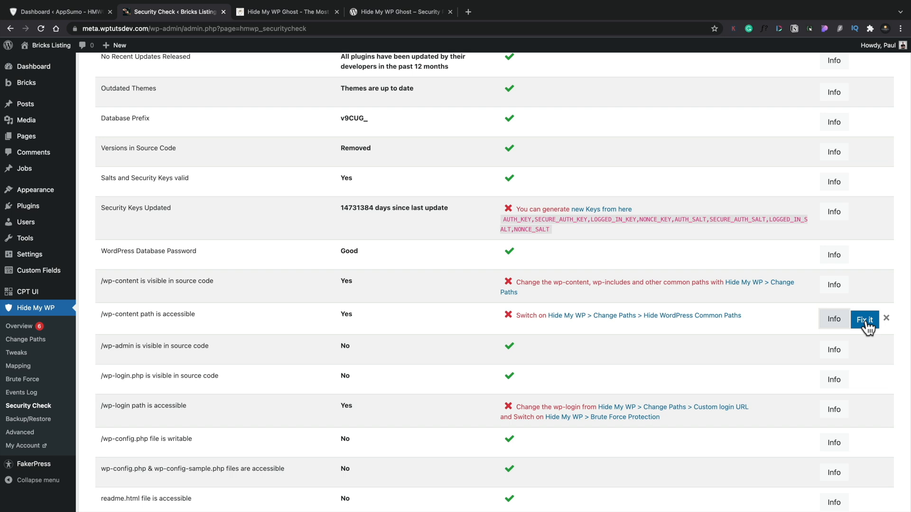
{"action": "left_click", "coordinate": [863, 319]}
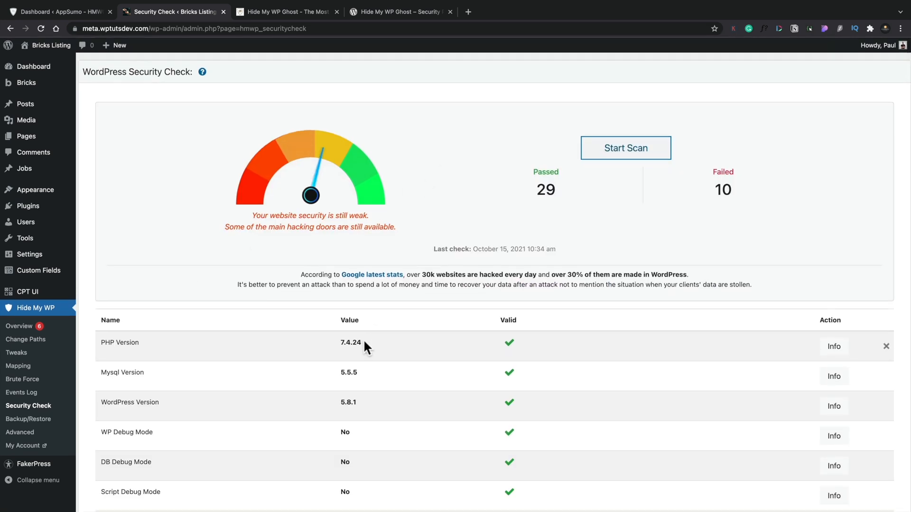
{"action": "scroll", "scroll_direction": "down", "scroll_amount": 3}
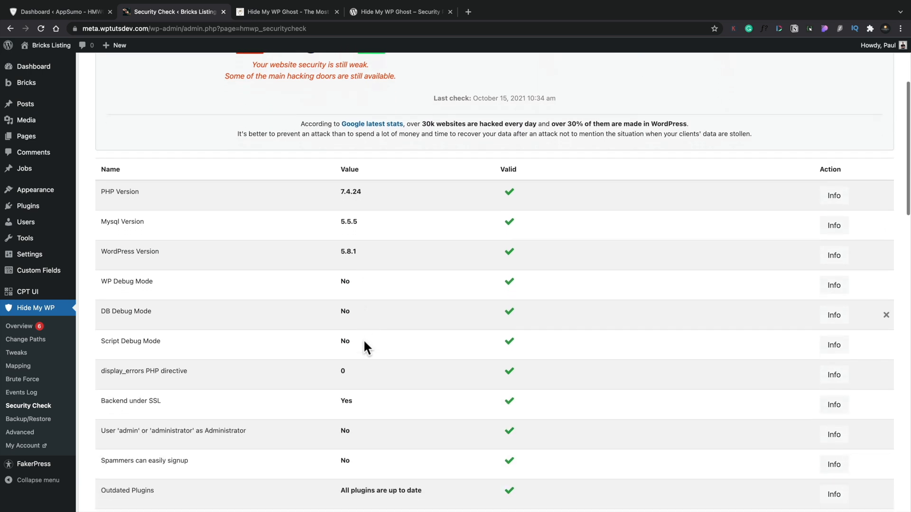
{"action": "scroll", "scroll_direction": "down", "scroll_amount": 3}
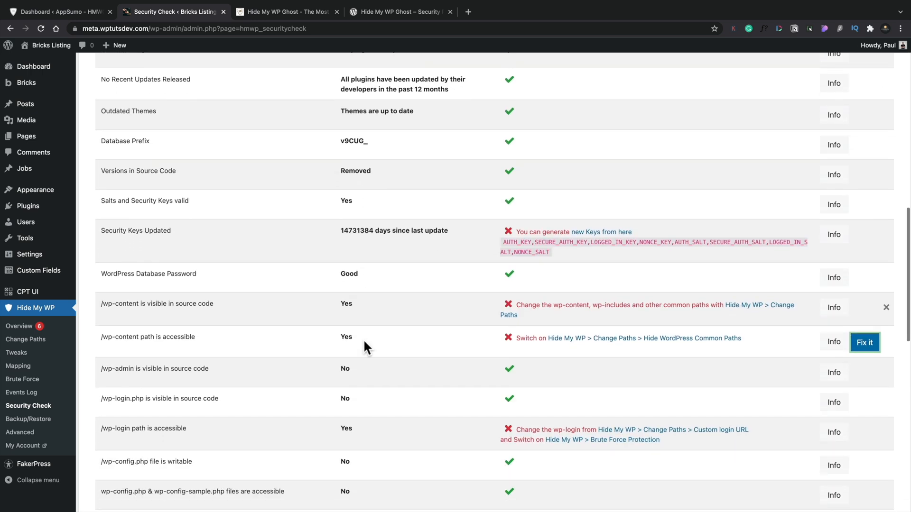
{"action": "scroll", "scroll_direction": "down", "scroll_amount": 3}
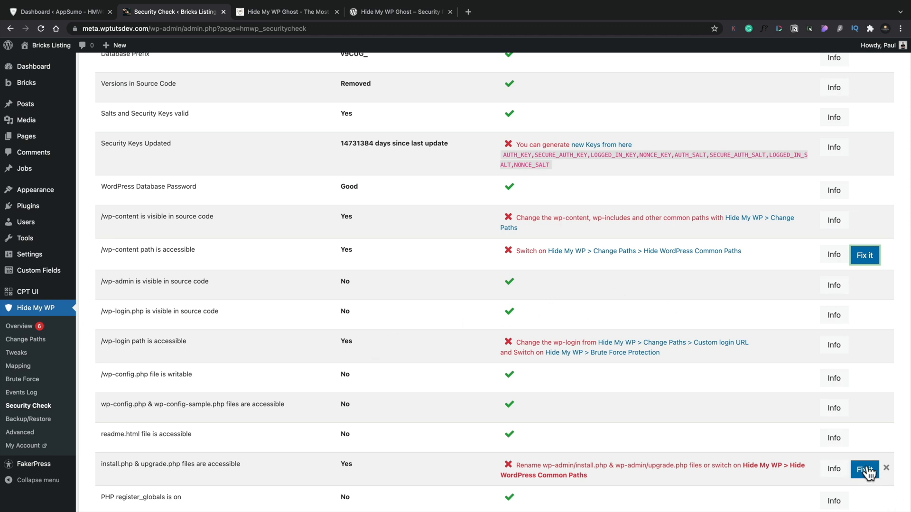
{"action": "left_click", "coordinate": [864, 470]}
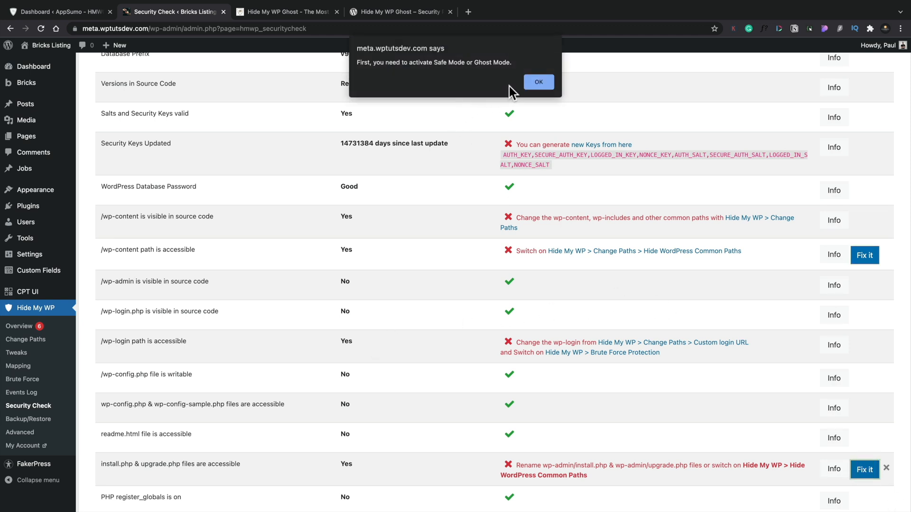
{"action": "left_click", "coordinate": [537, 82]}
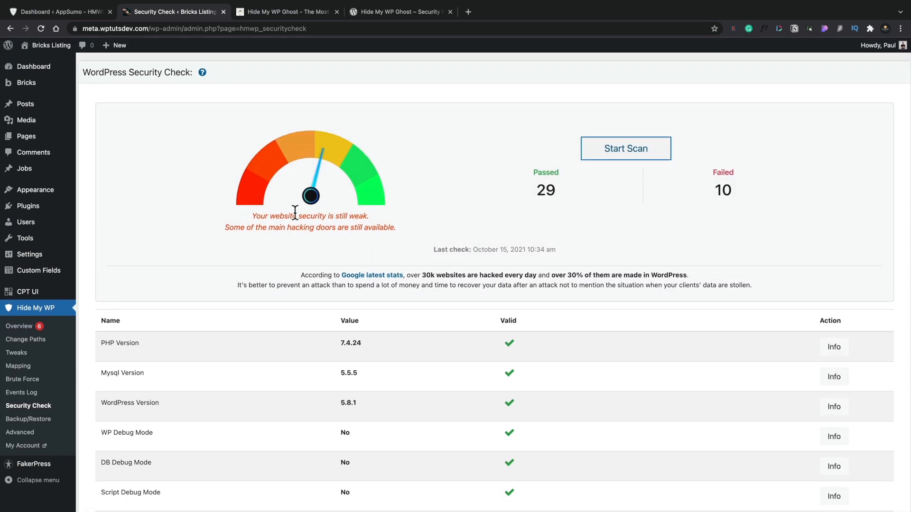
{"action": "mouse_move", "coordinate": [19, 325]}
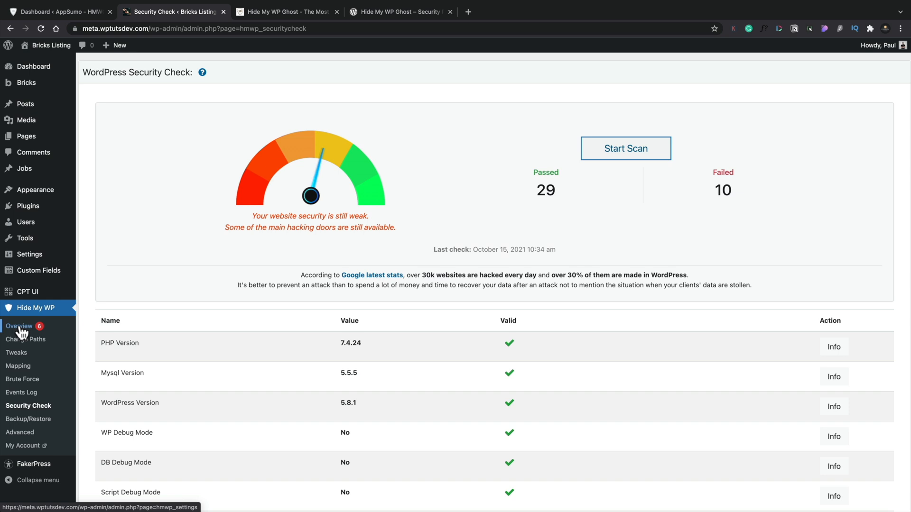
Return to the plugin overview's features list and activate the Secure WP Paths feature
{"action": "left_click", "coordinate": [19, 325]}
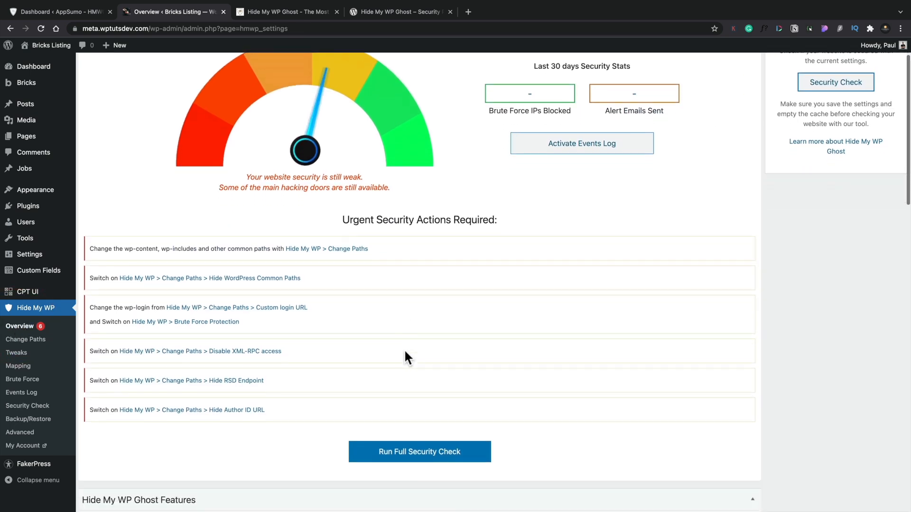
{"action": "scroll", "scroll_direction": "down", "scroll_amount": 3}
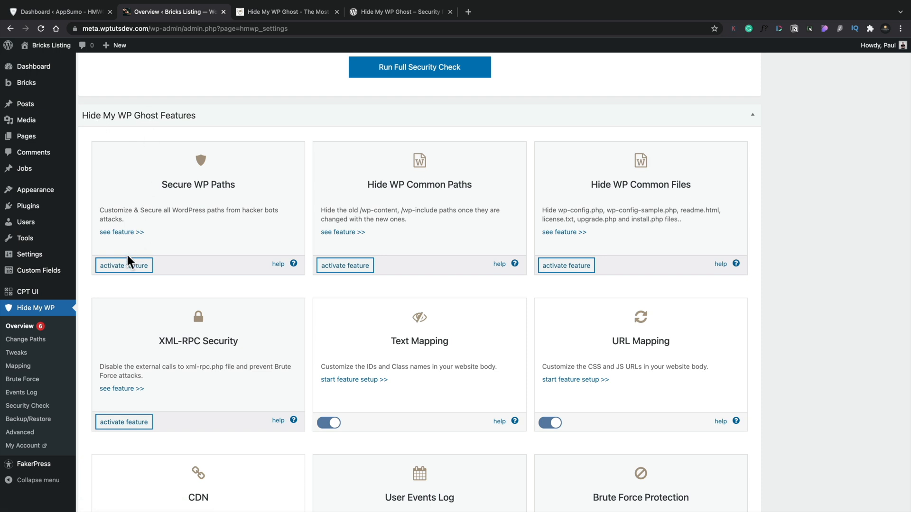
{"action": "left_click", "coordinate": [123, 266]}
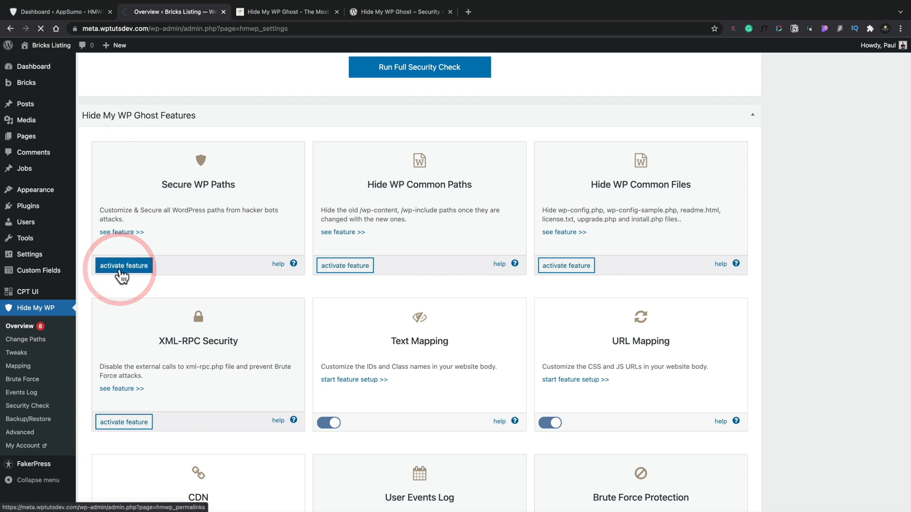
{"action": "left_click", "coordinate": [123, 266]}
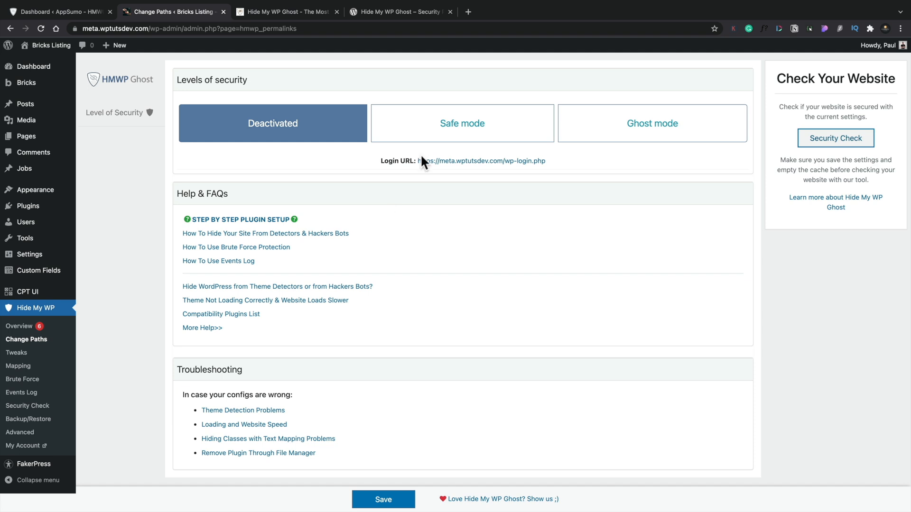
{"action": "left_click", "coordinate": [650, 123]}
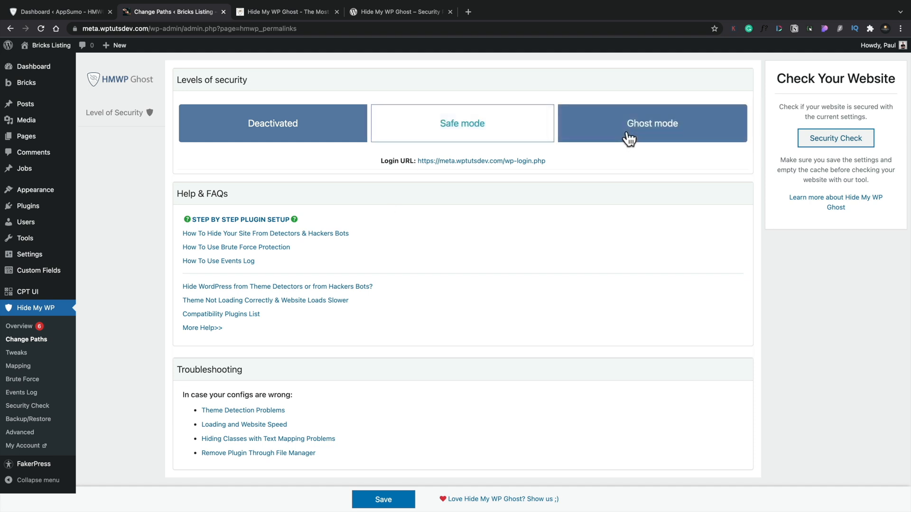
{"action": "left_click", "coordinate": [272, 123]}
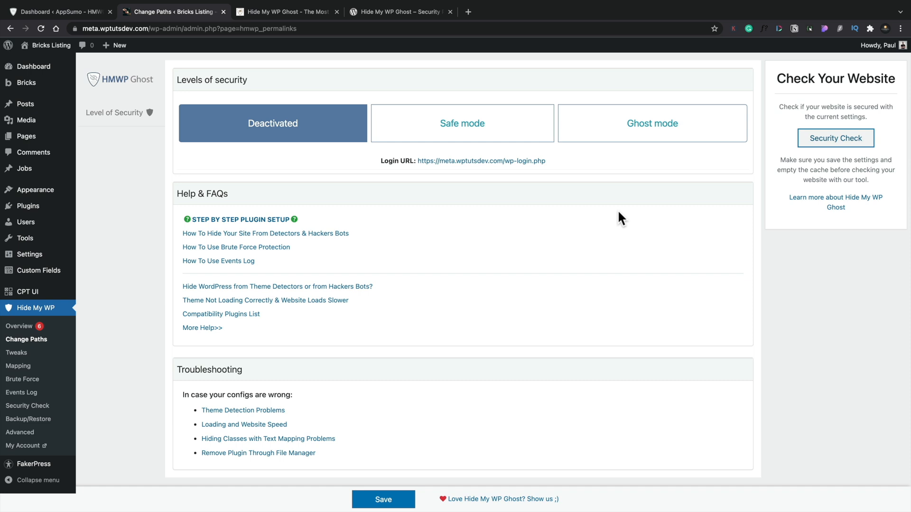
{"action": "mouse_move", "coordinate": [348, 245]}
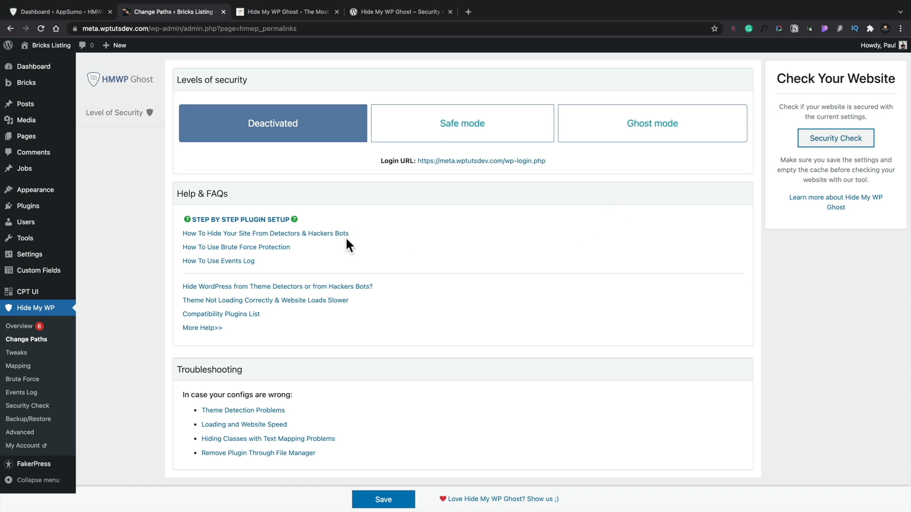
{"action": "mouse_move", "coordinate": [238, 219]}
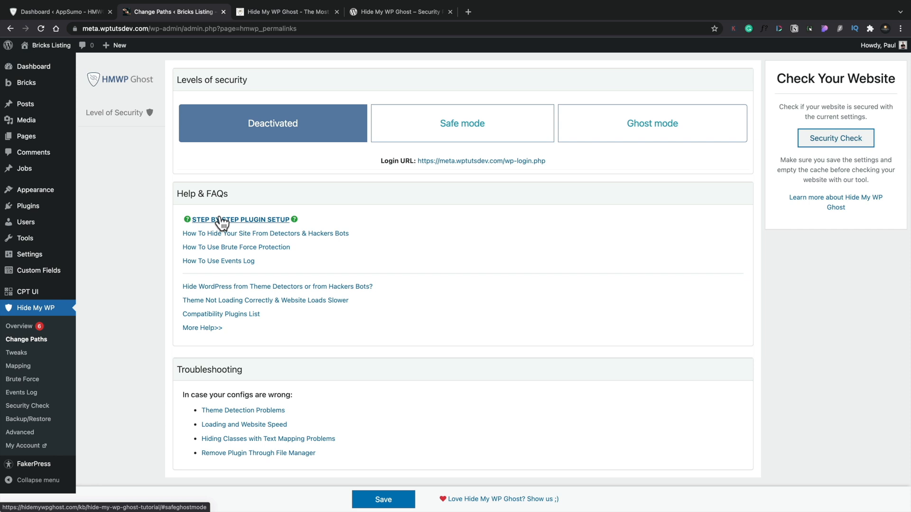
{"action": "mouse_move", "coordinate": [266, 233]}
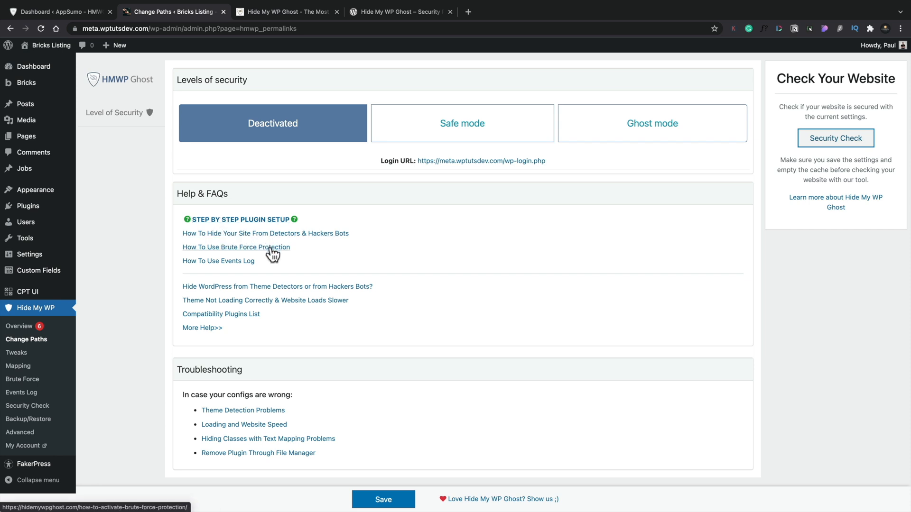
{"action": "mouse_move", "coordinate": [359, 258]}
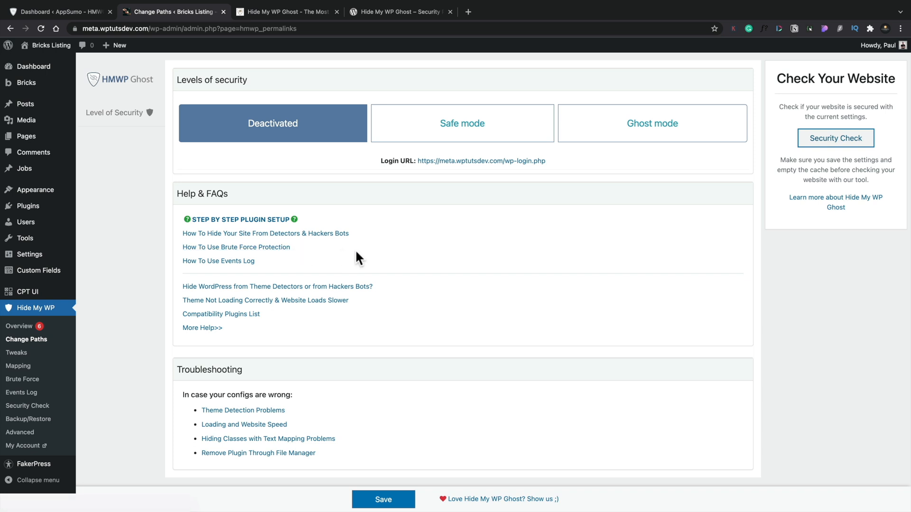
{"action": "mouse_move", "coordinate": [365, 118]}
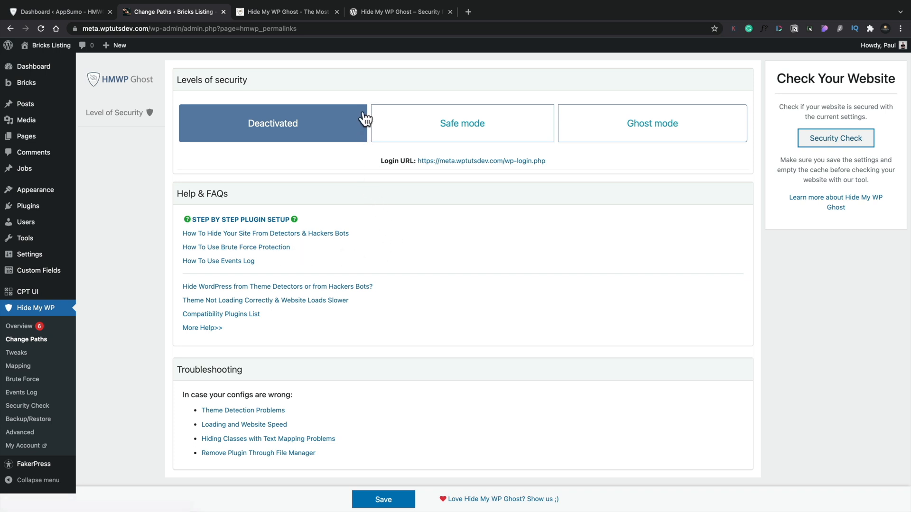
{"action": "mouse_move", "coordinate": [427, 114]}
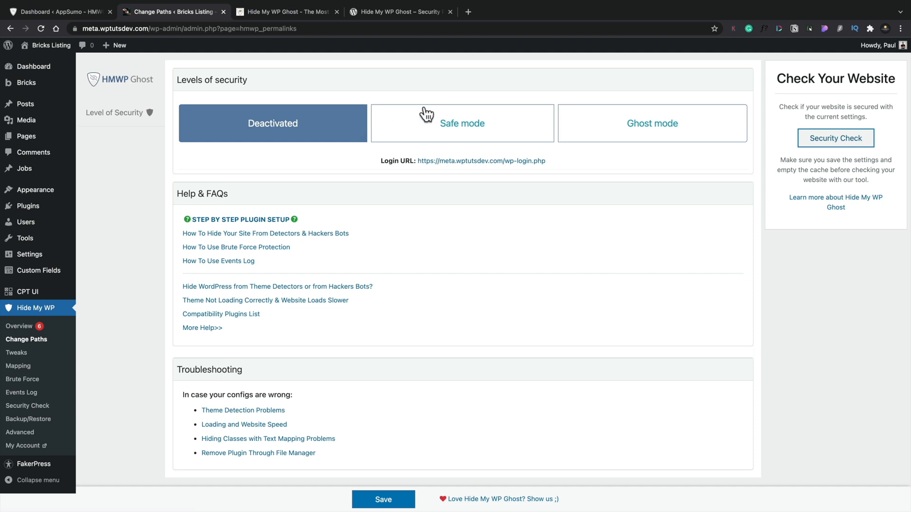
{"action": "left_click", "coordinate": [462, 123]}
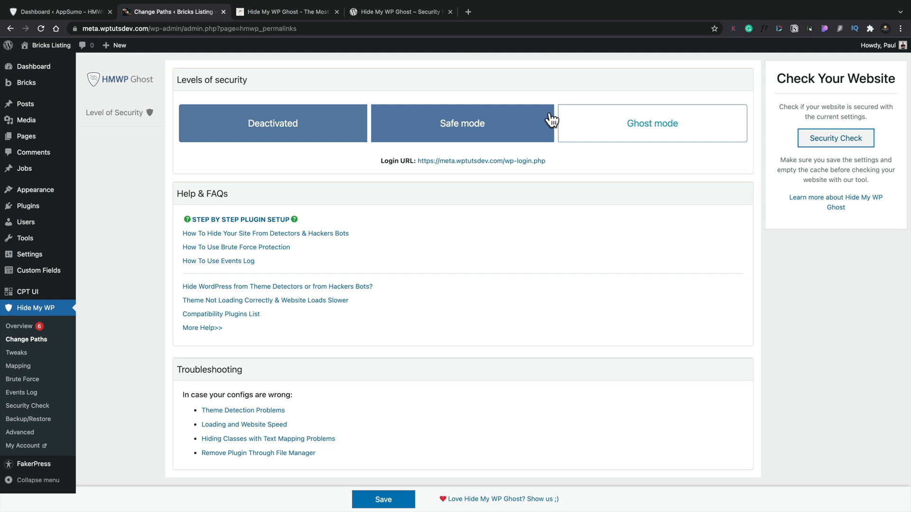
{"action": "mouse_move", "coordinate": [542, 135]}
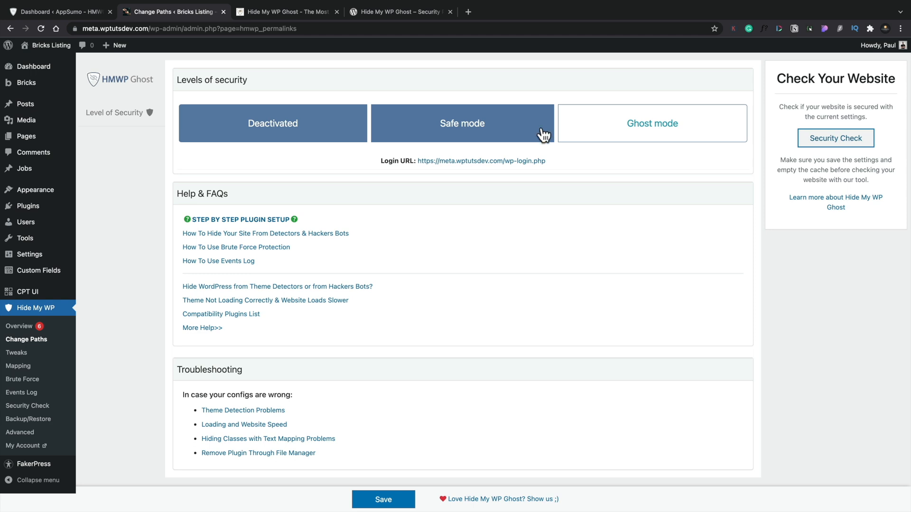
{"action": "left_click", "coordinate": [273, 123]}
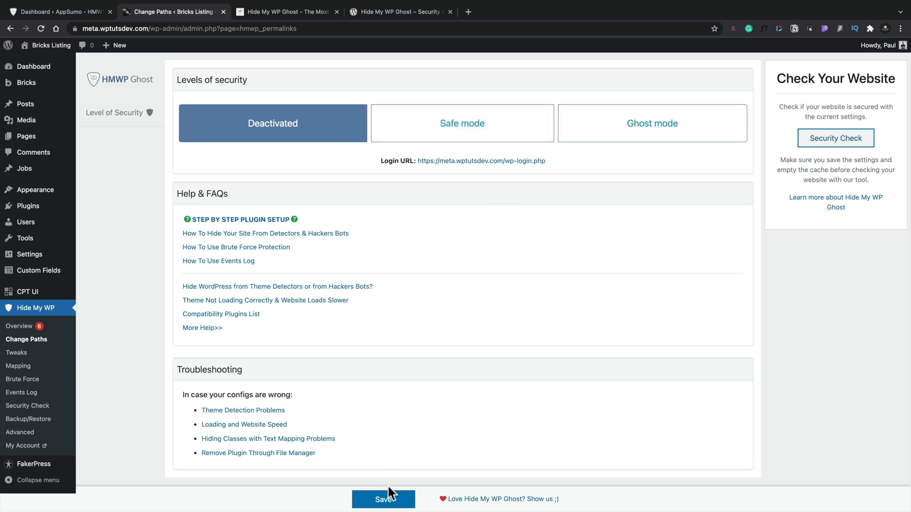
{"action": "mouse_move", "coordinate": [479, 509]}
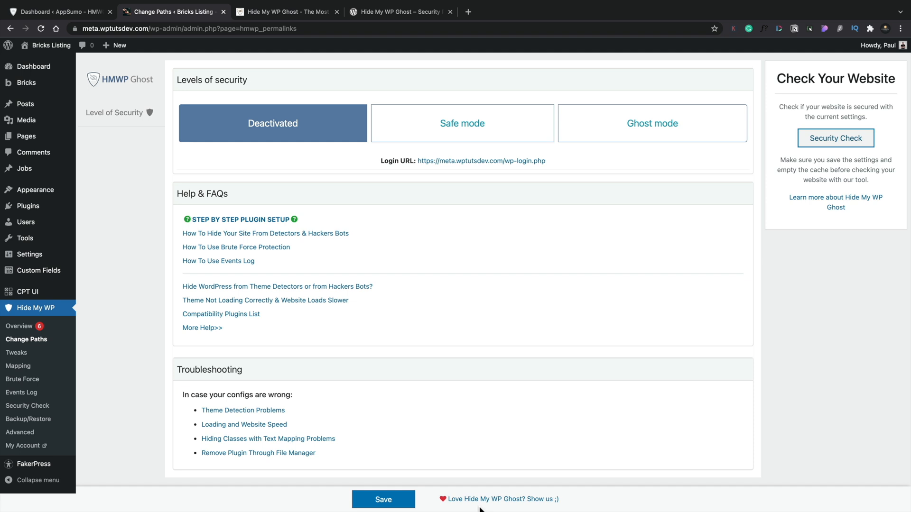
{"action": "left_click", "coordinate": [462, 123]}
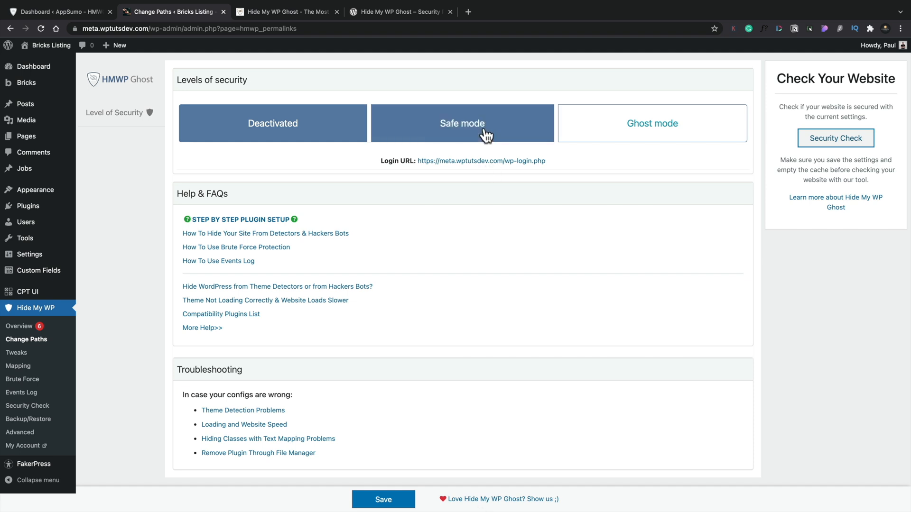
{"action": "left_click", "coordinate": [462, 123]}
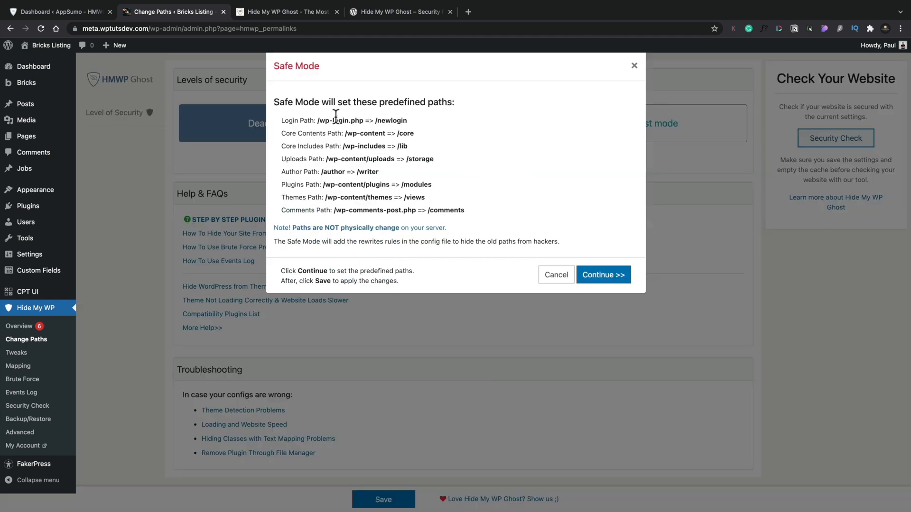
{"action": "mouse_move", "coordinate": [309, 130]}
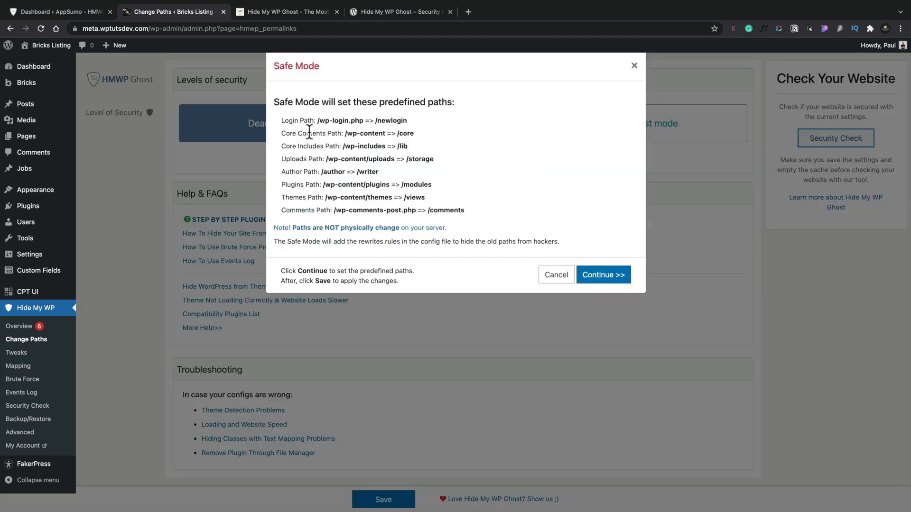
{"action": "mouse_move", "coordinate": [301, 226]}
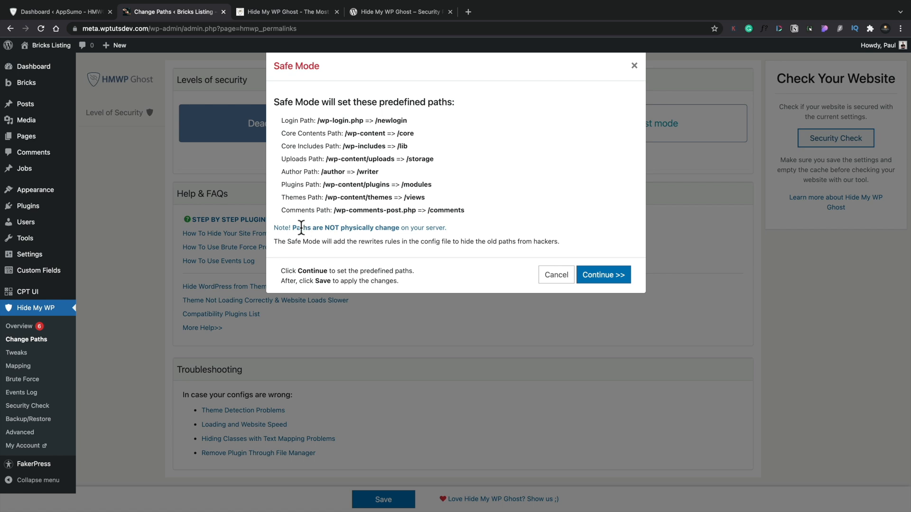
{"action": "mouse_move", "coordinate": [322, 260]}
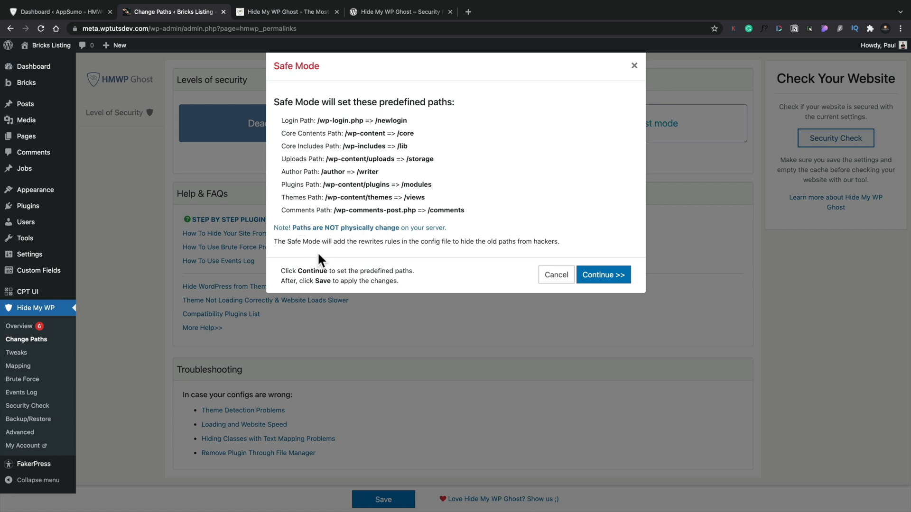
{"action": "mouse_move", "coordinate": [429, 252]}
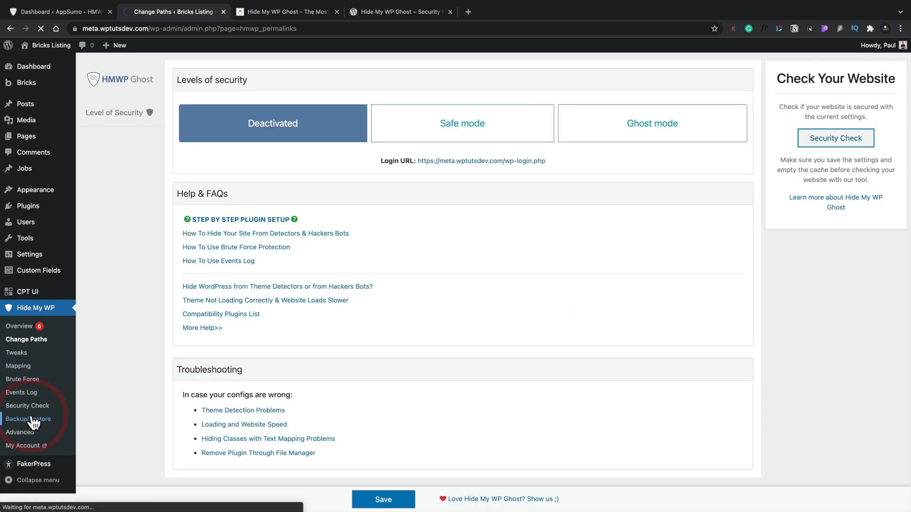
From the Backup/Restore page, download a backup text file of the plugin settings
{"action": "left_click", "coordinate": [29, 419]}
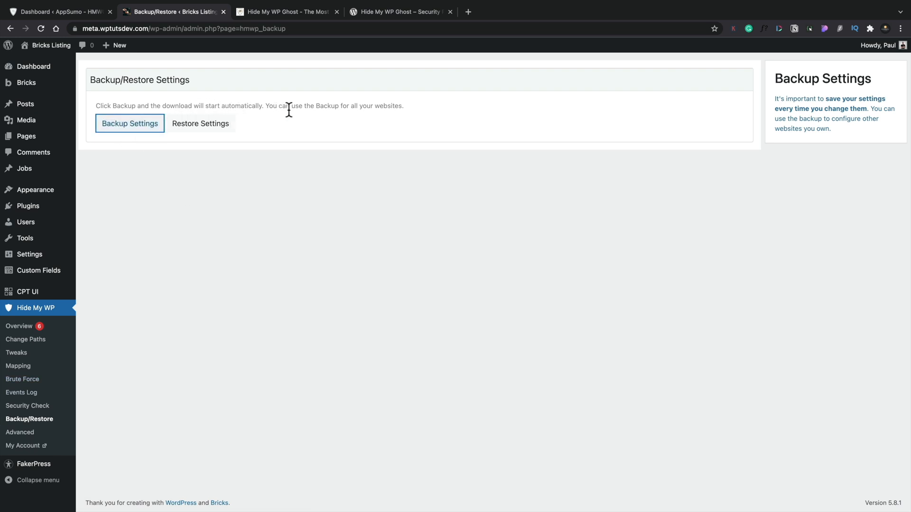
{"action": "left_click", "coordinate": [130, 123]}
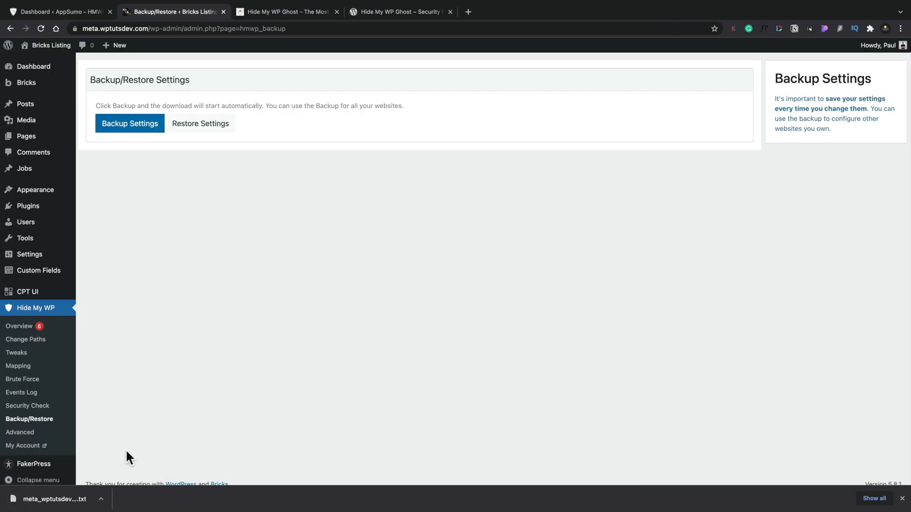
{"action": "mouse_move", "coordinate": [230, 374]}
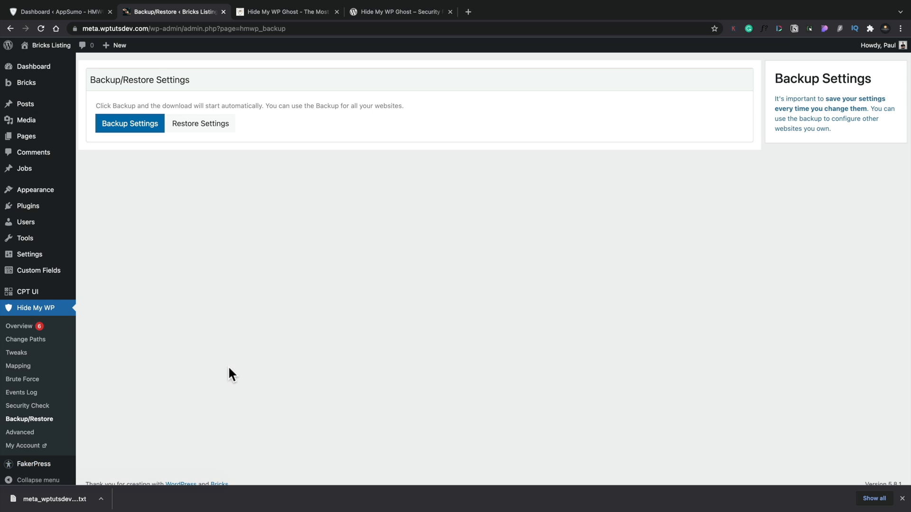
{"action": "mouse_move", "coordinate": [182, 254]}
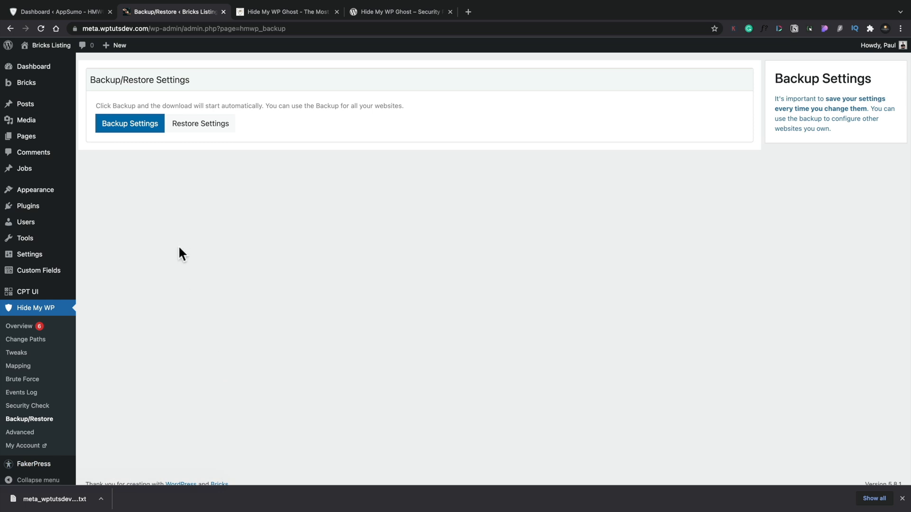
{"action": "mouse_move", "coordinate": [19, 325]}
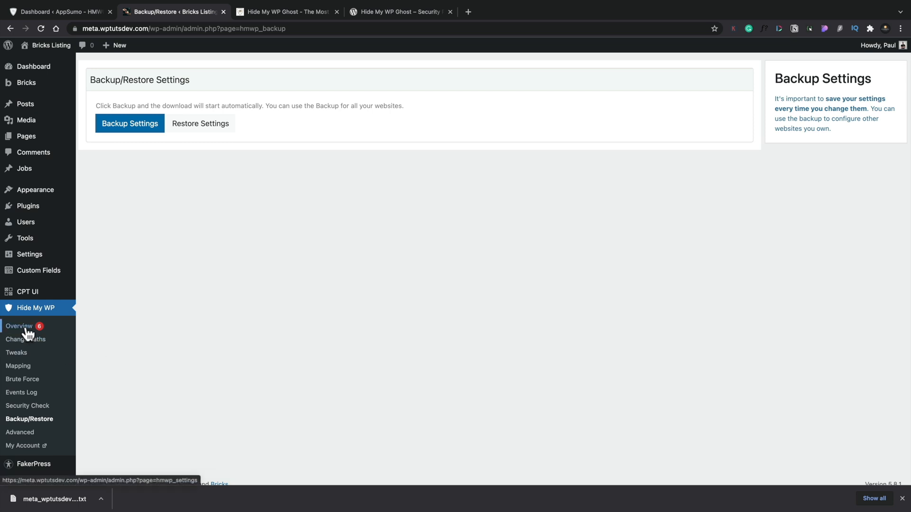
Choose Ghost mode on Change Paths, review its predefined paths like /ghost-admin, and accept them
{"action": "left_click", "coordinate": [19, 325]}
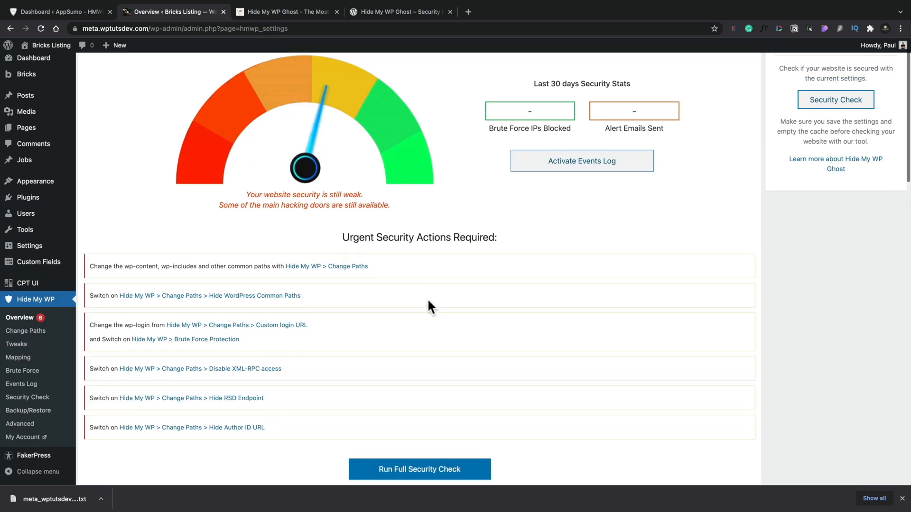
{"action": "scroll", "scroll_direction": "down", "scroll_amount": 3}
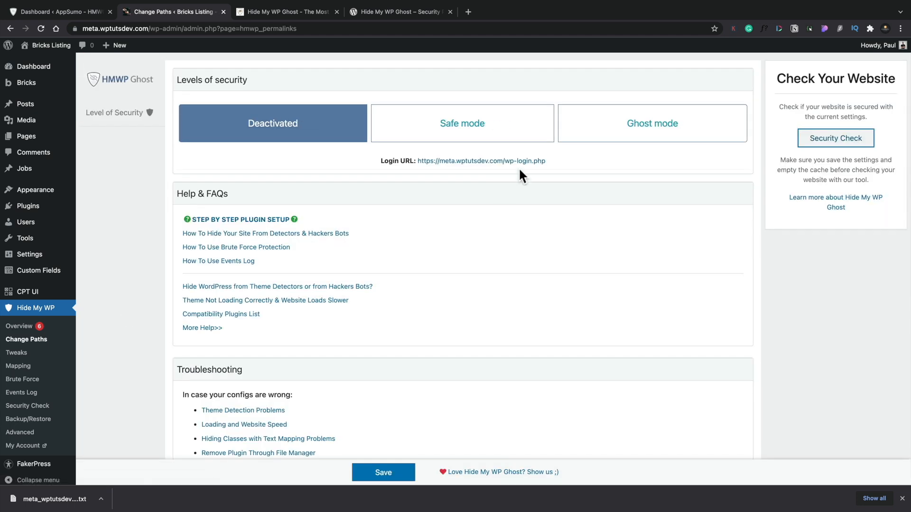
{"action": "left_click", "coordinate": [652, 122]}
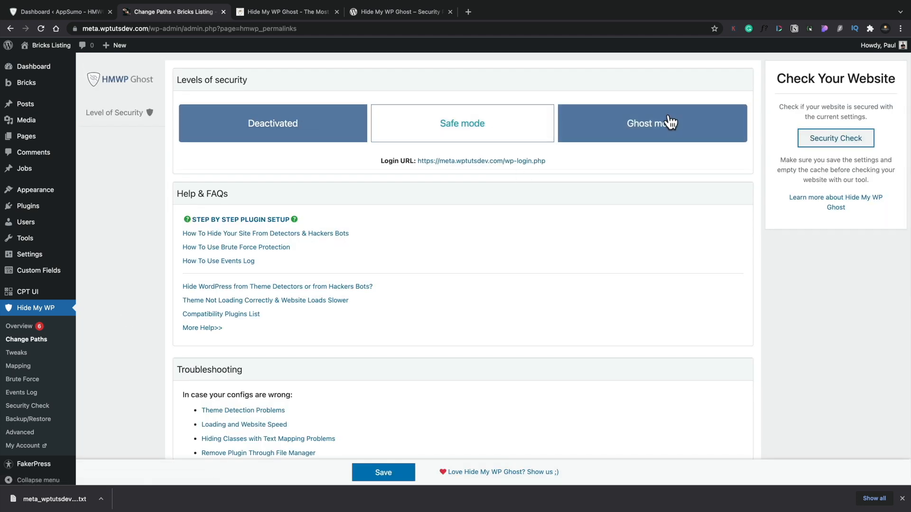
{"action": "left_click", "coordinate": [652, 123]}
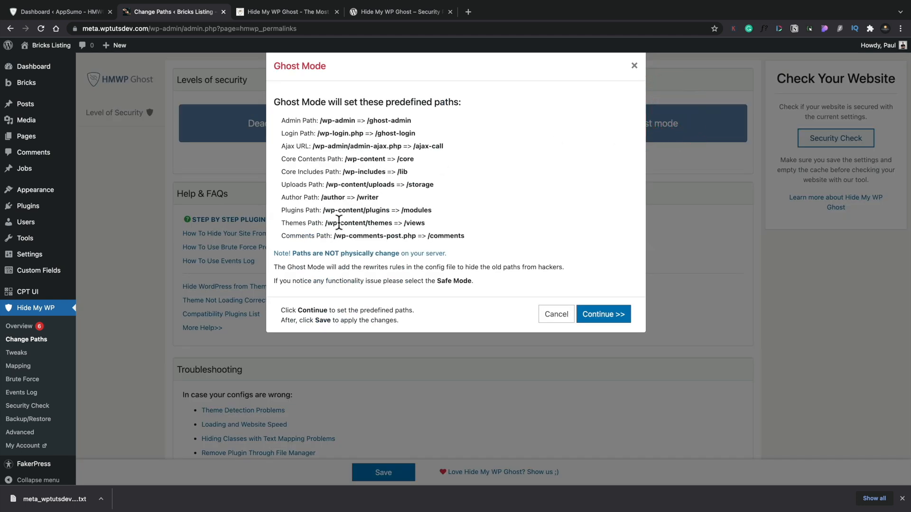
{"action": "mouse_move", "coordinate": [308, 134]}
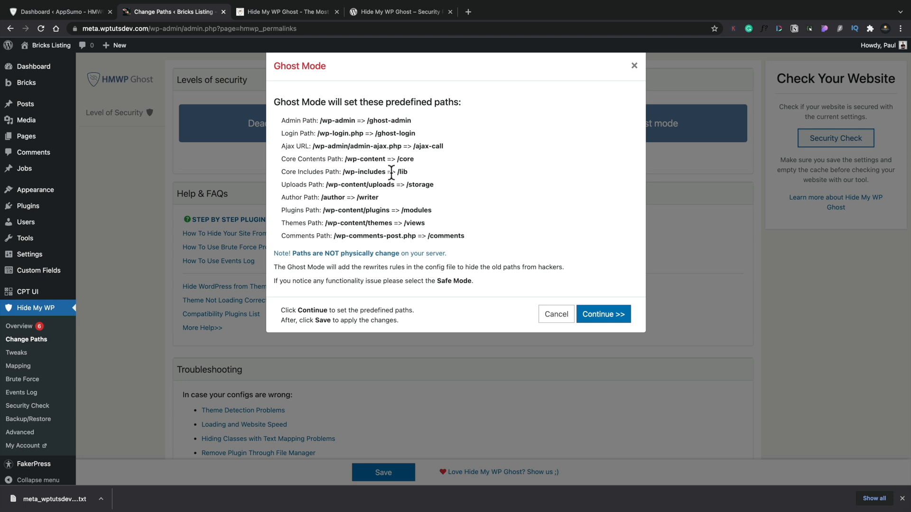
{"action": "mouse_move", "coordinate": [386, 134]}
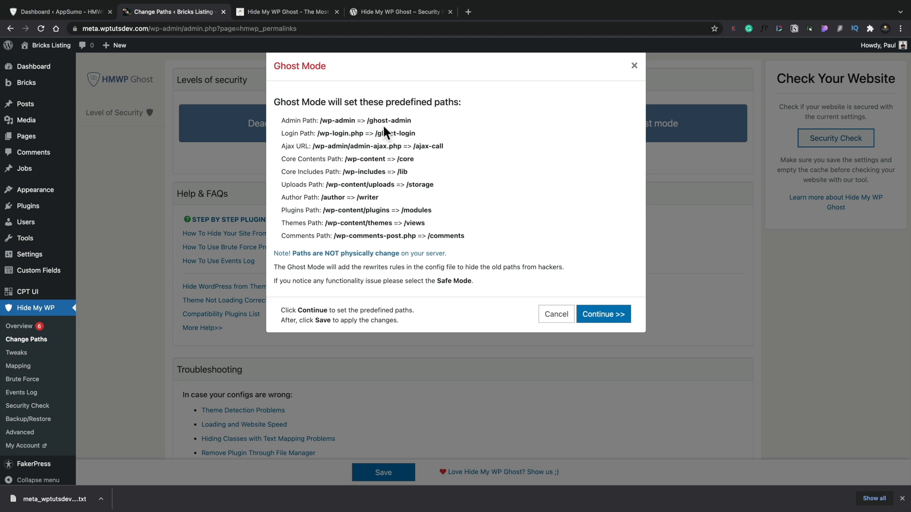
{"action": "left_click", "coordinate": [633, 65]}
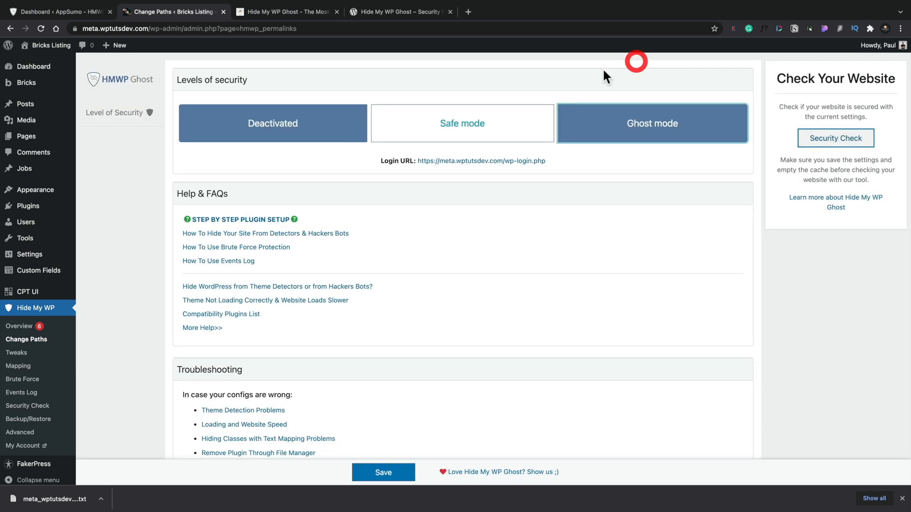
{"action": "left_click", "coordinate": [462, 123]}
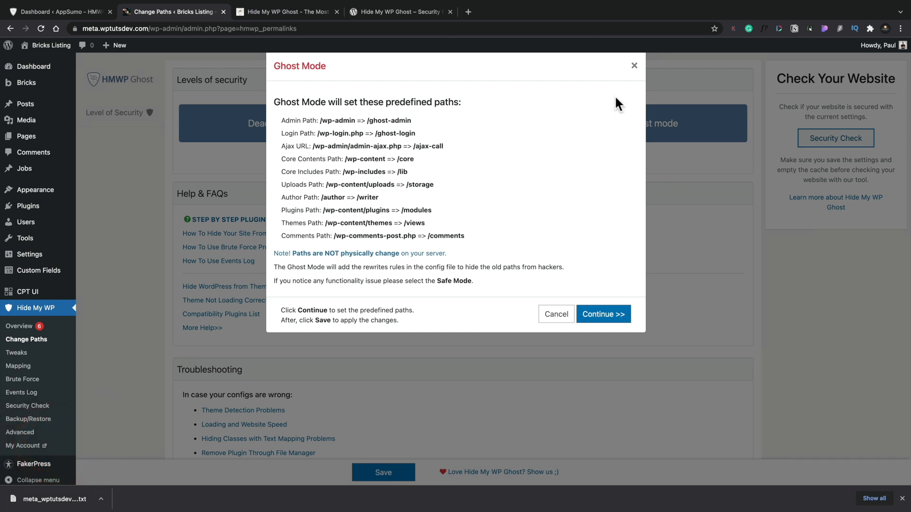
Switch from Ghost mode to Safe mode, accepting its predefined paths, with Simulate CMS kept on Drupal 8
{"action": "left_click", "coordinate": [603, 314]}
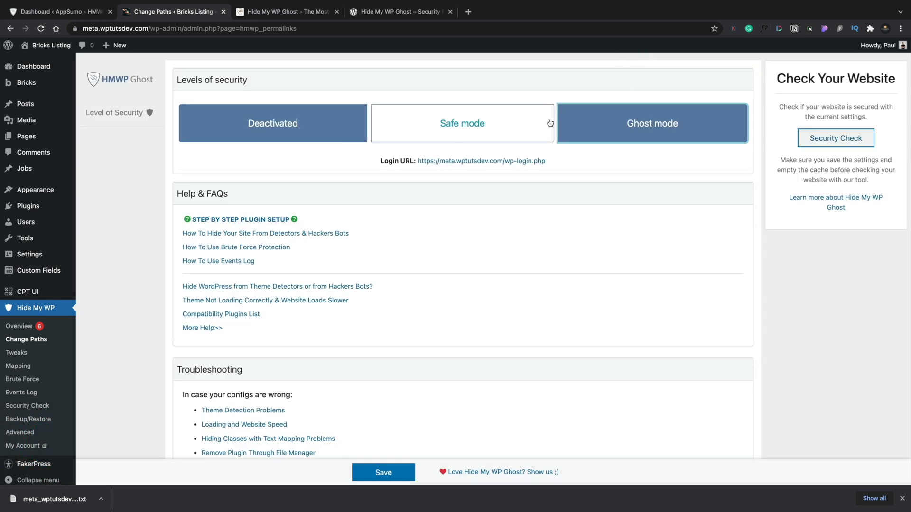
{"action": "left_click", "coordinate": [461, 123]}
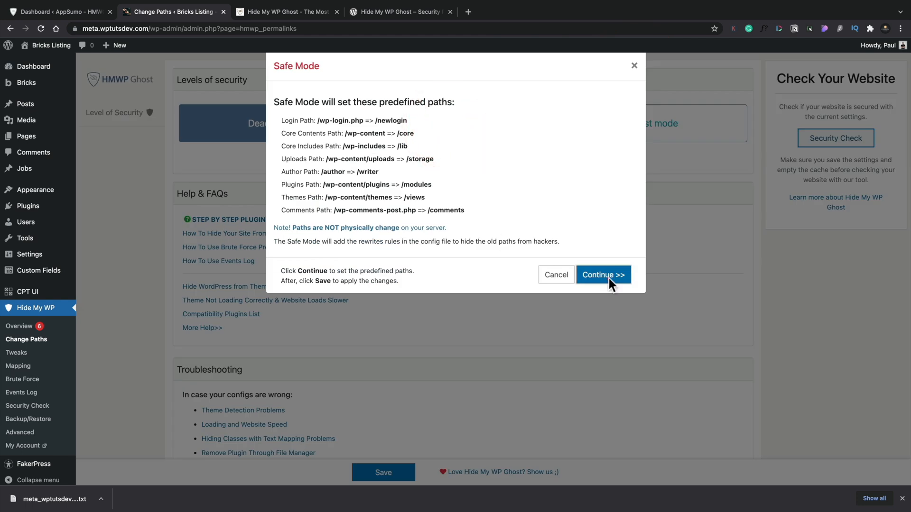
{"action": "left_click", "coordinate": [602, 275]}
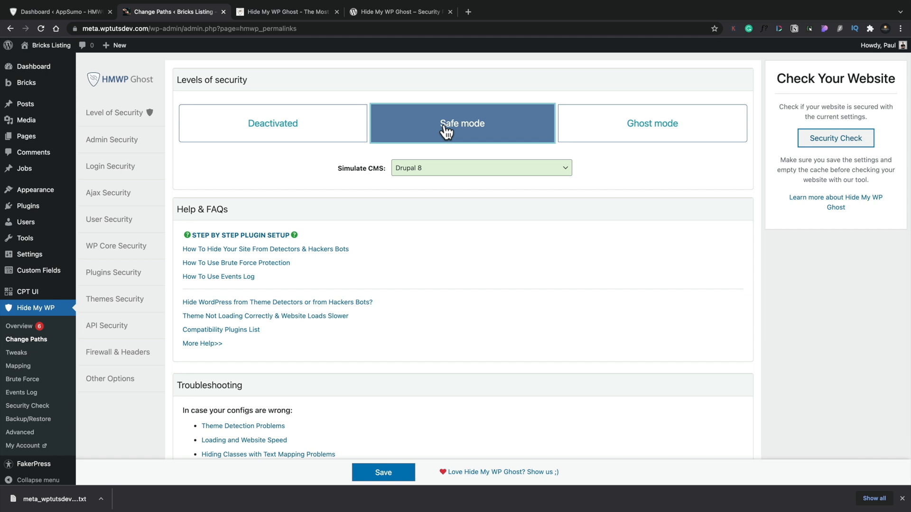
{"action": "mouse_move", "coordinate": [503, 173]}
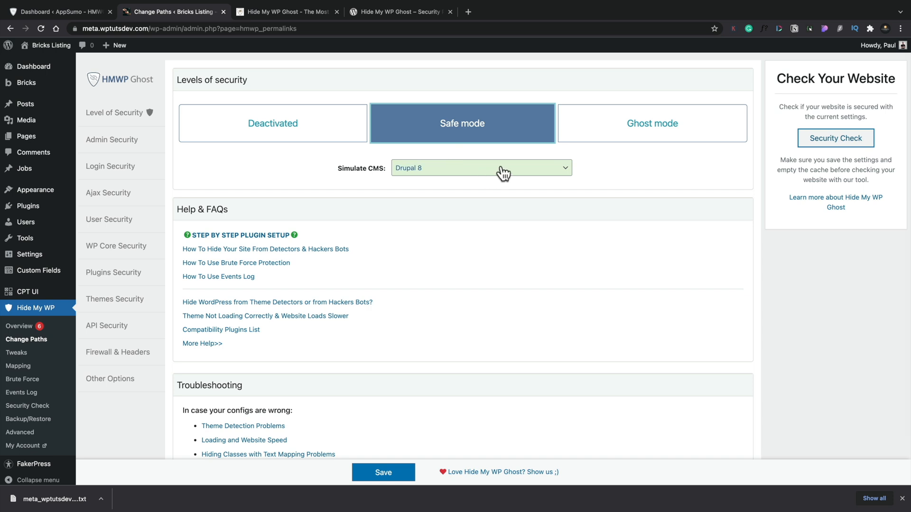
{"action": "left_click", "coordinate": [480, 168]}
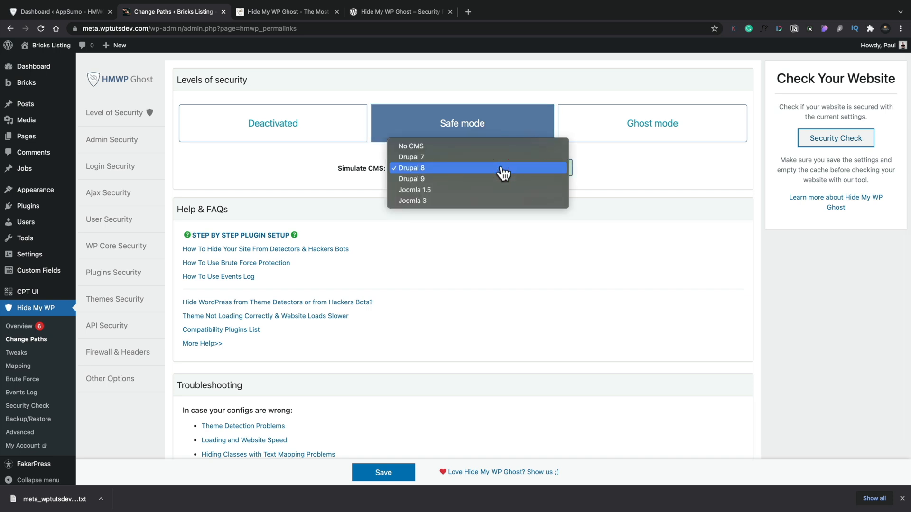
{"action": "left_click", "coordinate": [411, 167]}
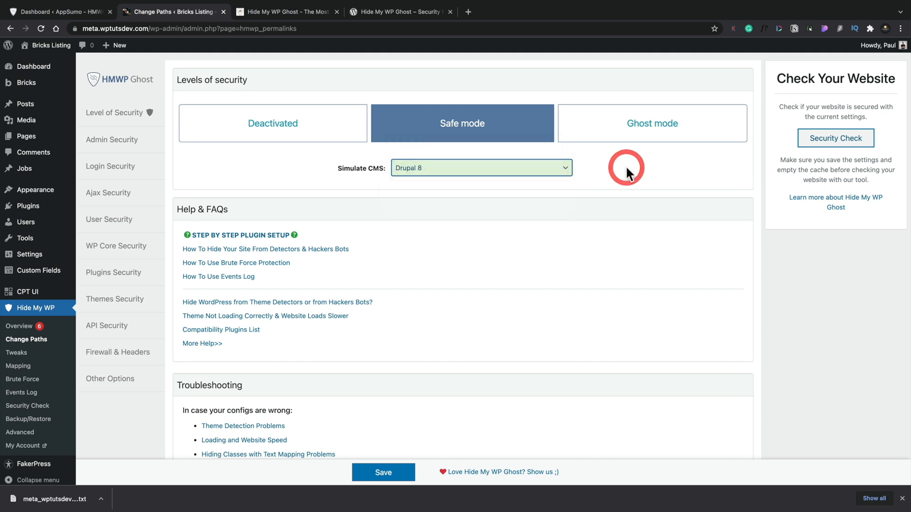
{"action": "mouse_move", "coordinate": [587, 221]}
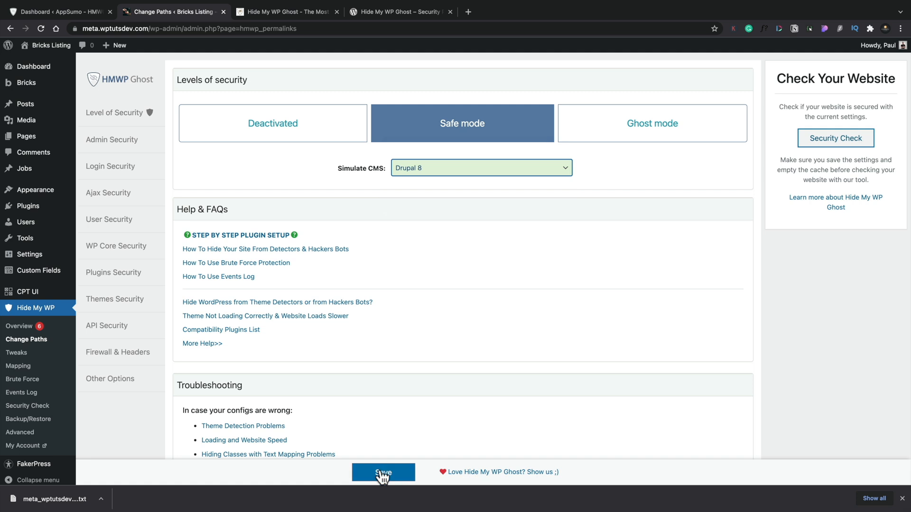
Save the Safe mode settings, run the Frontend Login Test and confirm with 'Yes, it's working'
{"action": "left_click", "coordinate": [382, 471]}
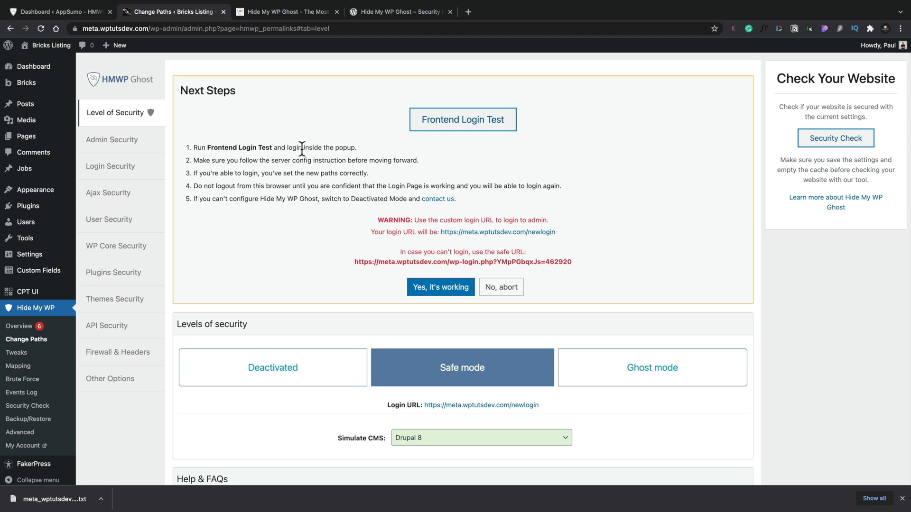
{"action": "mouse_move", "coordinate": [462, 119]}
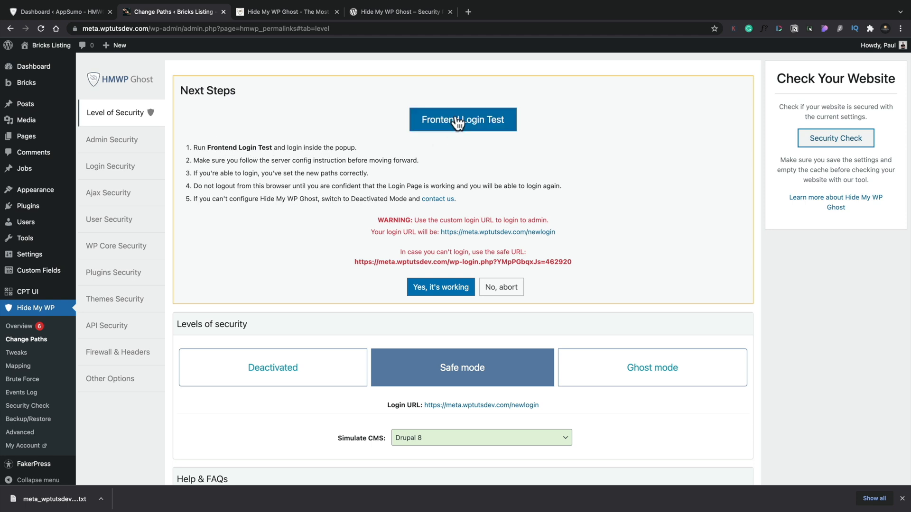
{"action": "left_click", "coordinate": [462, 120]}
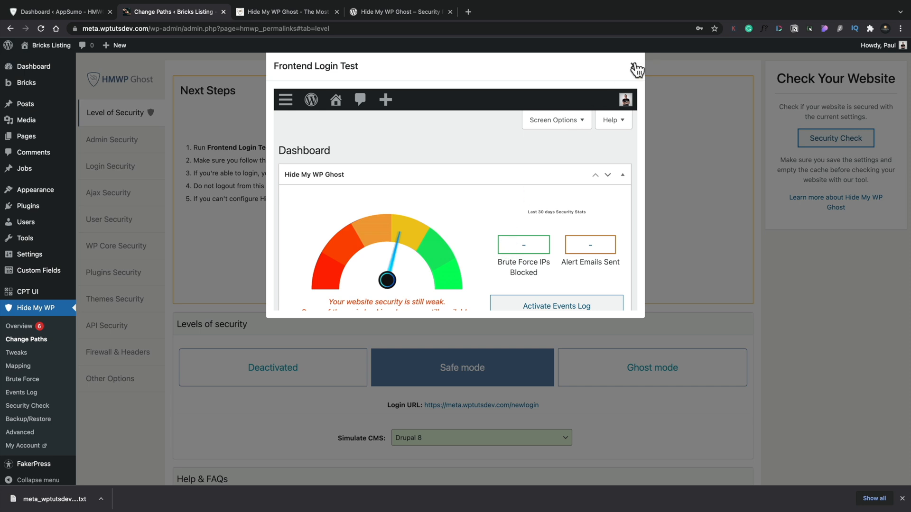
{"action": "left_click", "coordinate": [638, 66]}
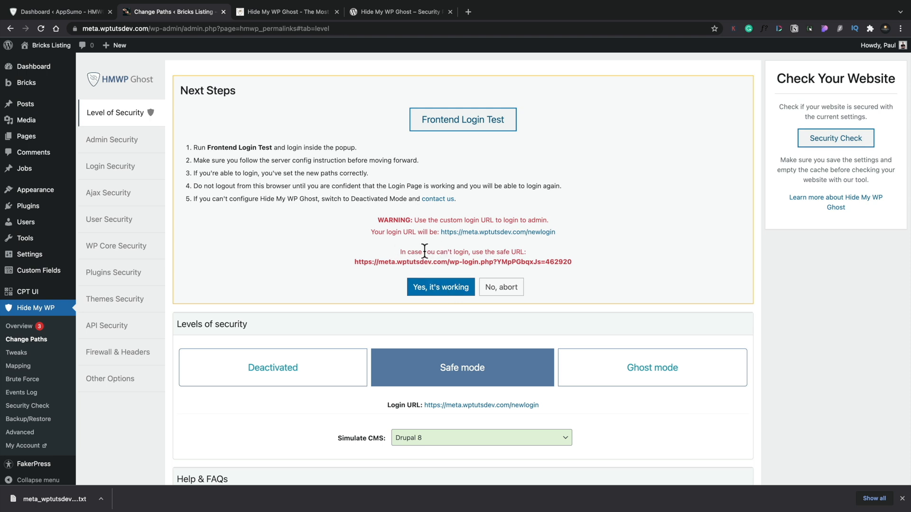
{"action": "mouse_move", "coordinate": [343, 260]}
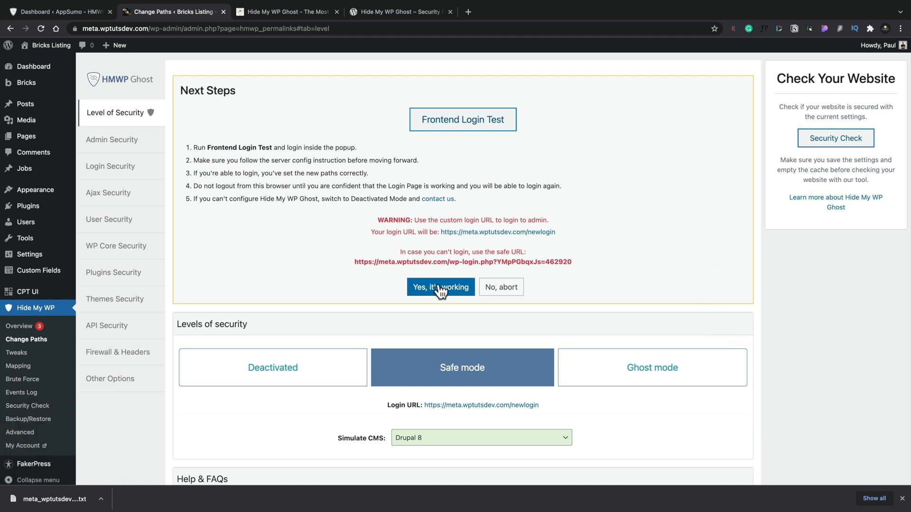
{"action": "left_click", "coordinate": [440, 286]}
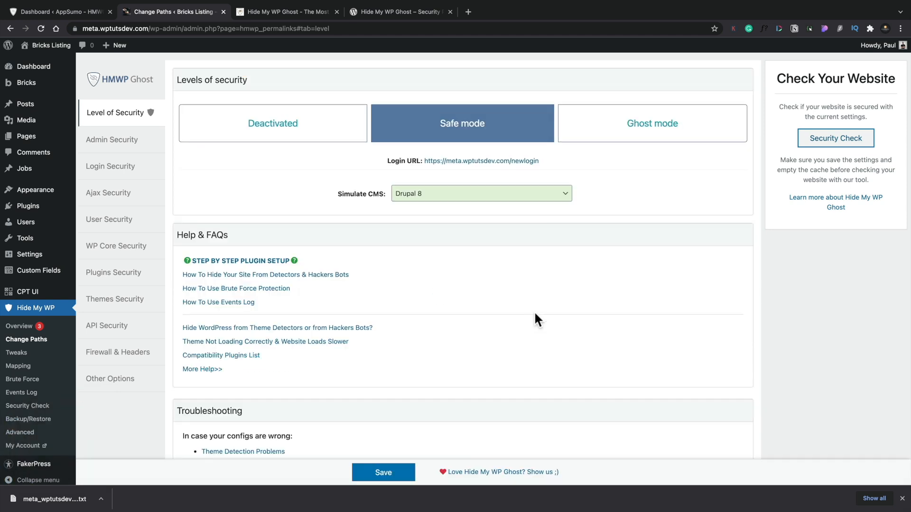
{"action": "mouse_move", "coordinate": [111, 139]}
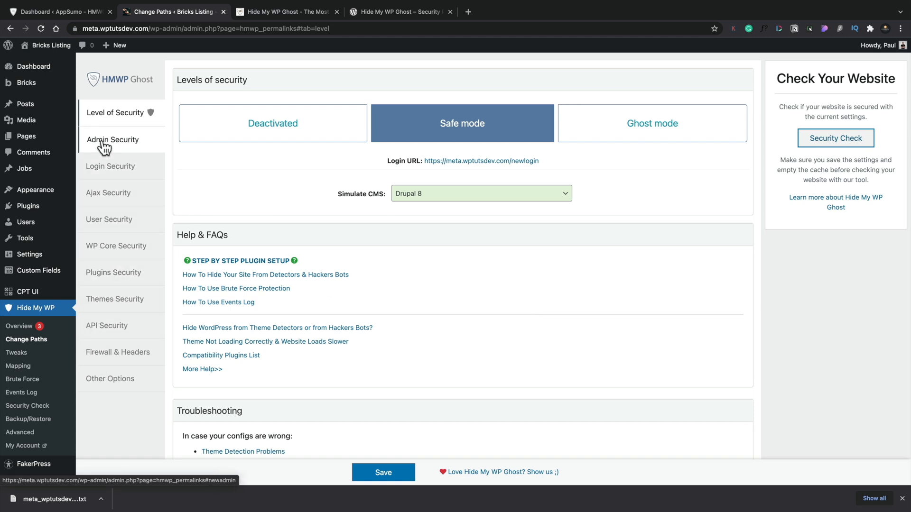
In Admin Security, set the Custom Admin Path from wp-admin to wplogin and save it
{"action": "left_click", "coordinate": [113, 139]}
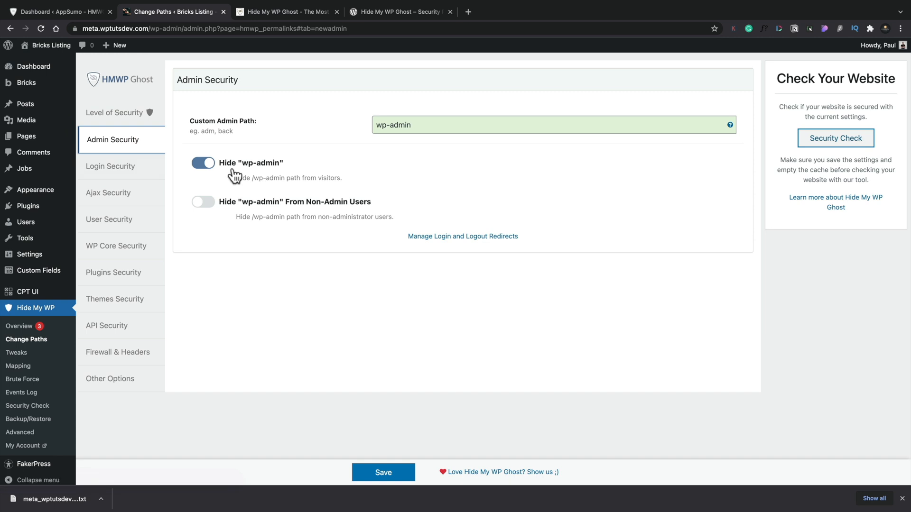
{"action": "left_click", "coordinate": [476, 125]}
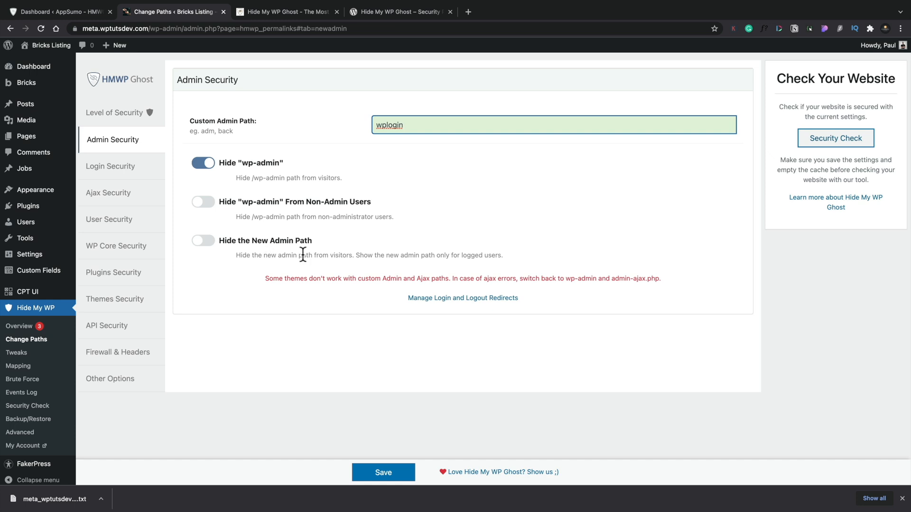
{"action": "mouse_move", "coordinate": [352, 266]}
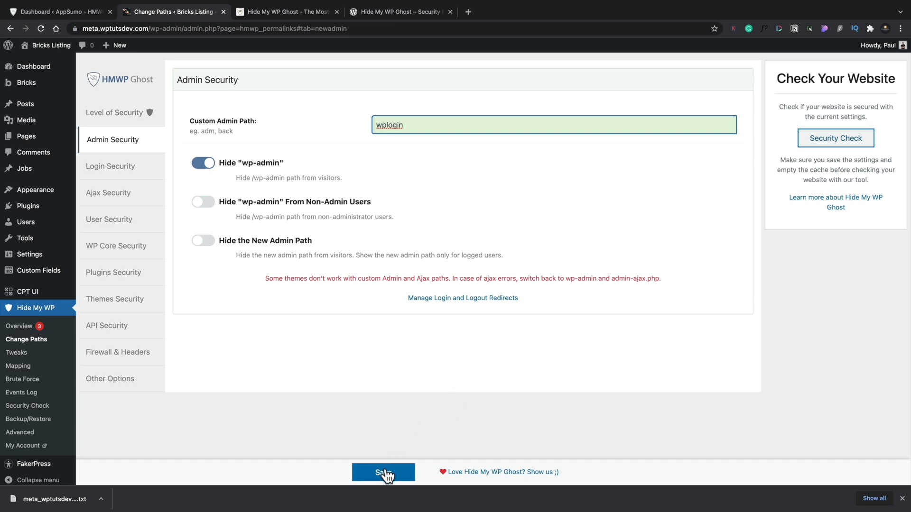
{"action": "left_click", "coordinate": [382, 472]}
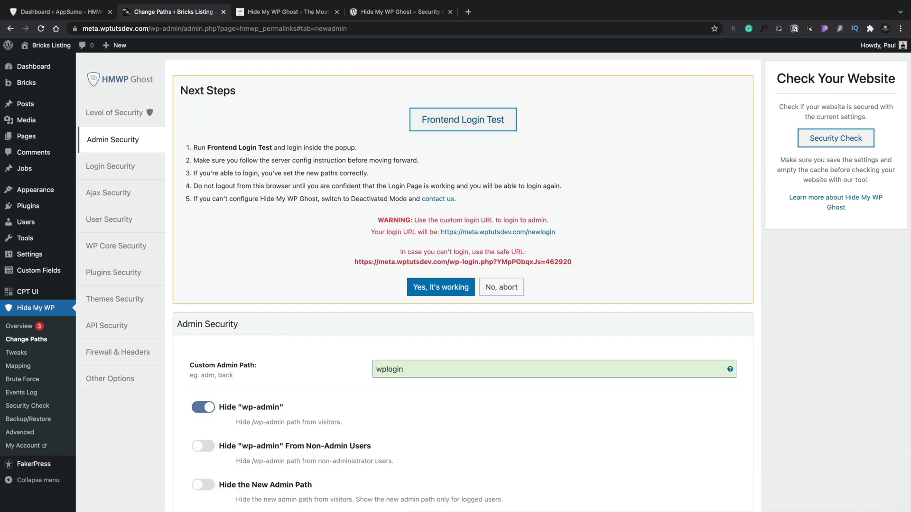
{"action": "left_click", "coordinate": [308, 496]}
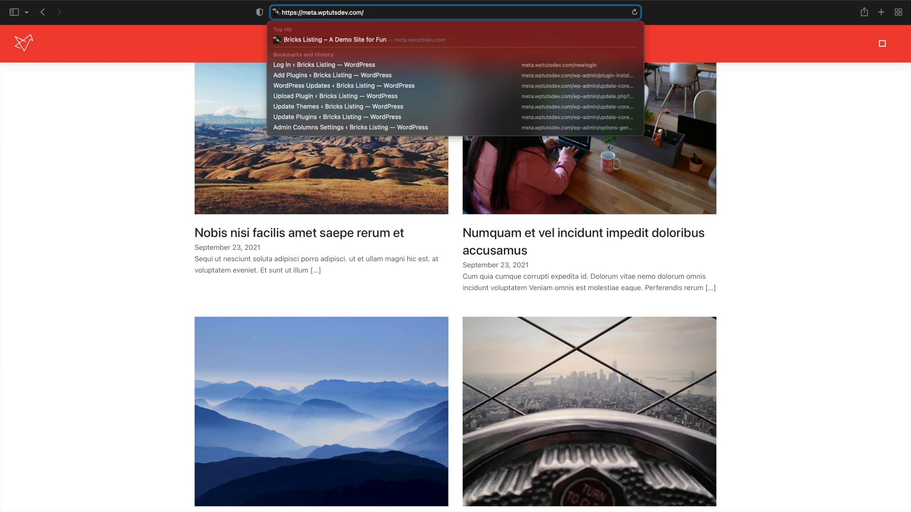
In Safari, go to the site's wplogin path and log in with the entered credentials
{"action": "type", "text": "wplogin"}
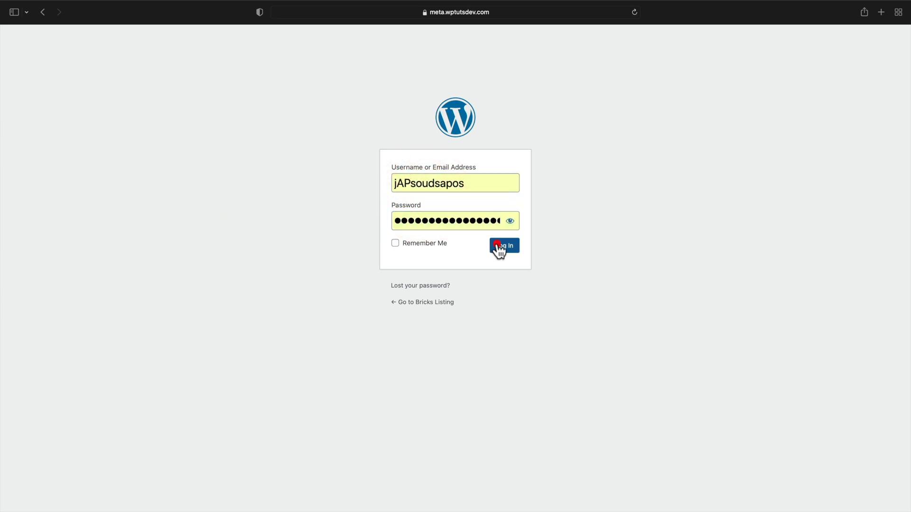
{"action": "left_click", "coordinate": [503, 245]}
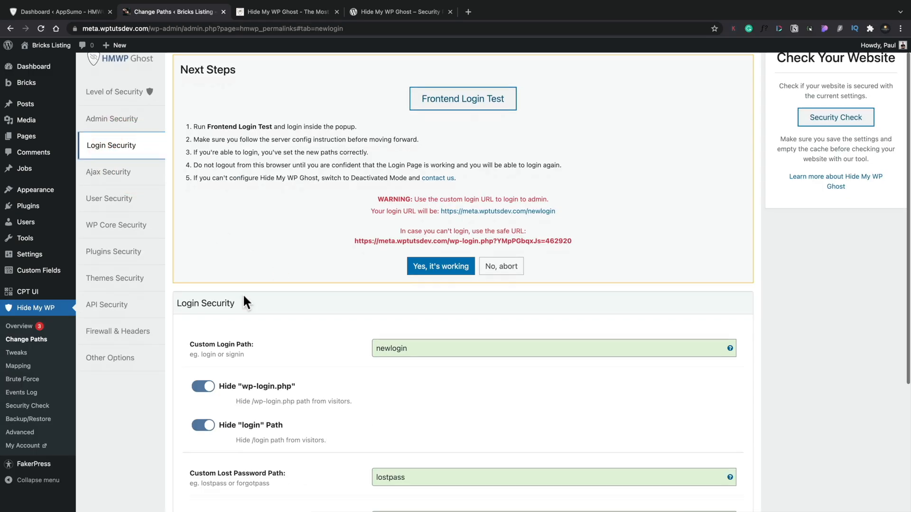
Review the Login Security settings with custom path newlogin and consult the documentation on changing the login path
{"action": "scroll", "scroll_direction": "down", "scroll_amount": 3}
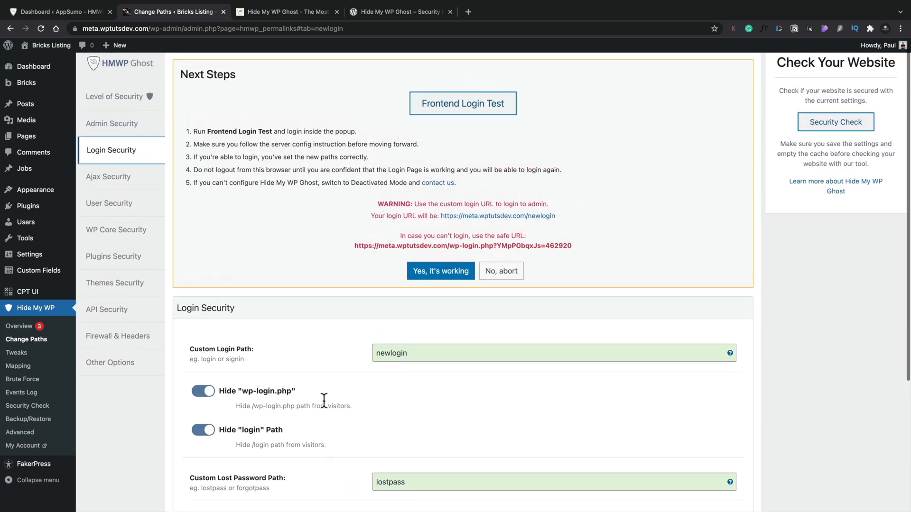
{"action": "scroll", "scroll_direction": "down", "scroll_amount": 3}
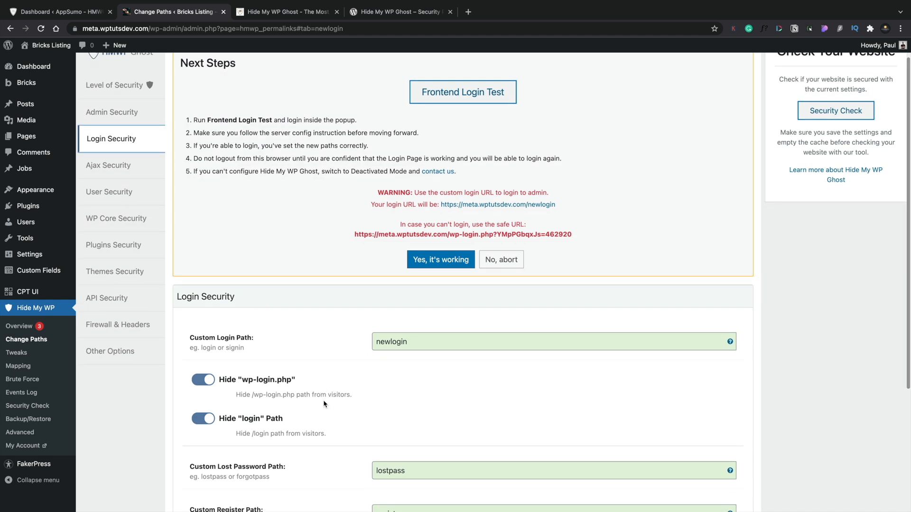
{"action": "scroll", "scroll_direction": "down", "scroll_amount": 3}
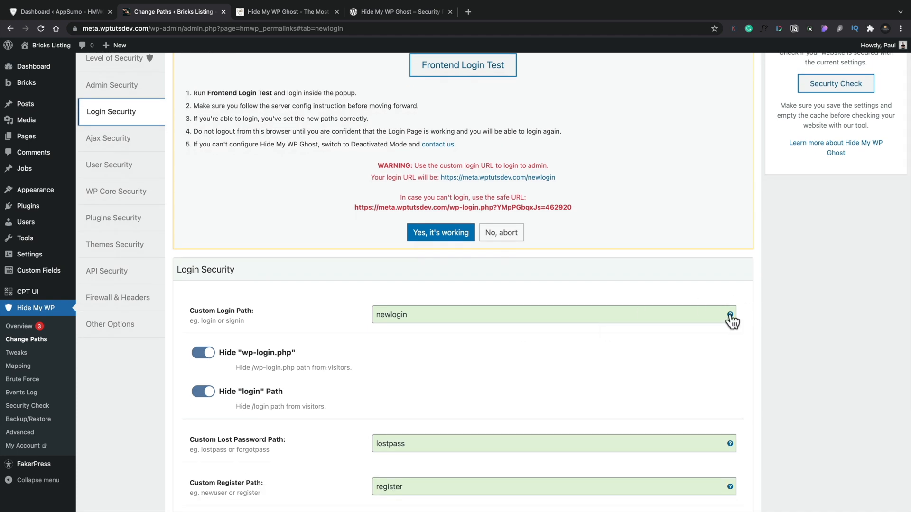
{"action": "left_click", "coordinate": [285, 12]}
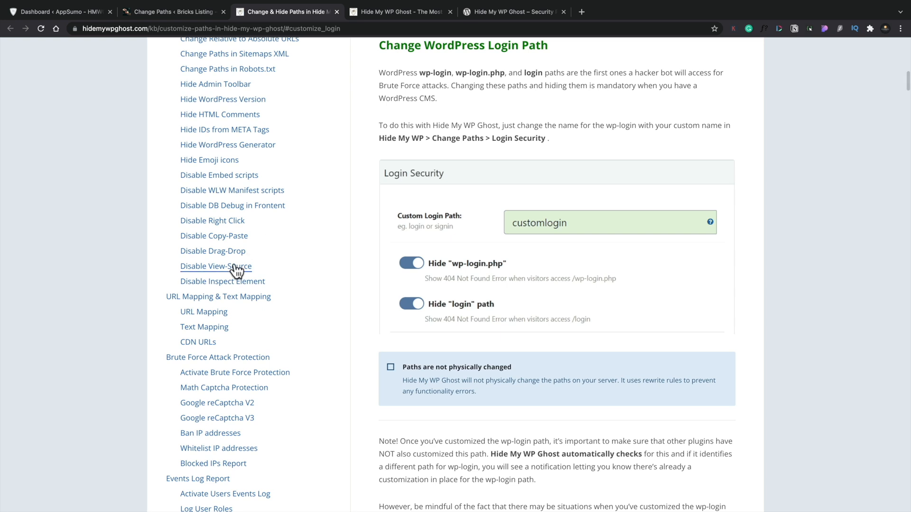
{"action": "mouse_move", "coordinate": [336, 16]}
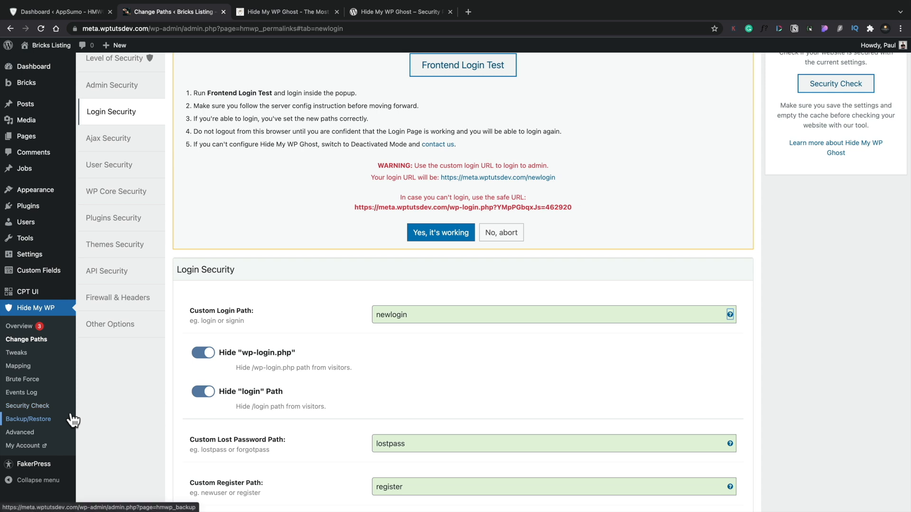
{"action": "mouse_move", "coordinate": [55, 424]}
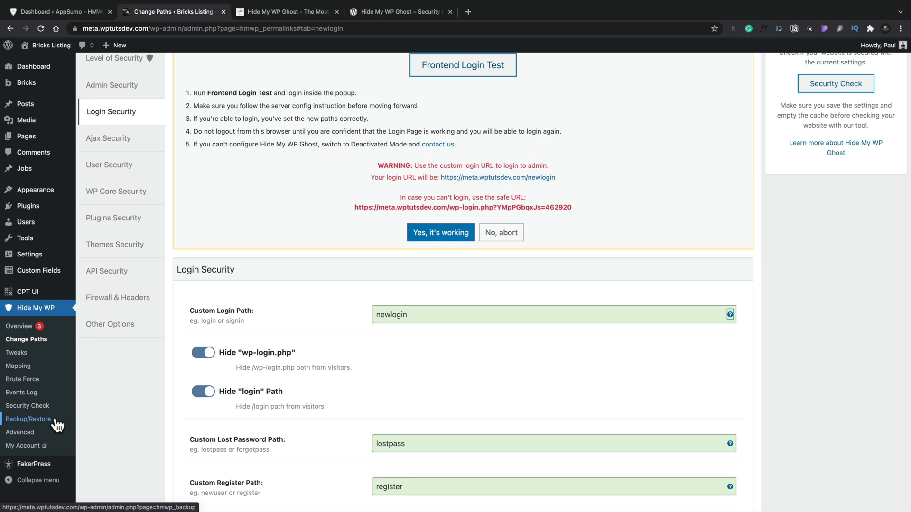
{"action": "mouse_move", "coordinate": [307, 449]}
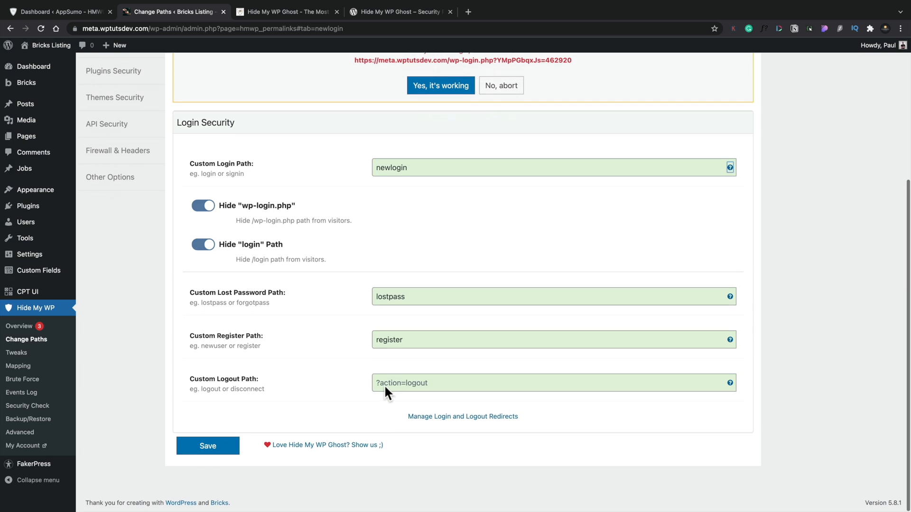
{"action": "scroll", "scroll_direction": "up", "scroll_amount": 3}
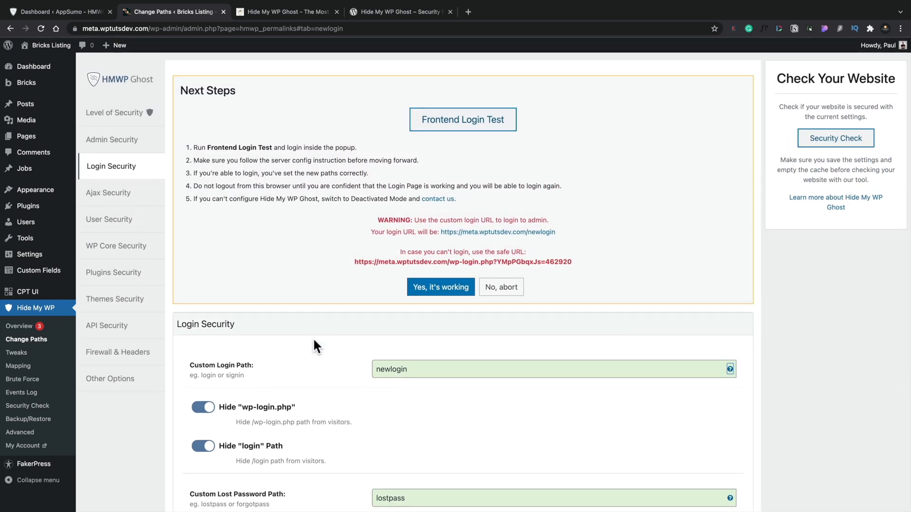
{"action": "scroll", "scroll_direction": "down", "scroll_amount": 3}
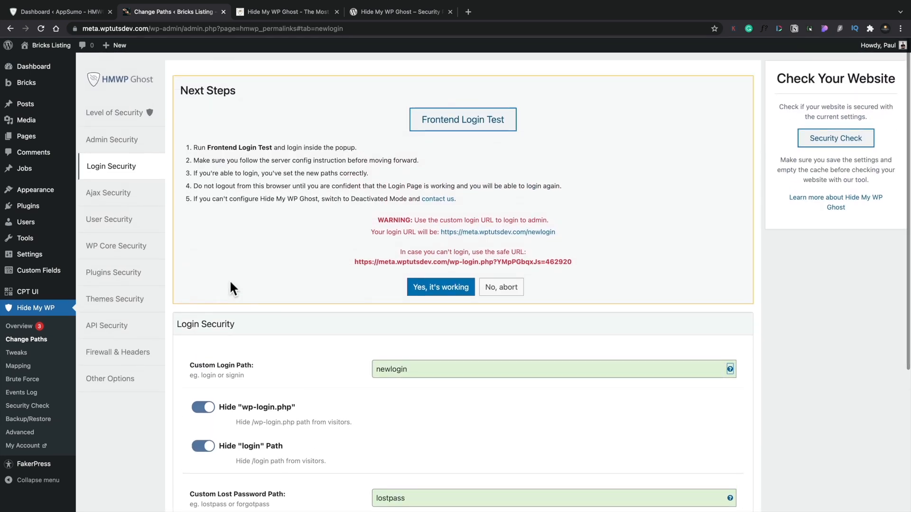
View the Ajax Security settings showing the admin-ajax.php path with both Ajax toggles off
{"action": "left_click", "coordinate": [108, 192]}
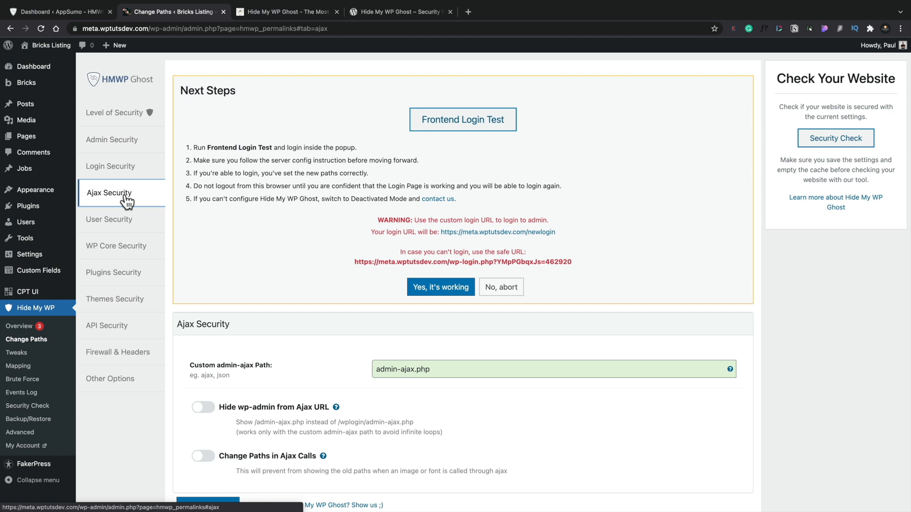
{"action": "scroll", "scroll_direction": "down", "scroll_amount": 3}
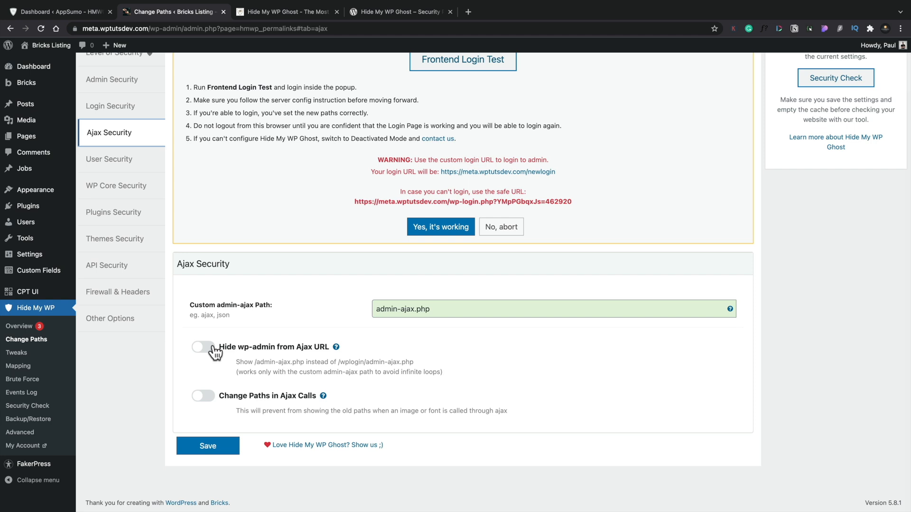
{"action": "mouse_move", "coordinate": [214, 400]}
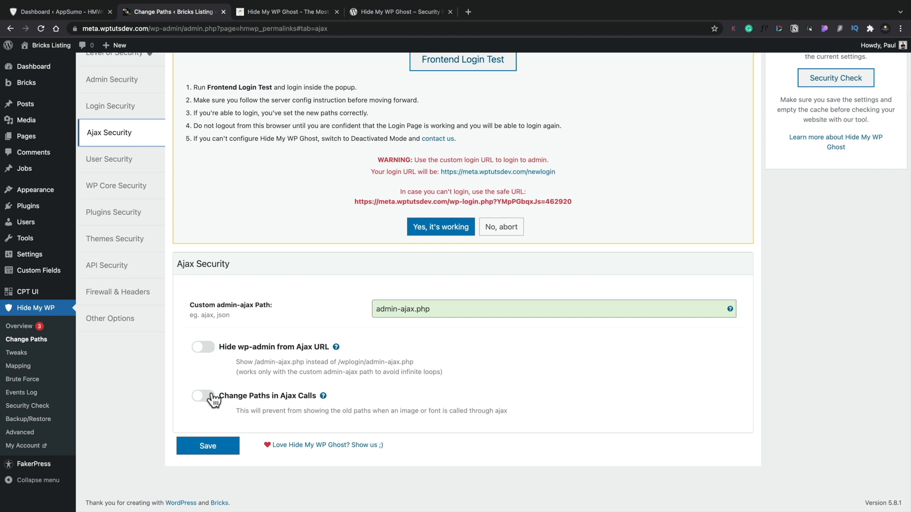
{"action": "mouse_move", "coordinate": [242, 390]}
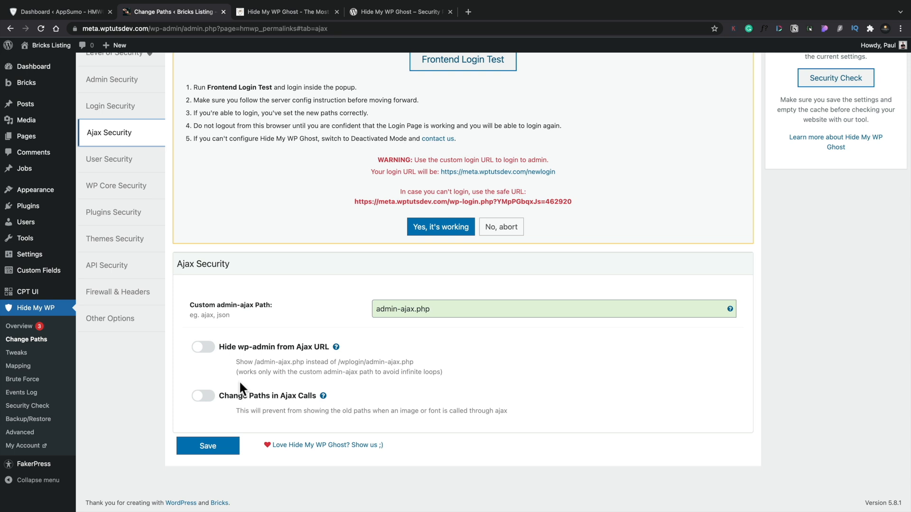
{"action": "mouse_move", "coordinate": [208, 408]}
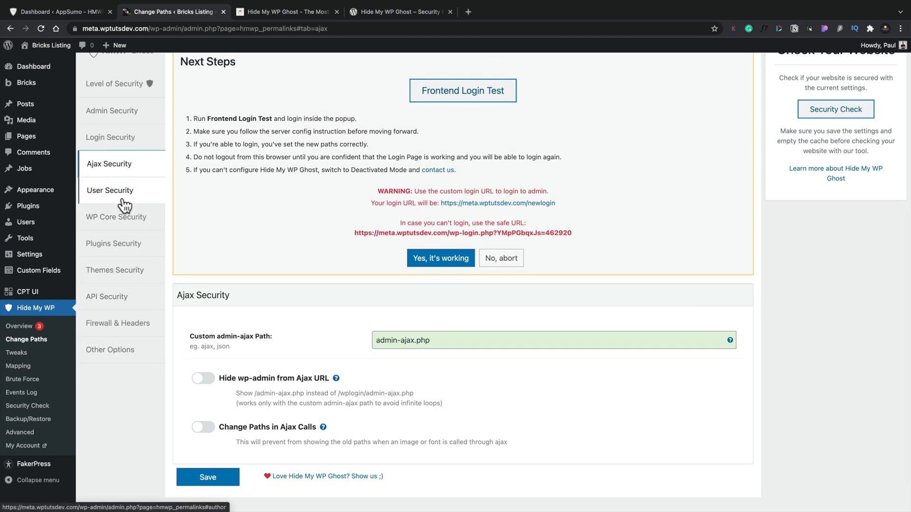
View User Security (author path writer), then WP Core Security's core, lib, storage and comments paths
{"action": "left_click", "coordinate": [110, 191]}
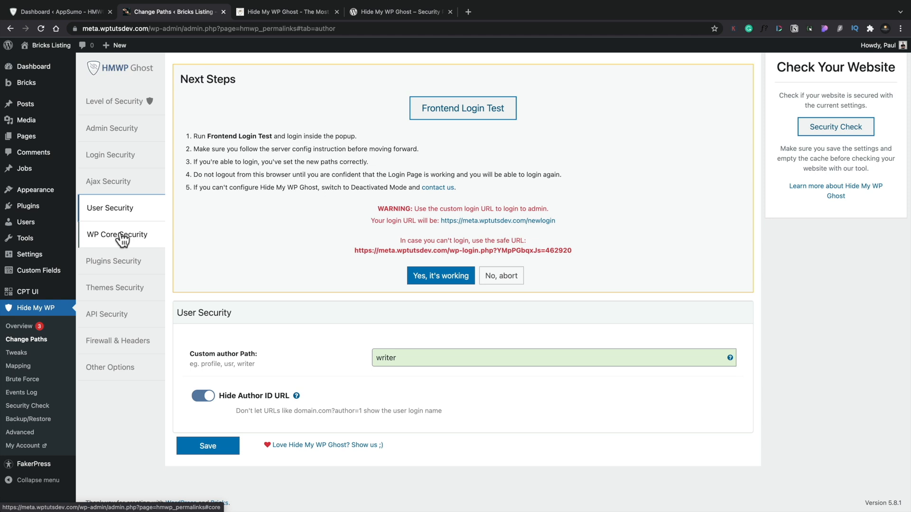
{"action": "left_click", "coordinate": [117, 234]}
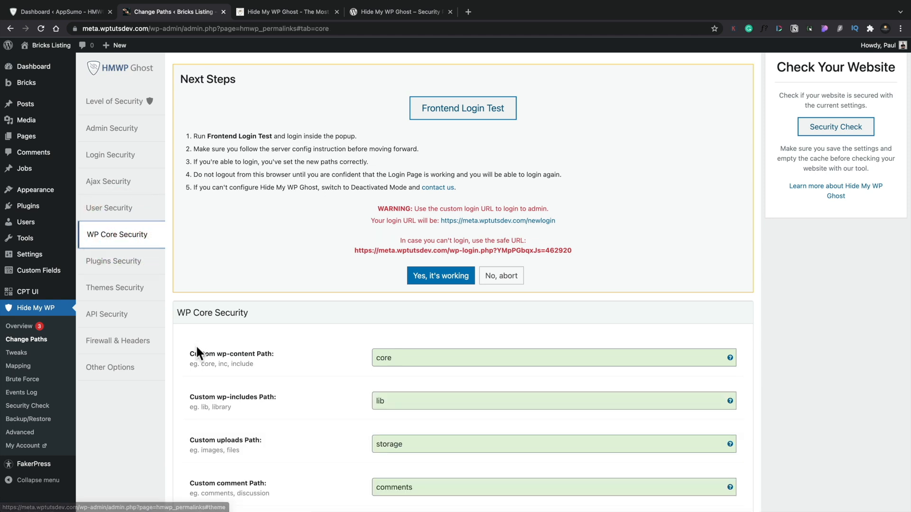
{"action": "scroll", "scroll_direction": "down", "scroll_amount": 3}
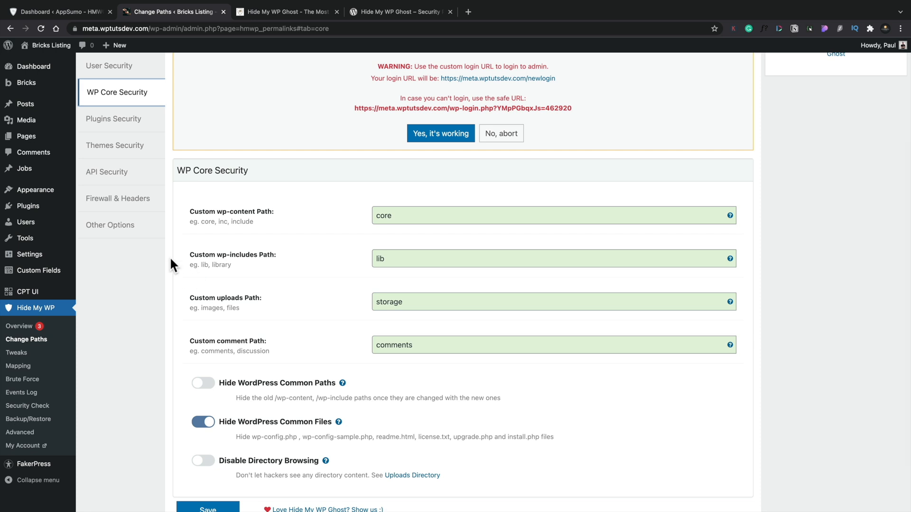
{"action": "mouse_move", "coordinate": [115, 119]}
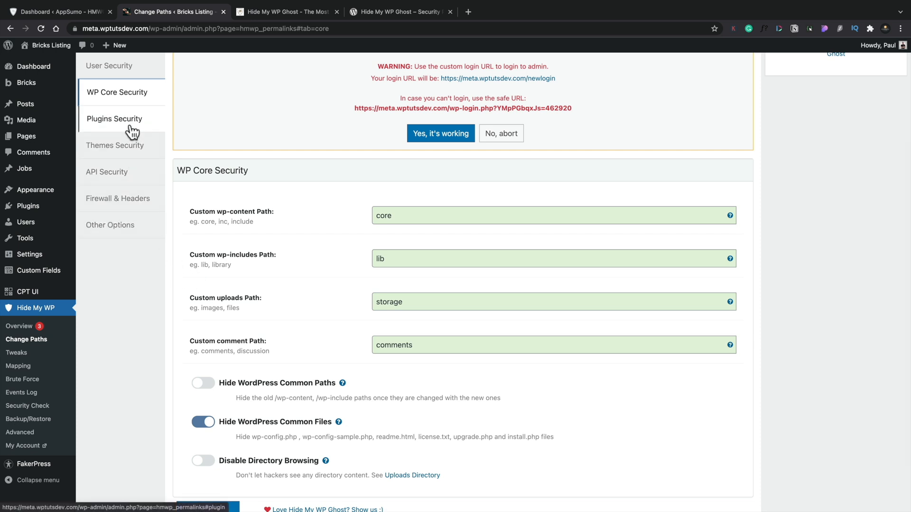
Review Plugins, Themes and API Security, ending on Other Options with empty category and tags paths
{"action": "left_click", "coordinate": [115, 118]}
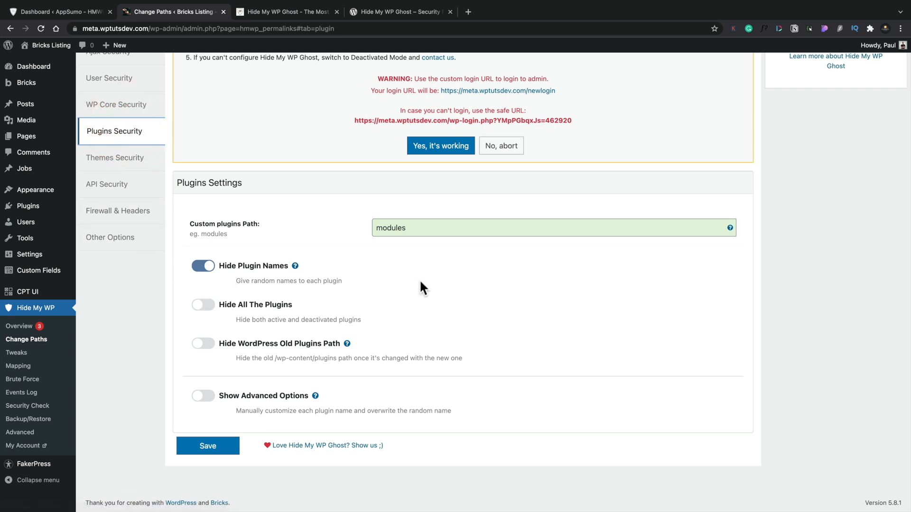
{"action": "mouse_move", "coordinate": [335, 242]}
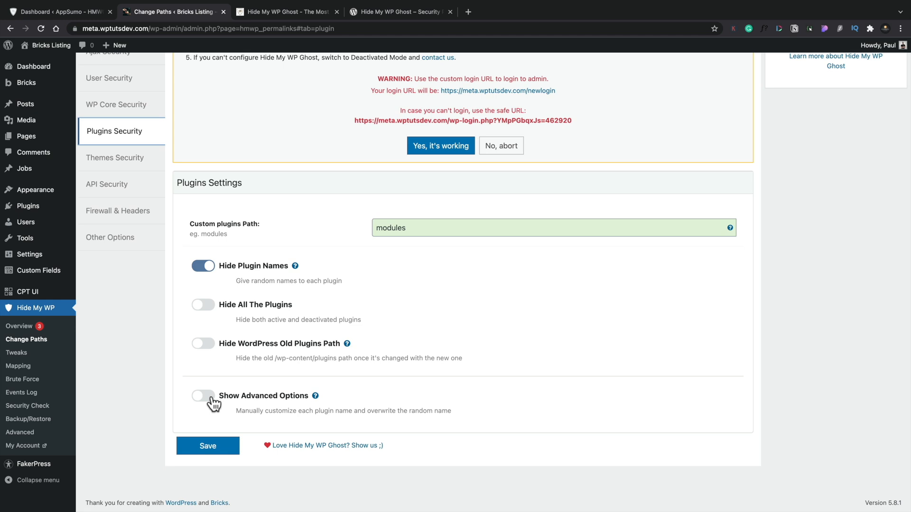
{"action": "left_click", "coordinate": [202, 400]}
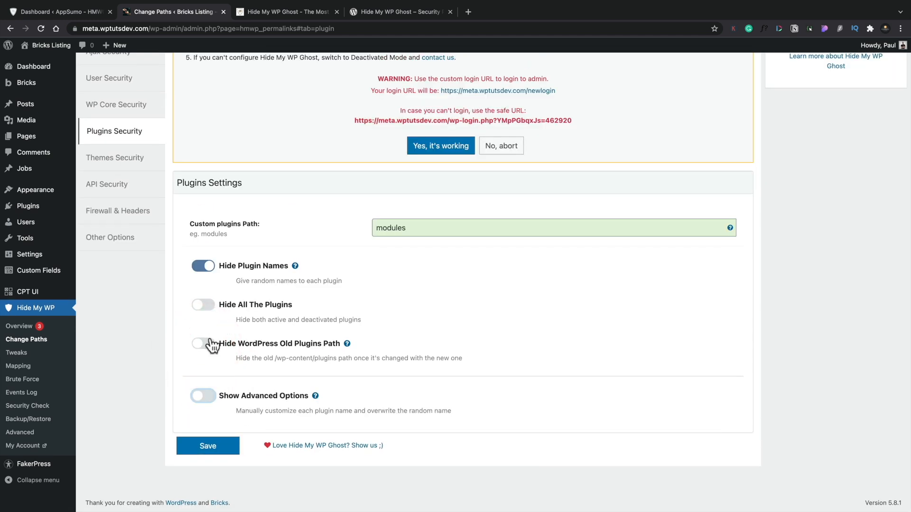
{"action": "mouse_move", "coordinate": [201, 315]}
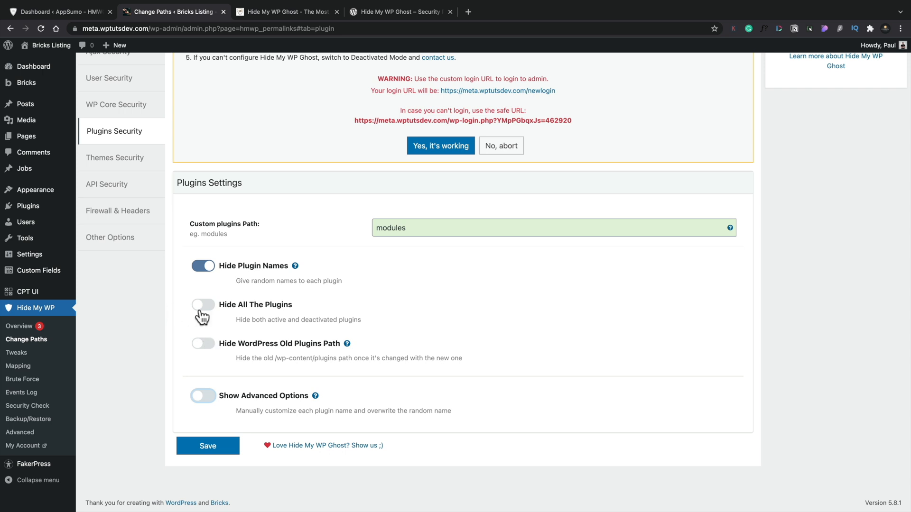
{"action": "left_click", "coordinate": [116, 157]}
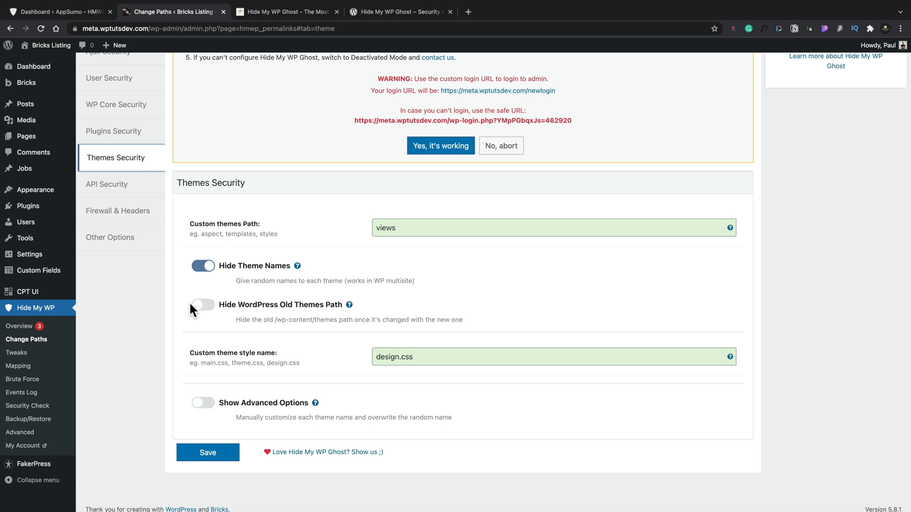
{"action": "mouse_move", "coordinate": [170, 294]}
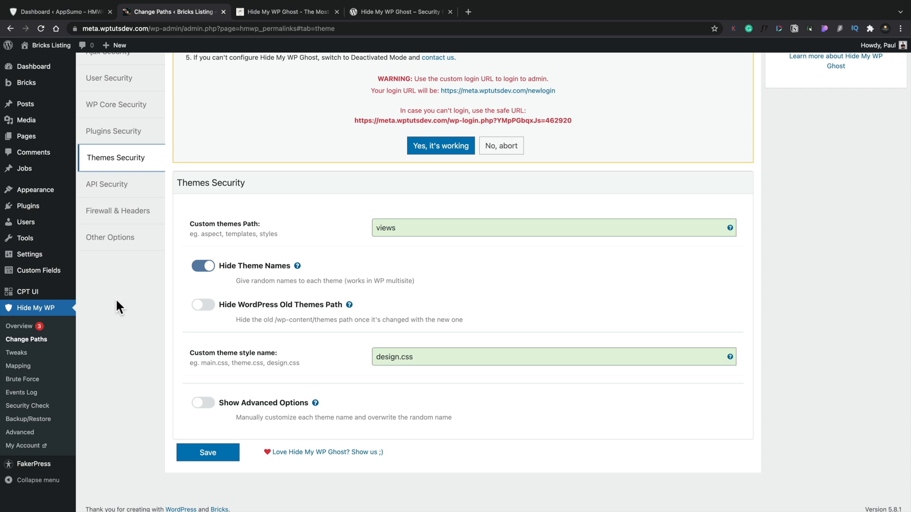
{"action": "left_click", "coordinate": [107, 184]}
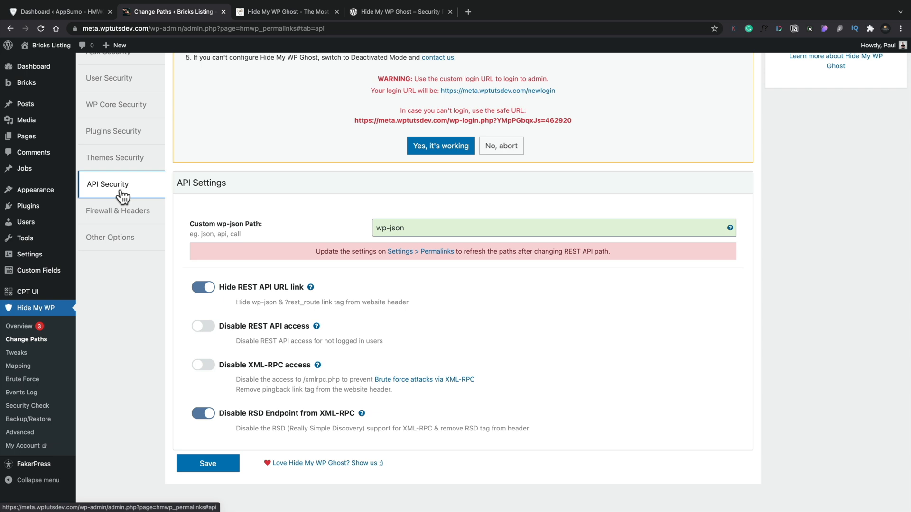
{"action": "left_click", "coordinate": [110, 363]}
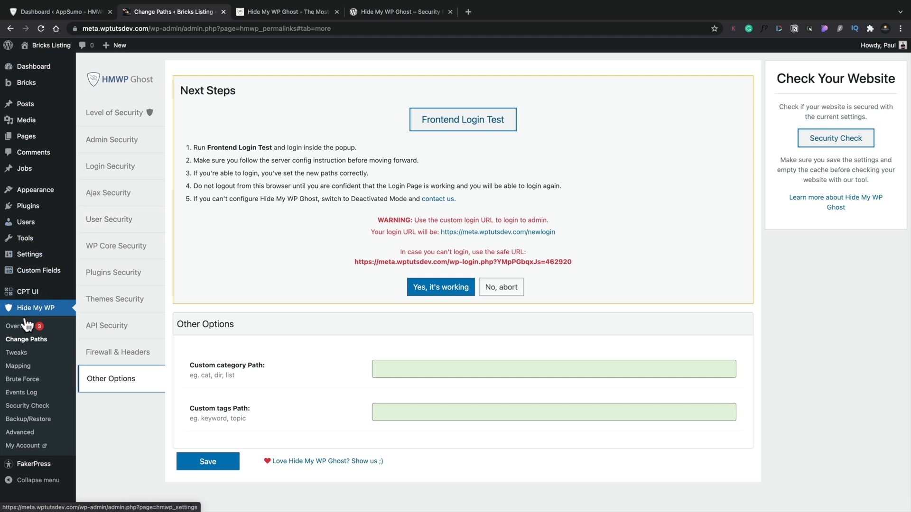
Leave the path settings for the Security Check report and scroll through its results
{"action": "left_click", "coordinate": [27, 405]}
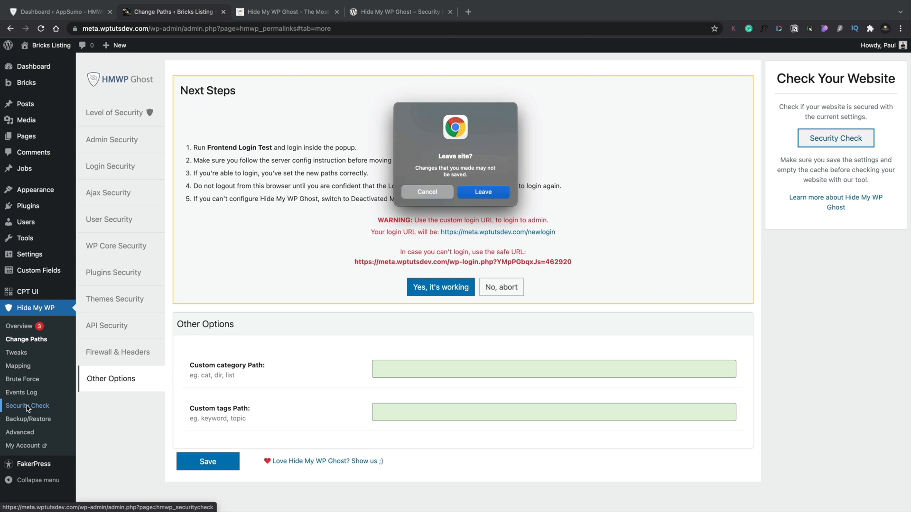
{"action": "left_click", "coordinate": [483, 192]}
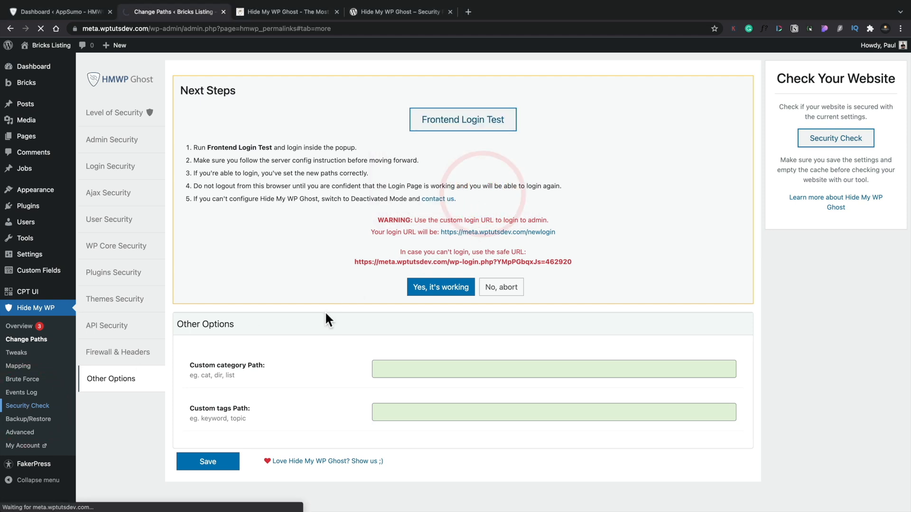
{"action": "left_click", "coordinate": [835, 138]}
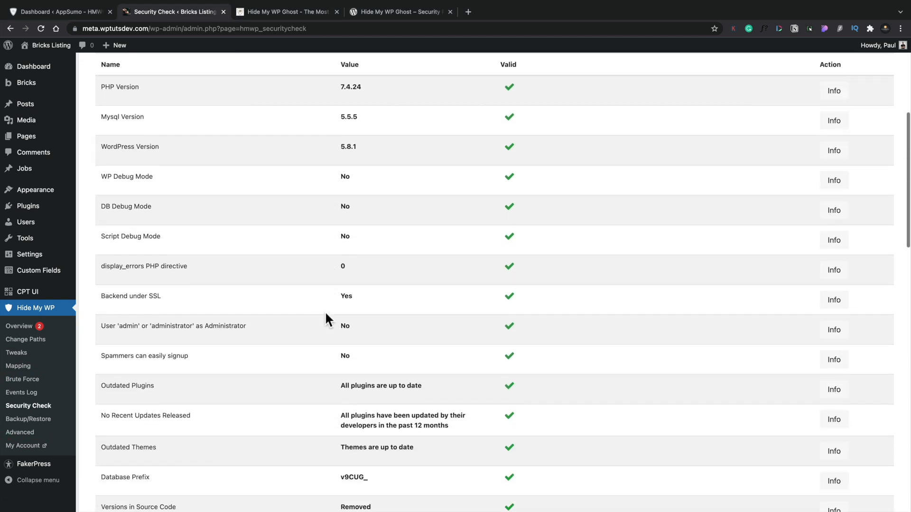
{"action": "scroll", "scroll_direction": "down", "scroll_amount": 3}
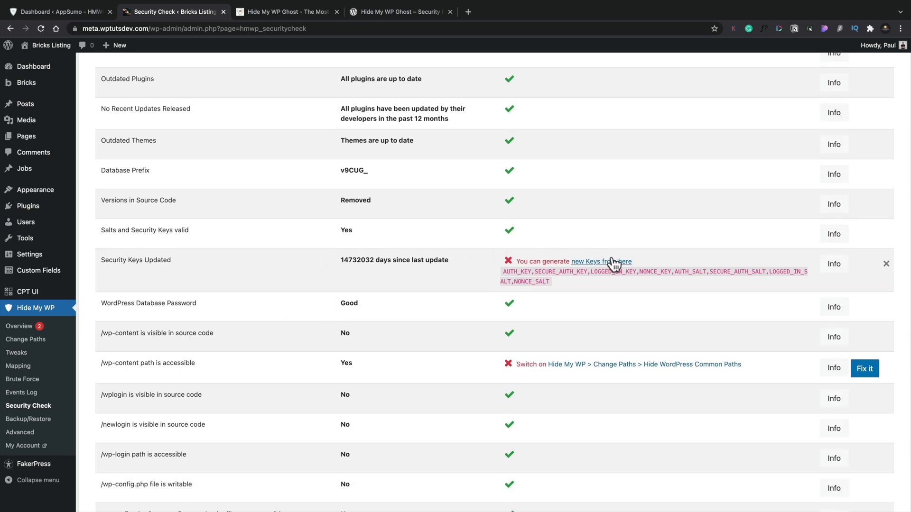
{"action": "scroll", "scroll_direction": "down", "scroll_amount": 3}
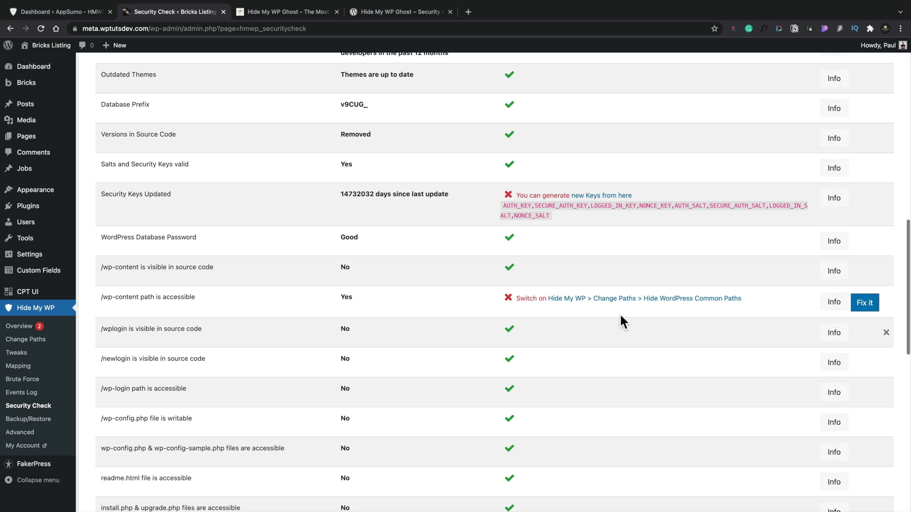
Fix the accessible wp-content path issue, bringing the report to 39 passed and 0 failed
{"action": "left_click", "coordinate": [864, 301]}
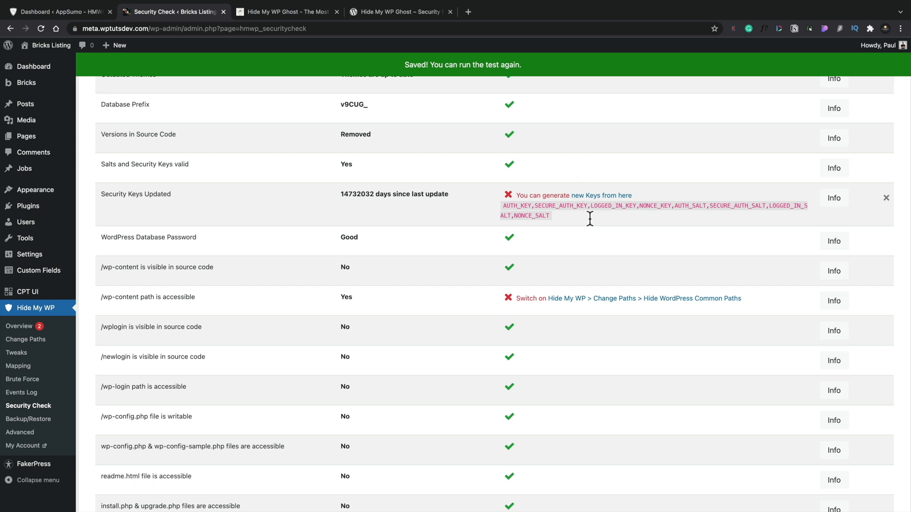
{"action": "scroll", "scroll_direction": "down", "scroll_amount": 3}
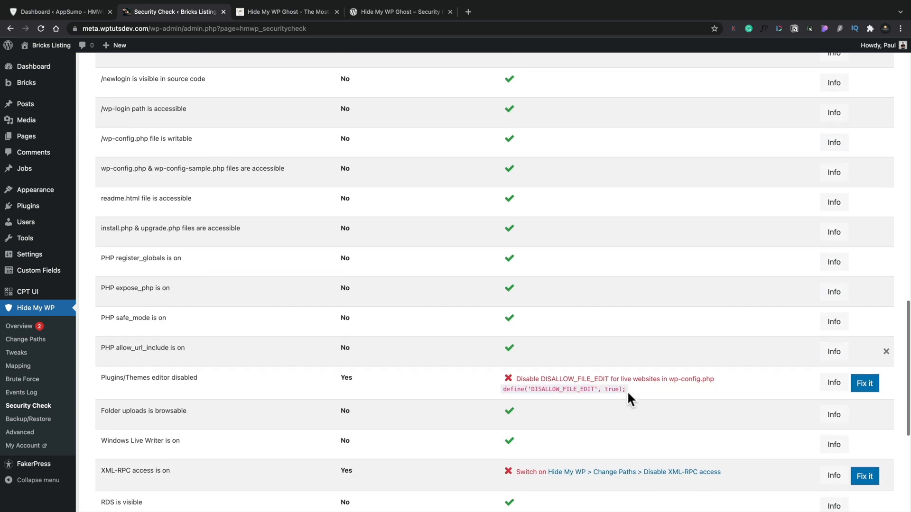
{"action": "scroll", "scroll_direction": "down", "scroll_amount": 3}
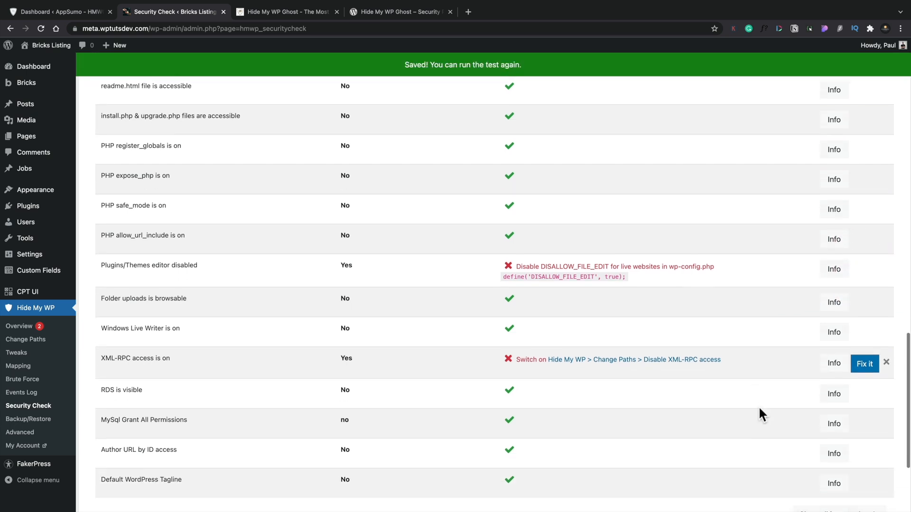
{"action": "scroll", "scroll_direction": "down", "scroll_amount": 3}
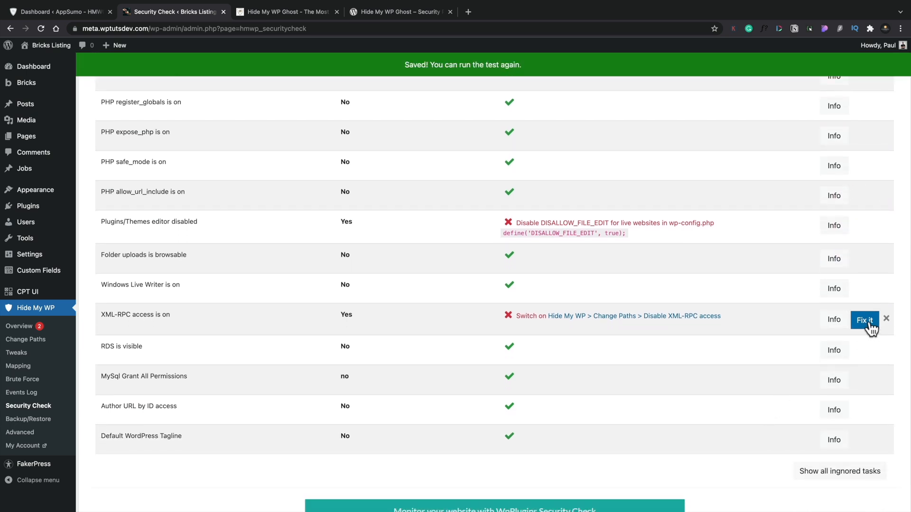
{"action": "scroll", "scroll_direction": "down", "scroll_amount": 3}
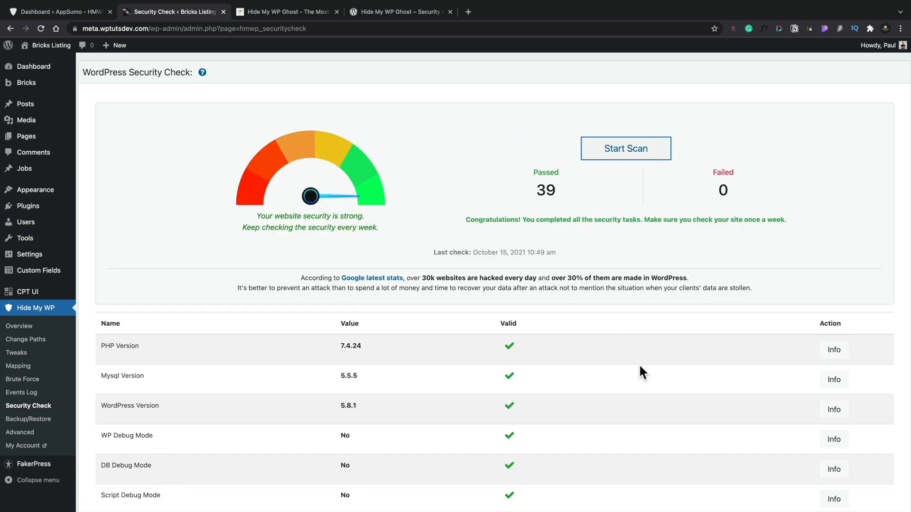
{"action": "mouse_move", "coordinate": [718, 260]}
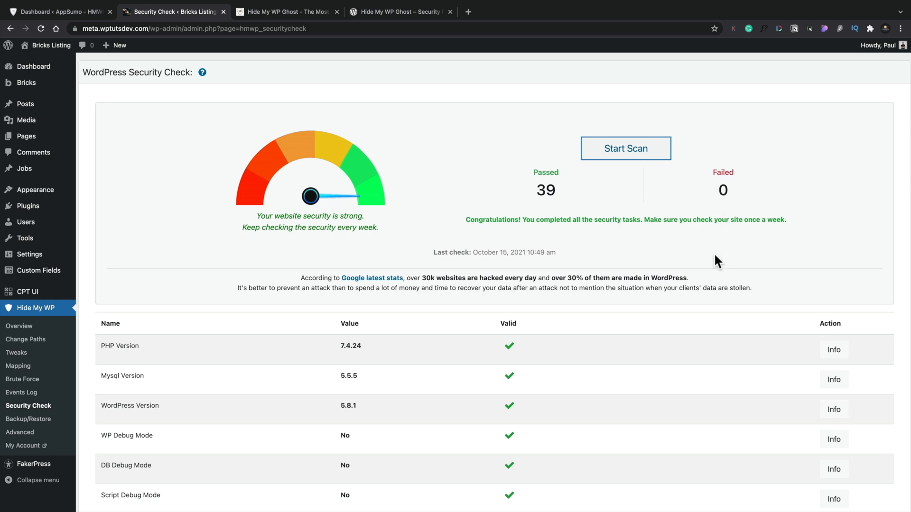
{"action": "mouse_move", "coordinate": [706, 284]}
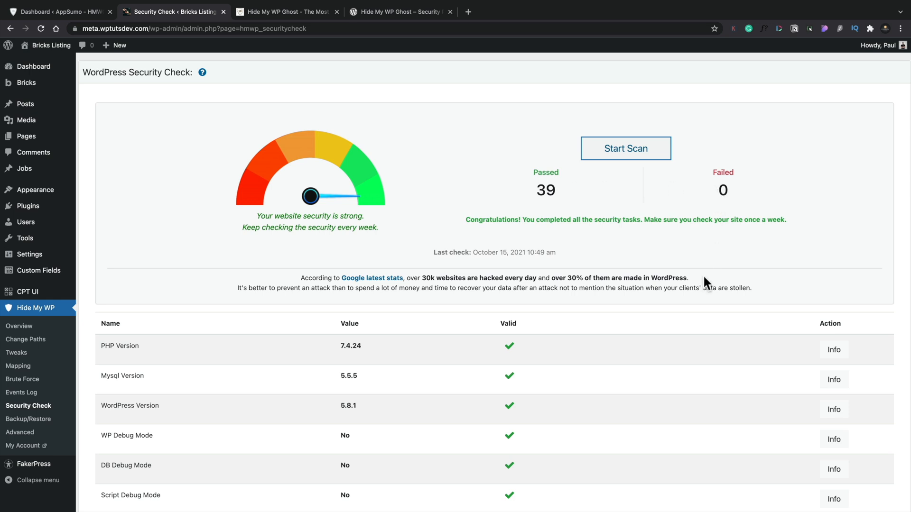
{"action": "scroll", "scroll_direction": "down", "scroll_amount": 3}
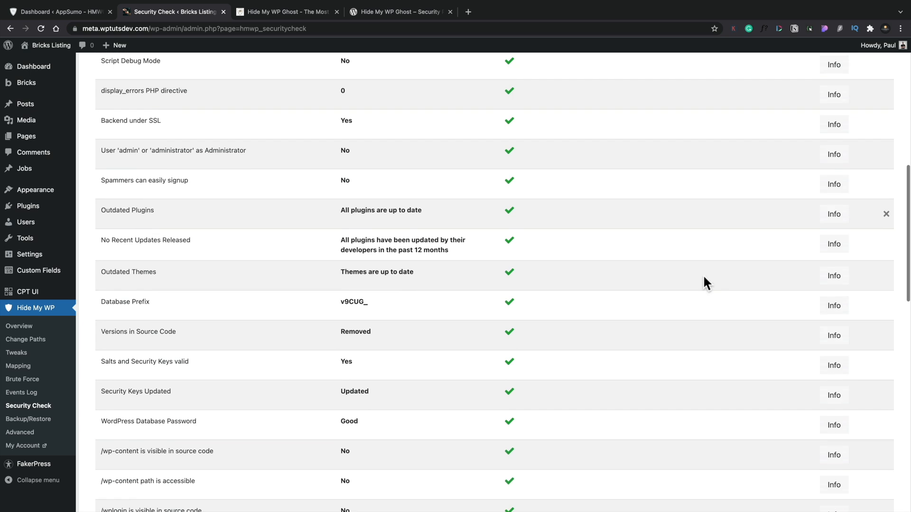
{"action": "scroll", "scroll_direction": "down", "scroll_amount": 3}
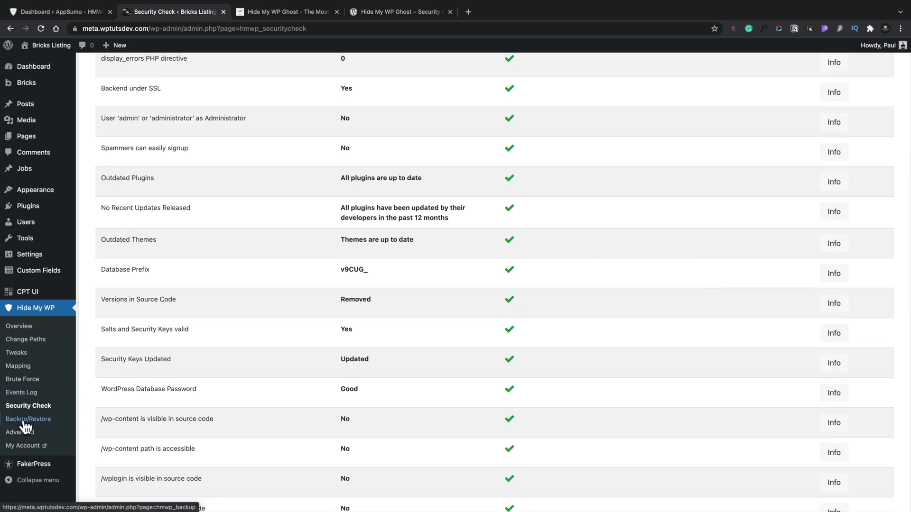
{"action": "left_click", "coordinate": [27, 419]}
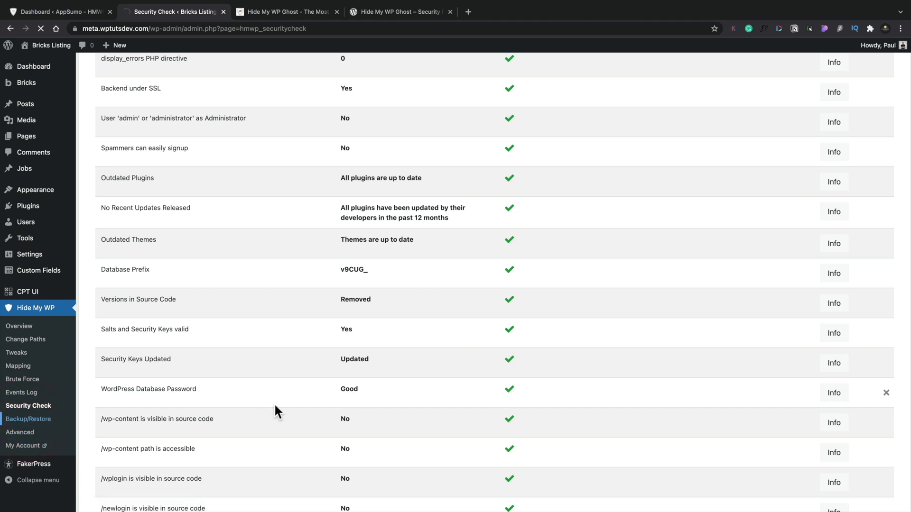
View the Backup/Restore Settings page, then go to the plugin's Advanced settings
{"action": "left_click", "coordinate": [29, 418]}
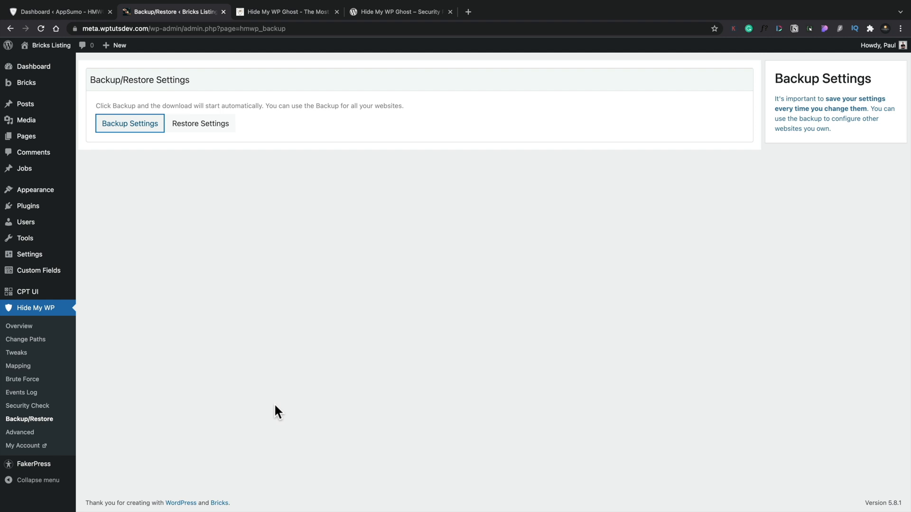
{"action": "left_click", "coordinate": [20, 432]}
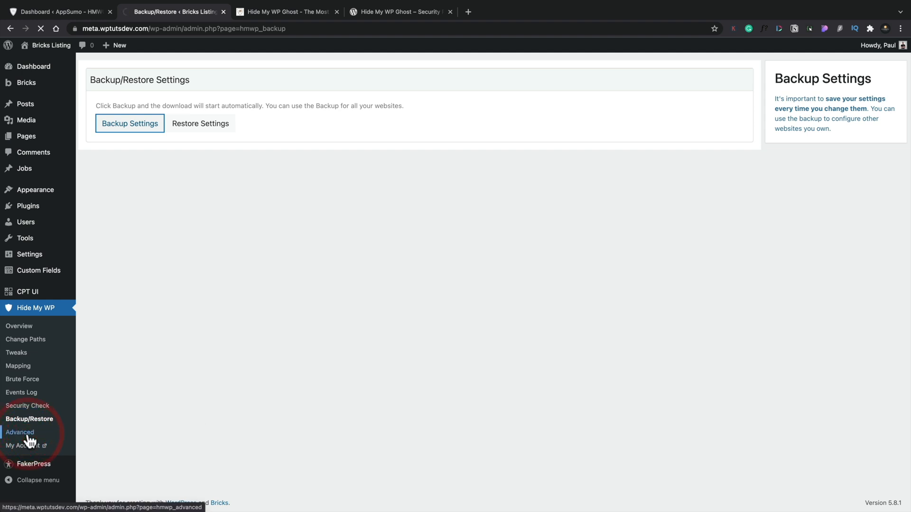
Review the Advanced rollback and compatibility settings, then the email notification settings
{"action": "left_click", "coordinate": [20, 433]}
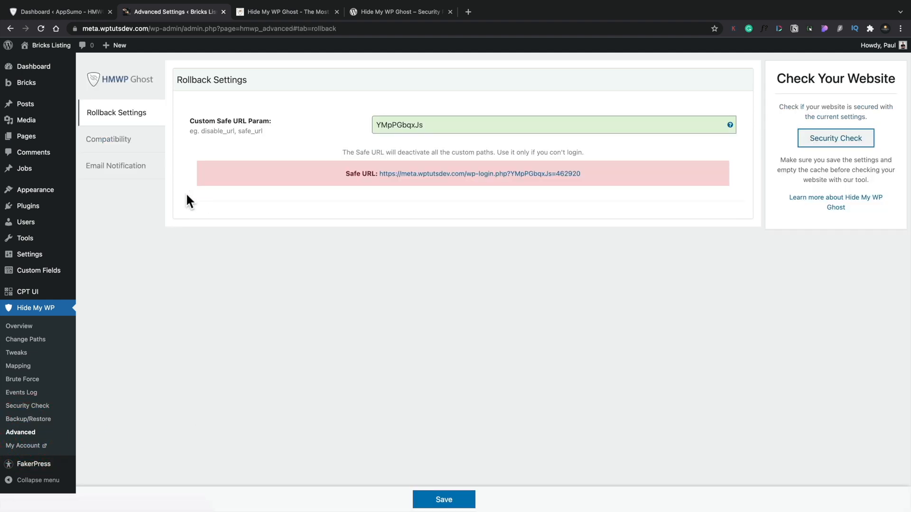
{"action": "mouse_move", "coordinate": [524, 185]}
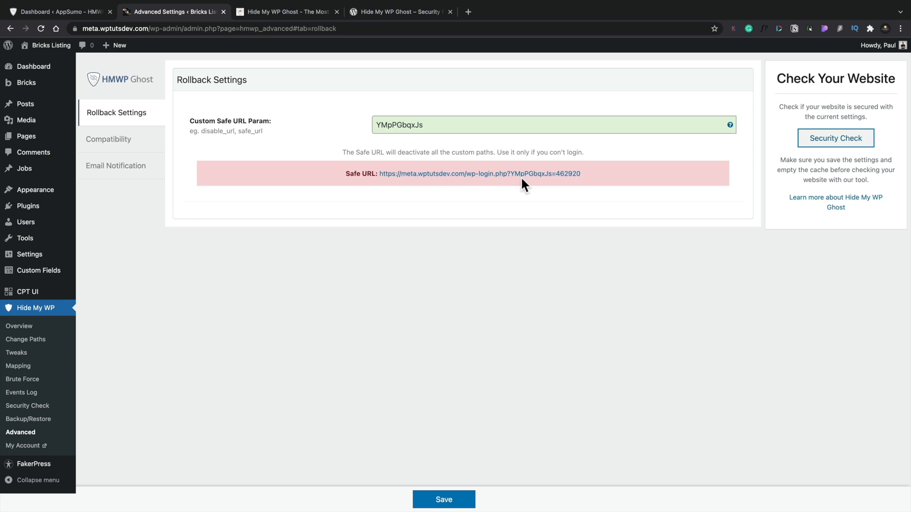
{"action": "mouse_move", "coordinate": [543, 186]}
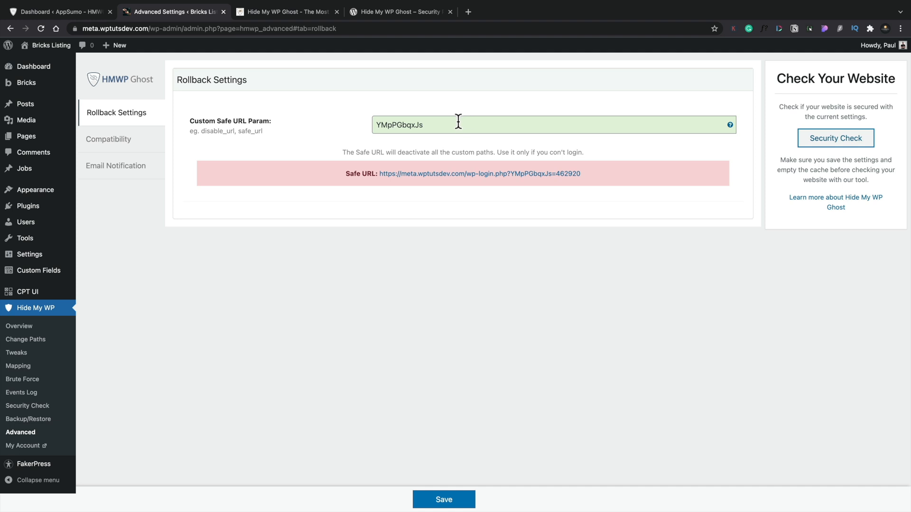
{"action": "mouse_move", "coordinate": [488, 186]}
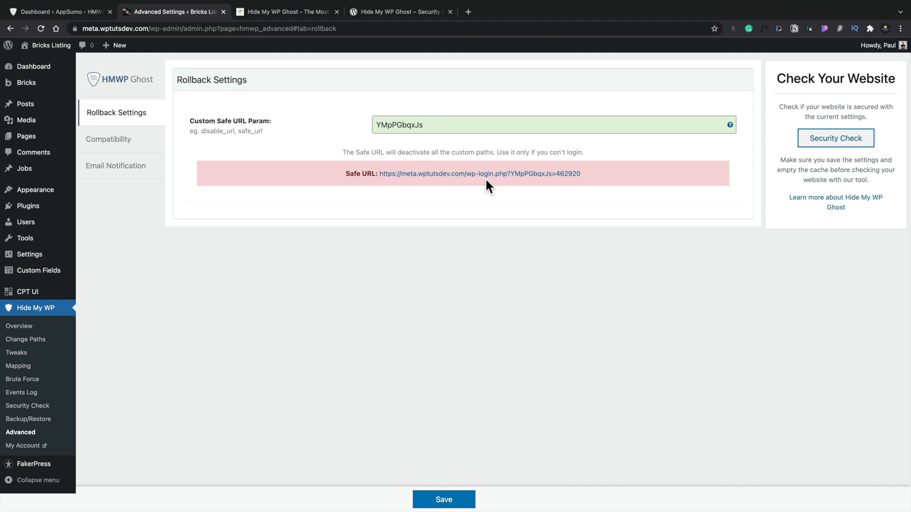
{"action": "mouse_move", "coordinate": [558, 180]}
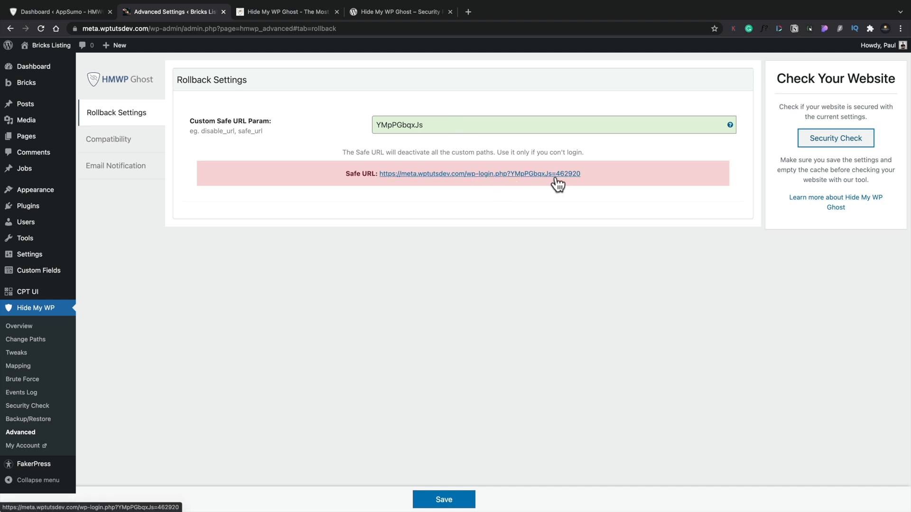
{"action": "mouse_move", "coordinate": [232, 236]}
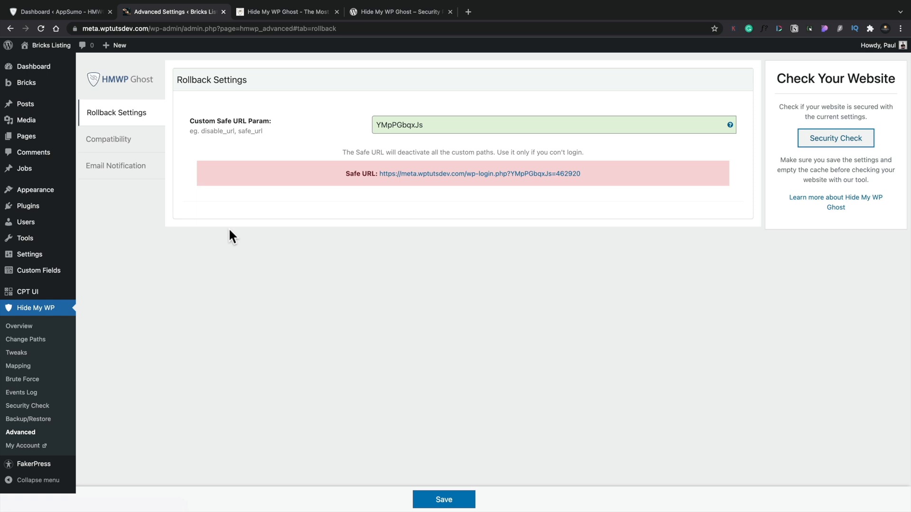
{"action": "left_click", "coordinate": [108, 139]}
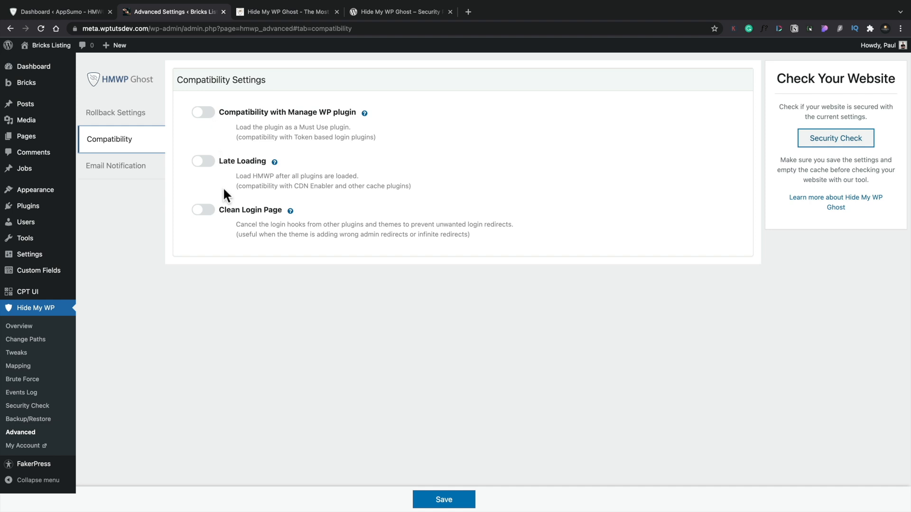
{"action": "left_click", "coordinate": [115, 165]}
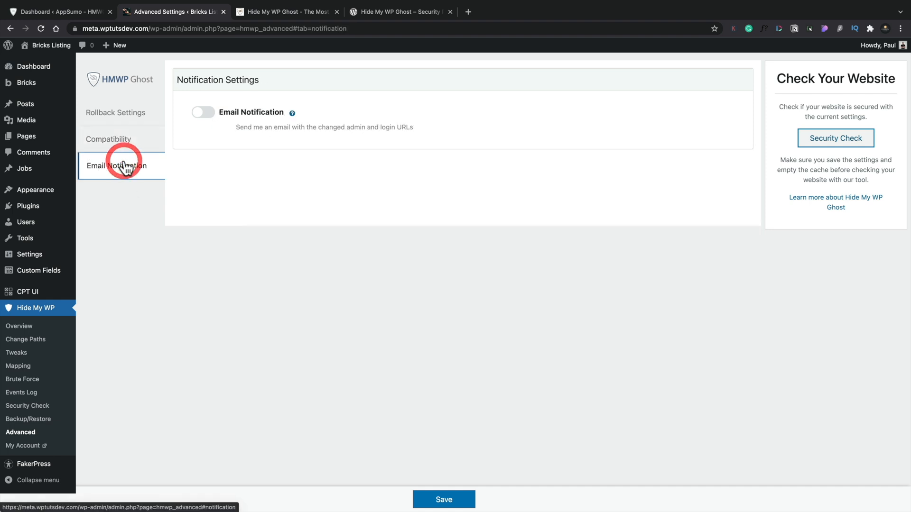
Enable email notifications about changed admin and login URLs, then head to Change Paths
{"action": "left_click", "coordinate": [202, 112]}
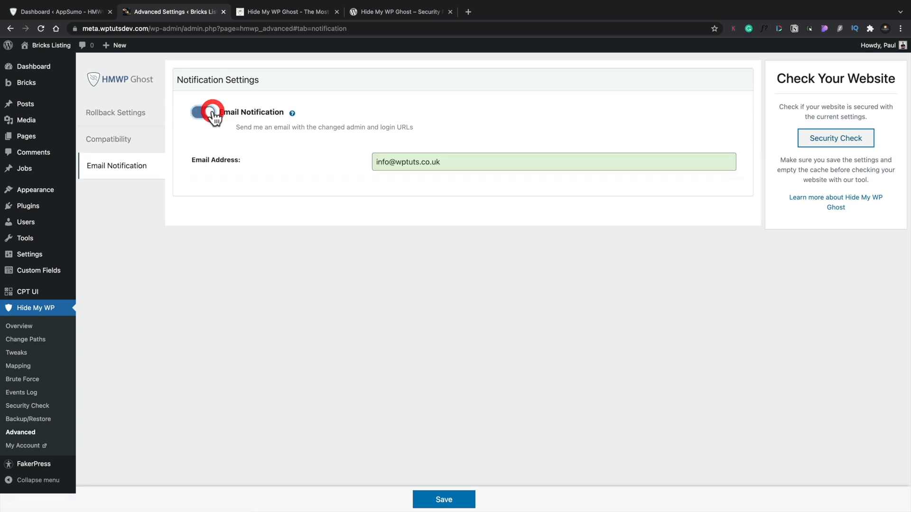
{"action": "left_click", "coordinate": [204, 112]}
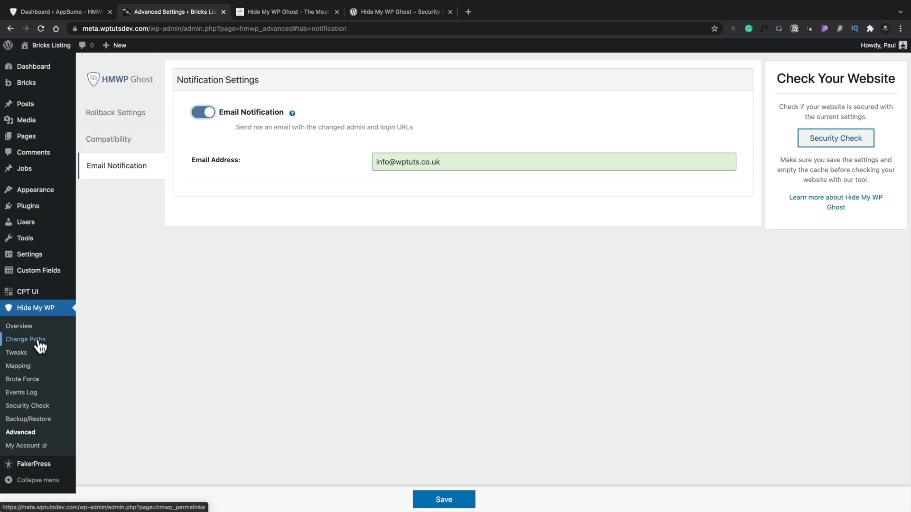
{"action": "left_click", "coordinate": [25, 340]}
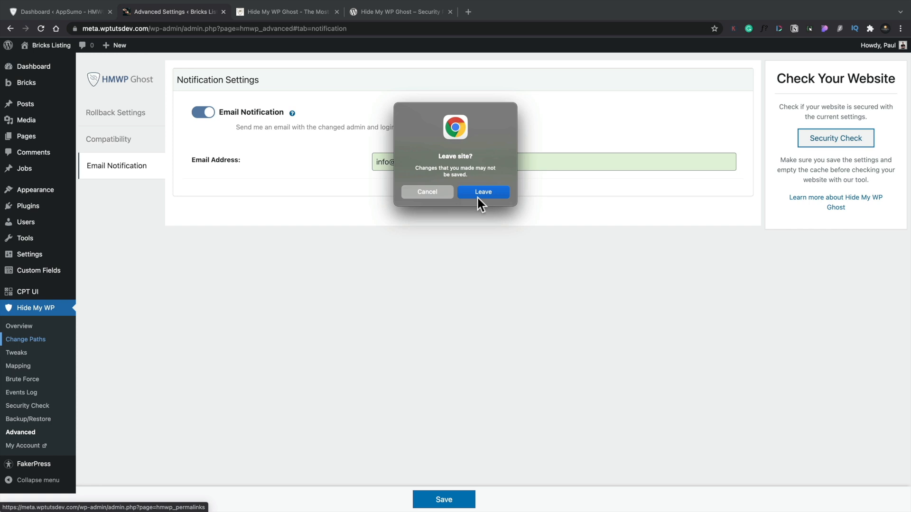
Leave Advanced settings and accept Ghost mode with its predefined hidden paths on Change Paths
{"action": "left_click", "coordinate": [483, 192]}
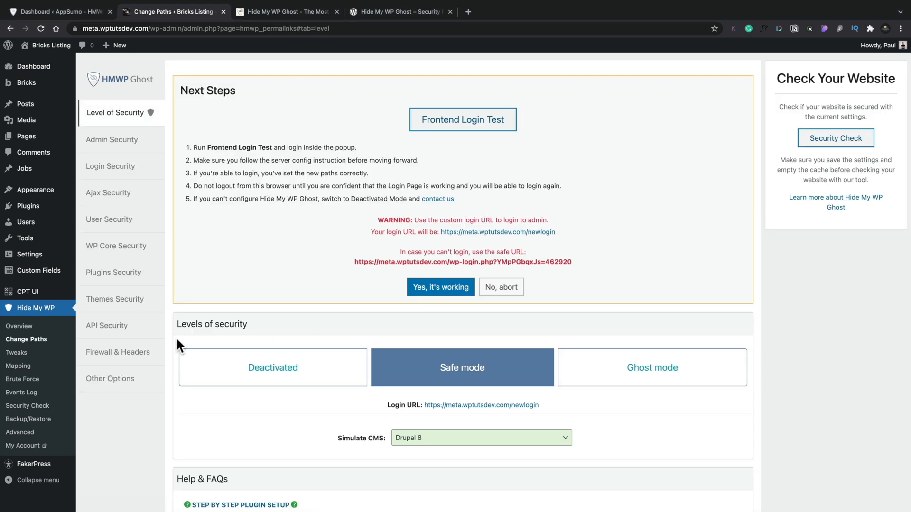
{"action": "mouse_move", "coordinate": [26, 405]}
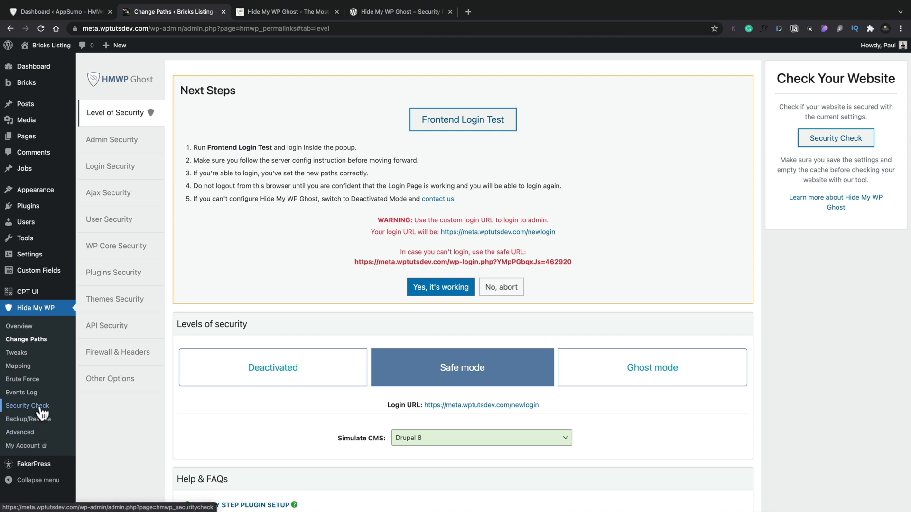
{"action": "scroll", "scroll_direction": "down", "scroll_amount": 3}
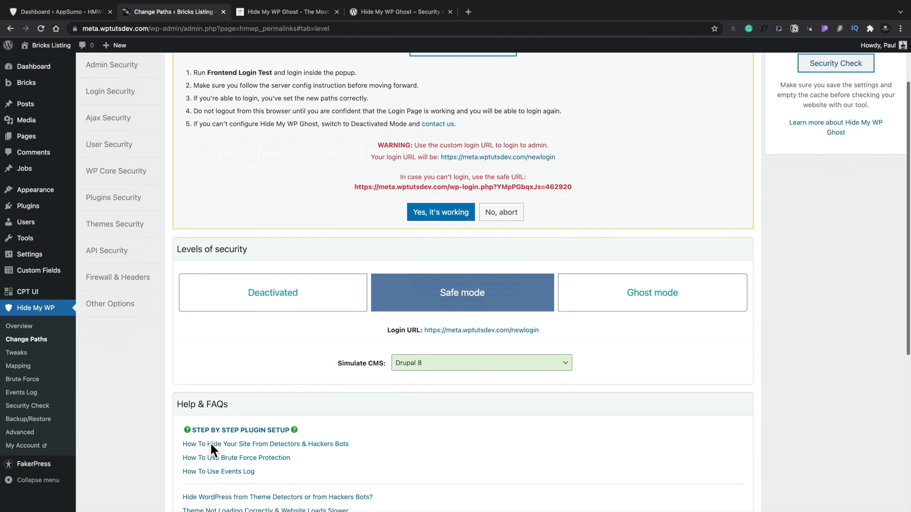
{"action": "left_click", "coordinate": [652, 292]}
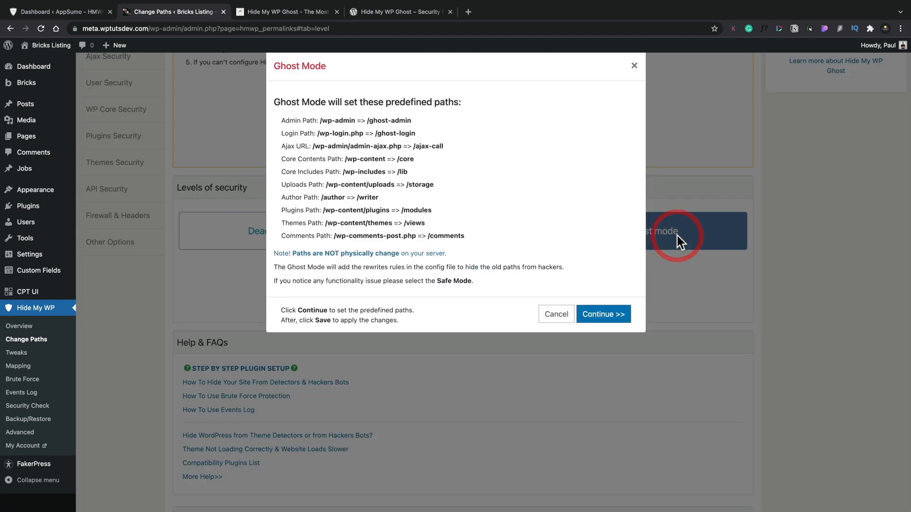
{"action": "mouse_move", "coordinate": [478, 279]}
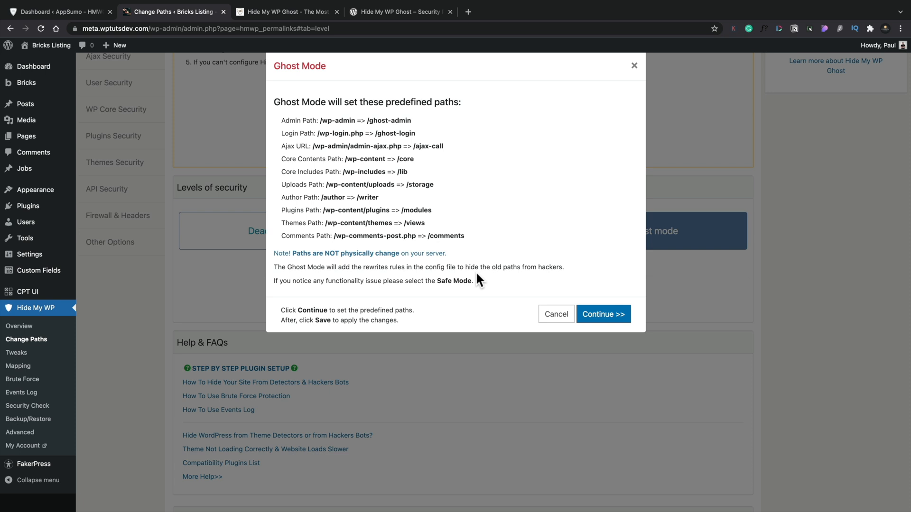
{"action": "mouse_move", "coordinate": [480, 287]}
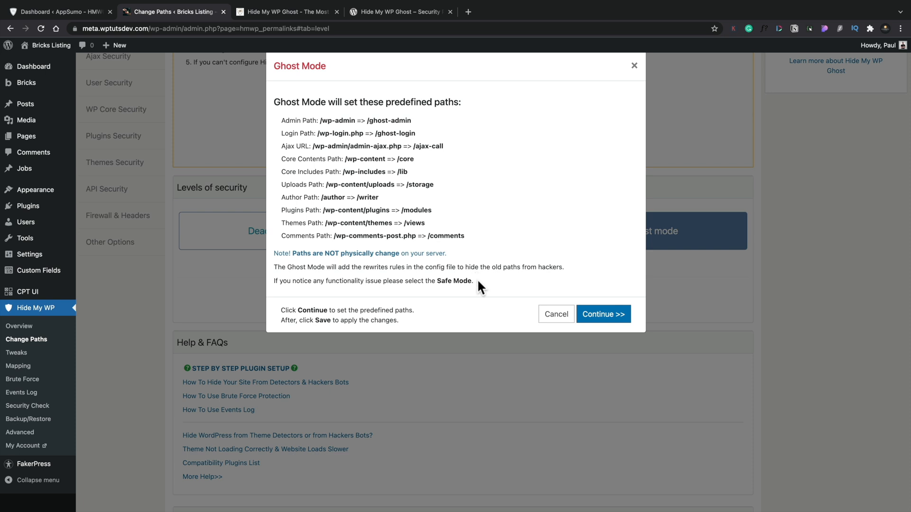
{"action": "mouse_move", "coordinate": [394, 150]}
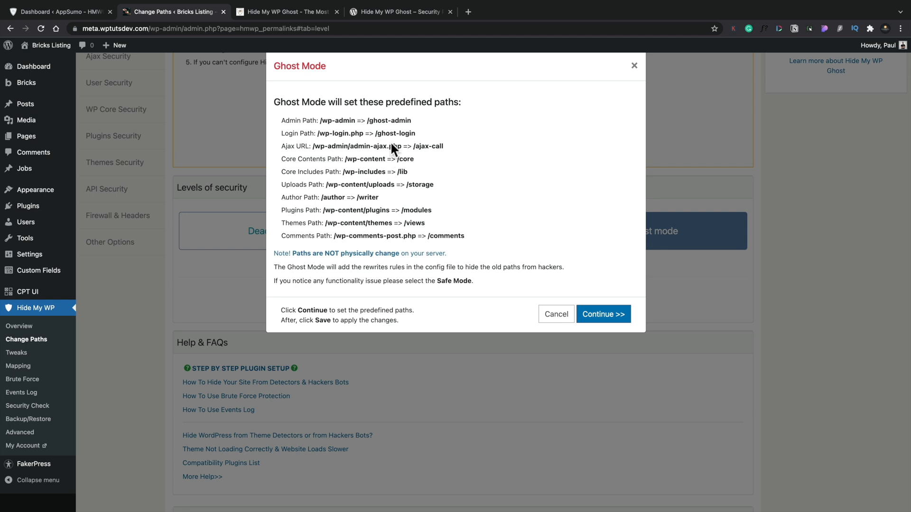
{"action": "mouse_move", "coordinate": [437, 260]}
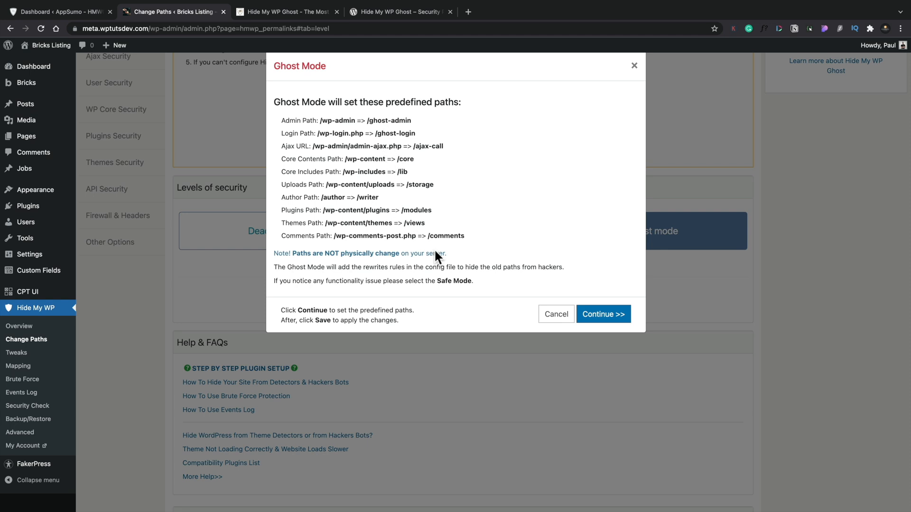
{"action": "left_click", "coordinate": [602, 314]}
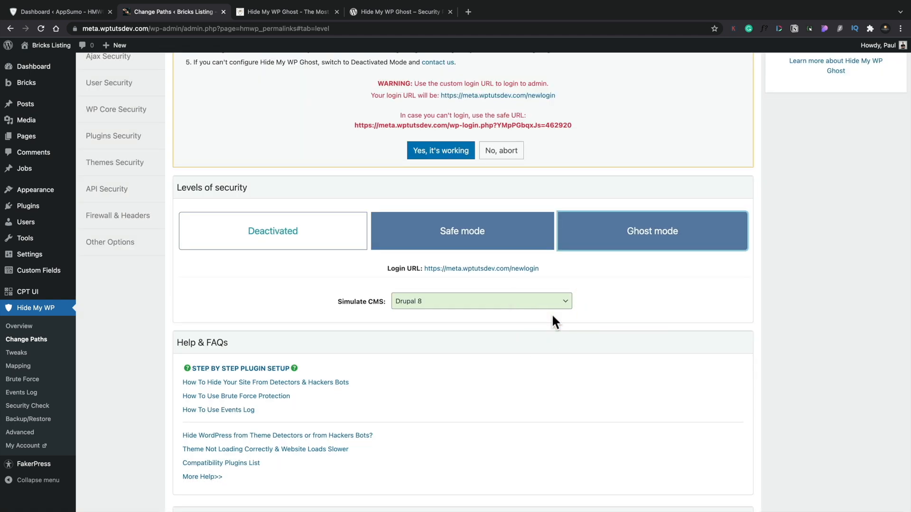
{"action": "mouse_move", "coordinate": [296, 11]}
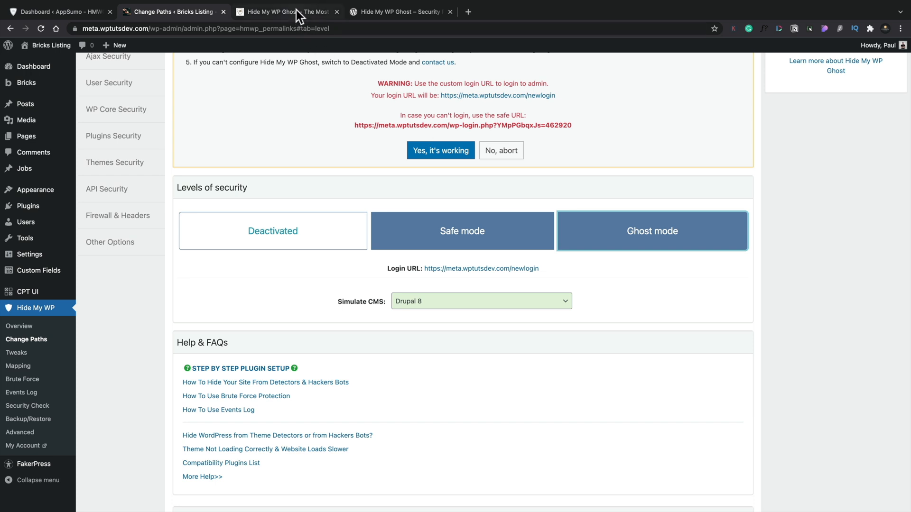
{"action": "left_click", "coordinate": [284, 11]}
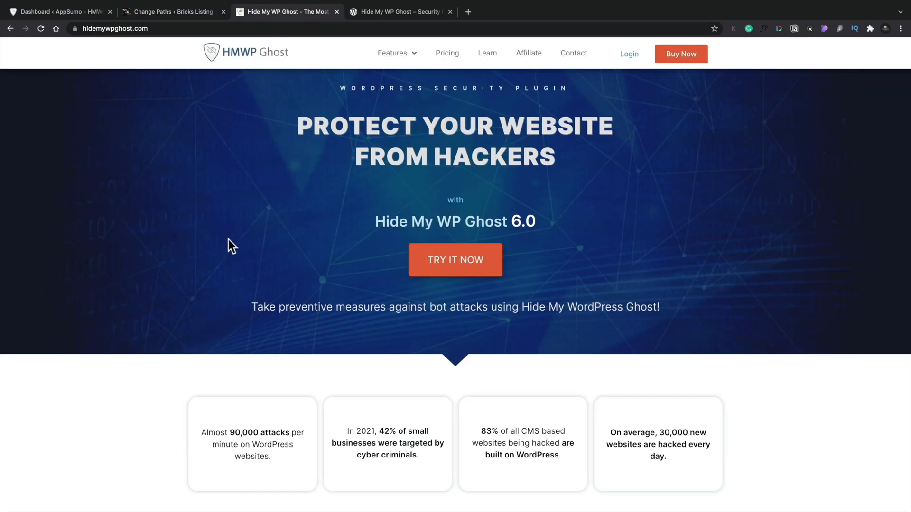
Review the four pricing plans ($29.99 to $640) and the Free-vs-PRO feature comparison
{"action": "left_click", "coordinate": [447, 53]}
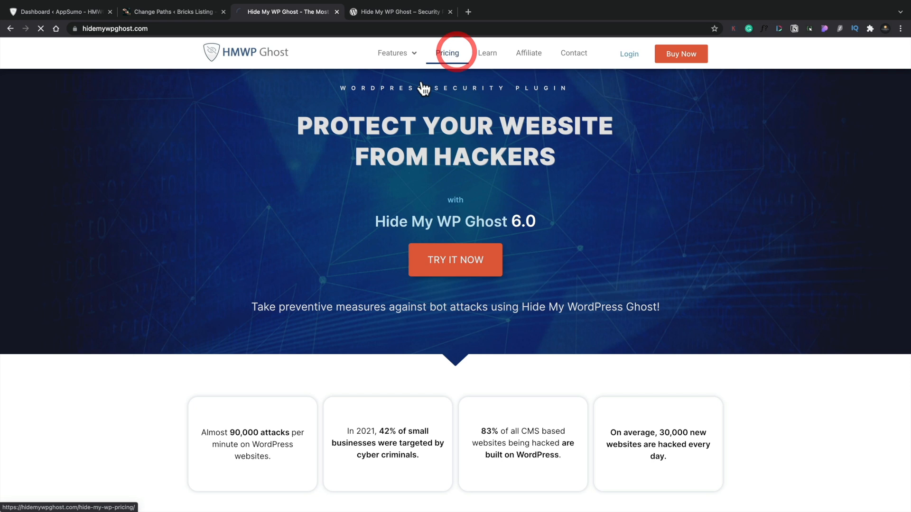
{"action": "left_click", "coordinate": [447, 53]}
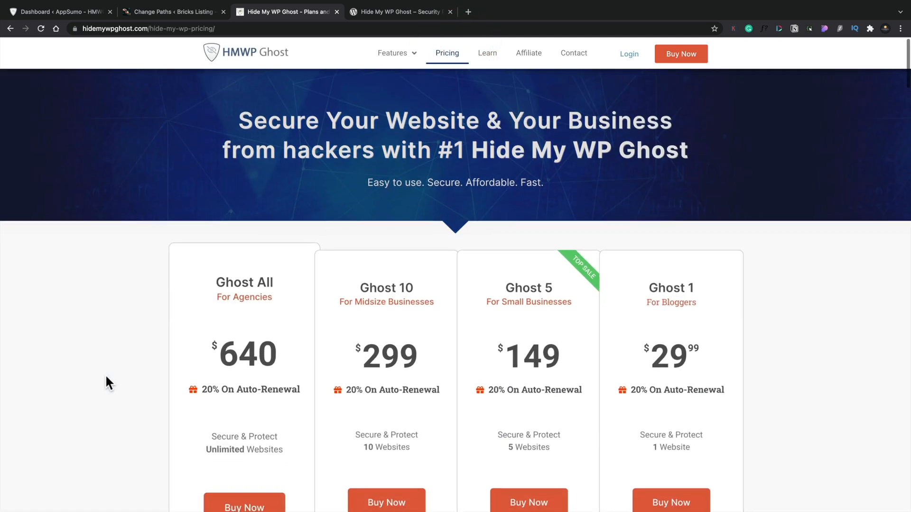
{"action": "scroll", "scroll_direction": "down", "scroll_amount": 3}
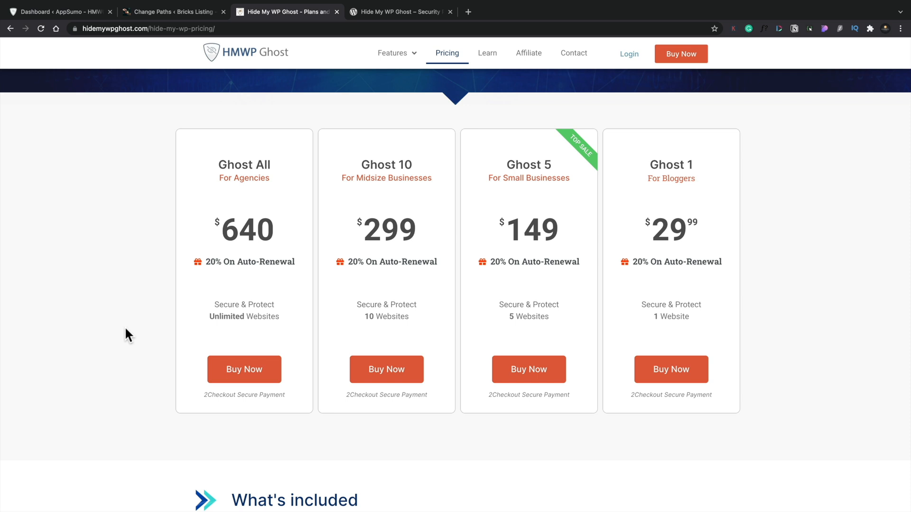
{"action": "mouse_move", "coordinate": [219, 255]}
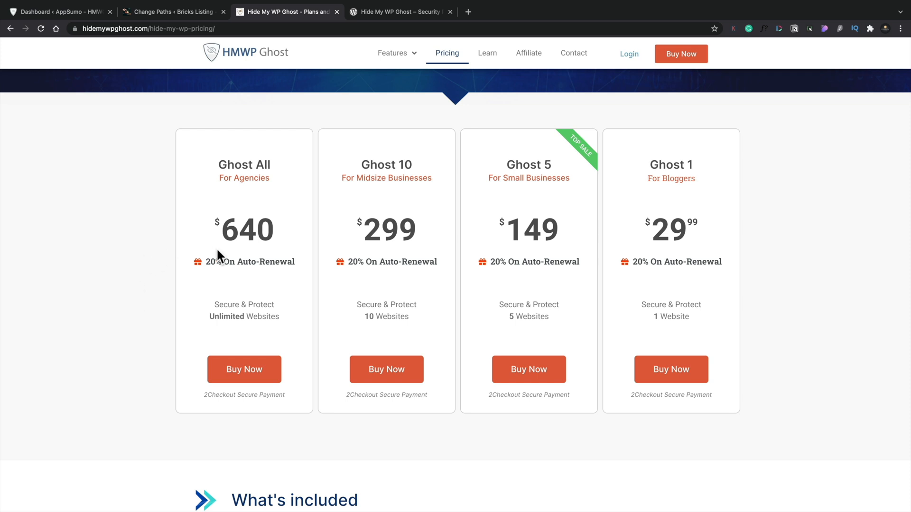
{"action": "scroll", "scroll_direction": "down", "scroll_amount": 3}
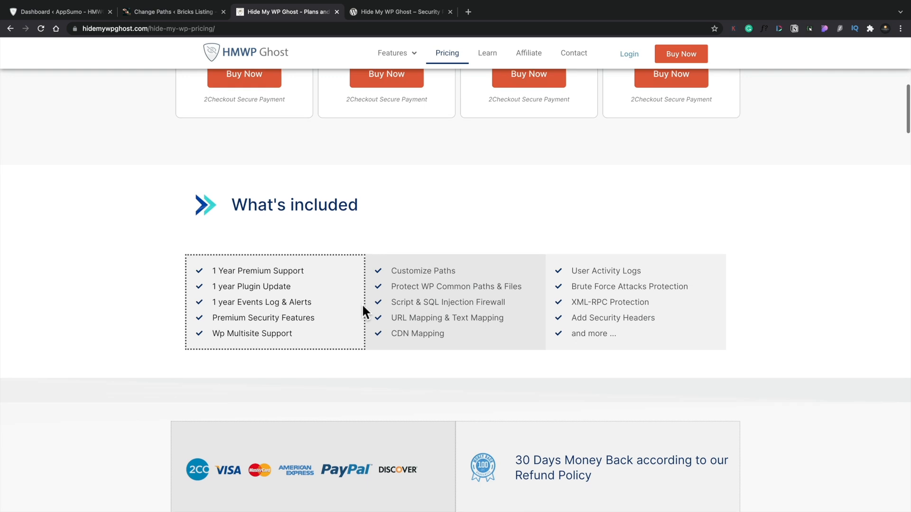
{"action": "scroll", "scroll_direction": "down", "scroll_amount": 3}
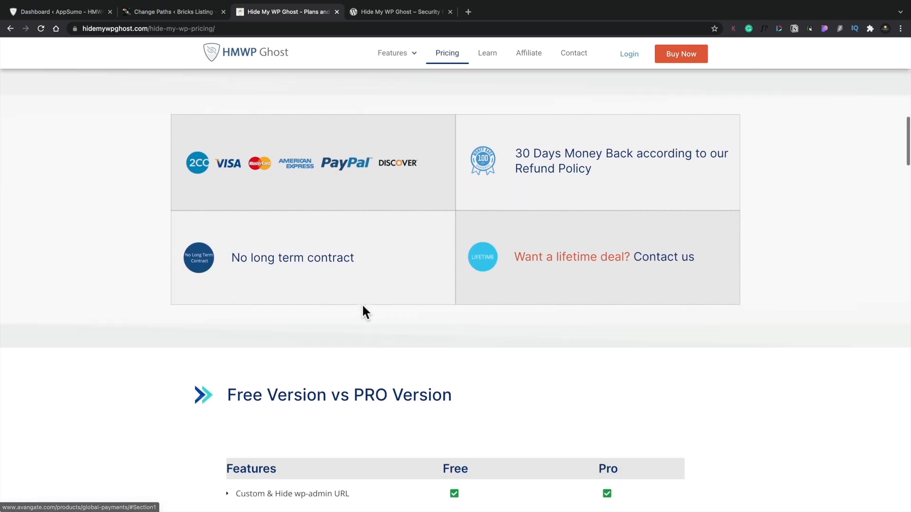
{"action": "scroll", "scroll_direction": "down", "scroll_amount": 3}
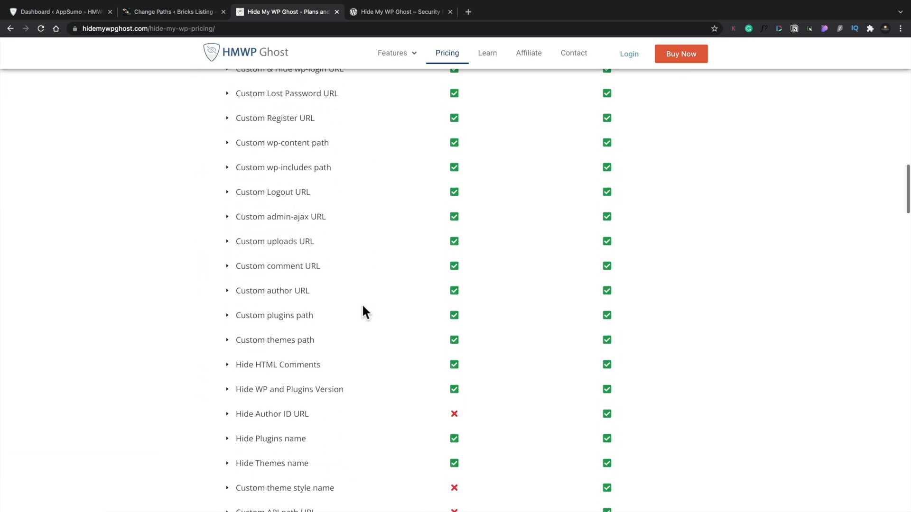
{"action": "scroll", "scroll_direction": "down", "scroll_amount": 3}
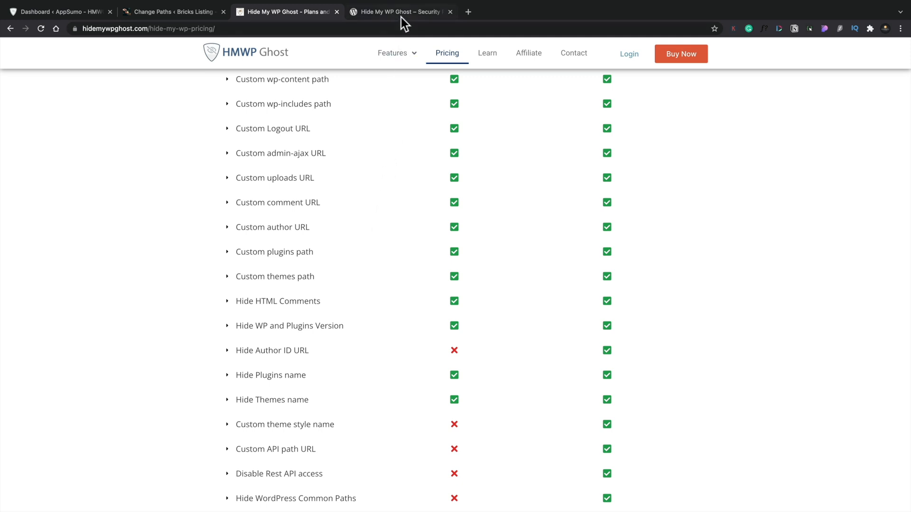
{"action": "mouse_move", "coordinate": [400, 11]}
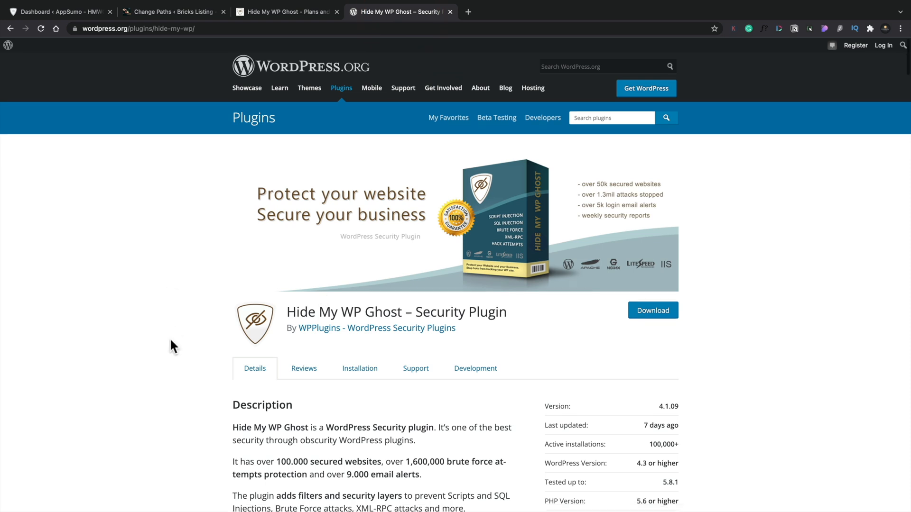
Scroll the WordPress.org listing past Details, Ratings and Support (100,000+ installs)
{"action": "scroll", "scroll_direction": "down", "scroll_amount": 3}
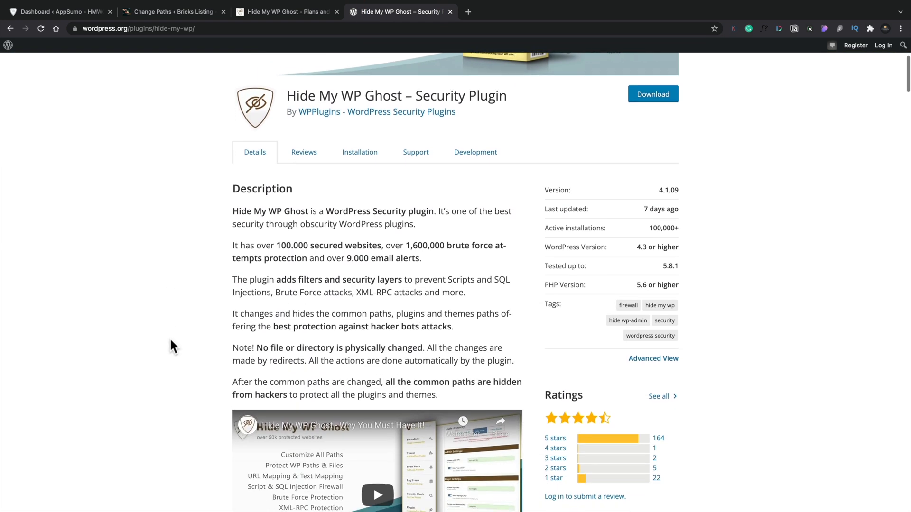
{"action": "scroll", "scroll_direction": "down", "scroll_amount": 3}
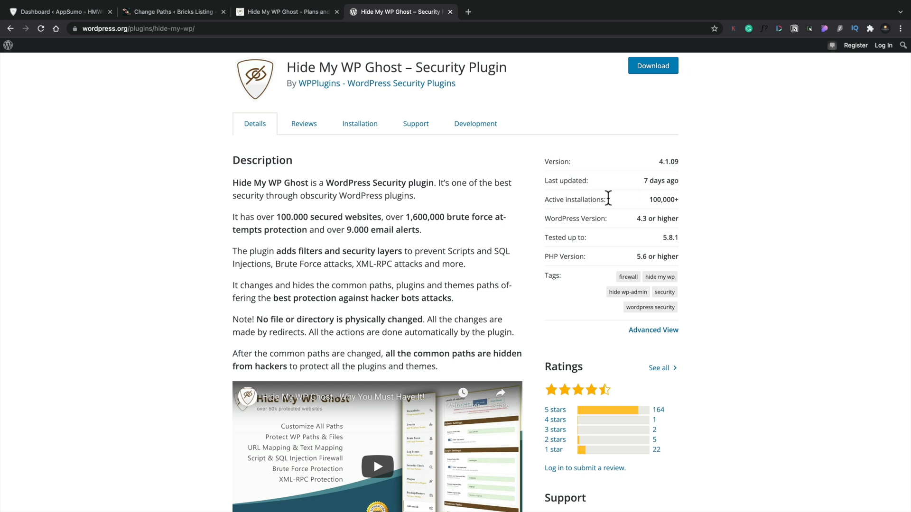
{"action": "mouse_move", "coordinate": [615, 206]}
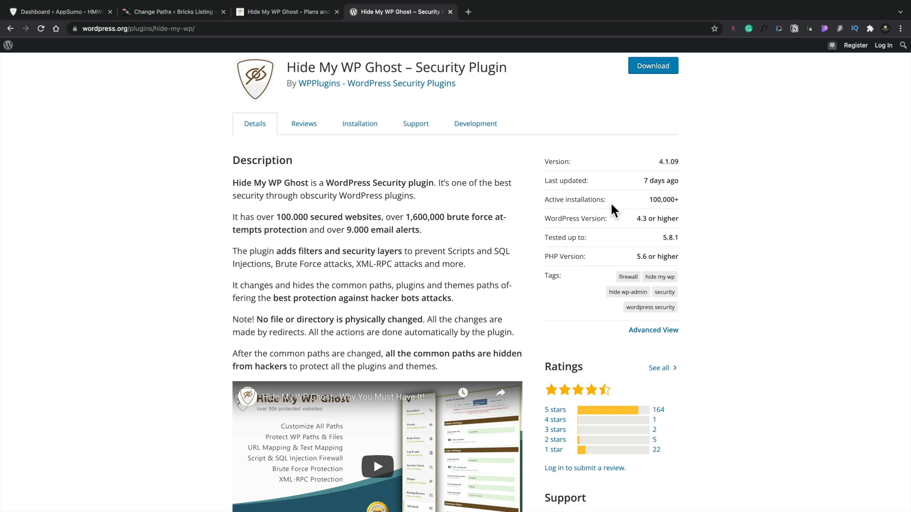
{"action": "mouse_move", "coordinate": [608, 268]}
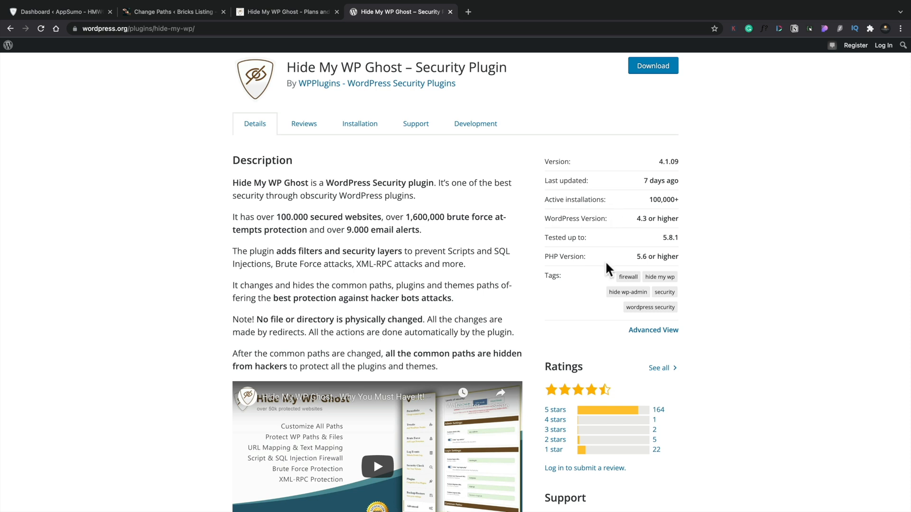
{"action": "scroll", "scroll_direction": "down", "scroll_amount": 3}
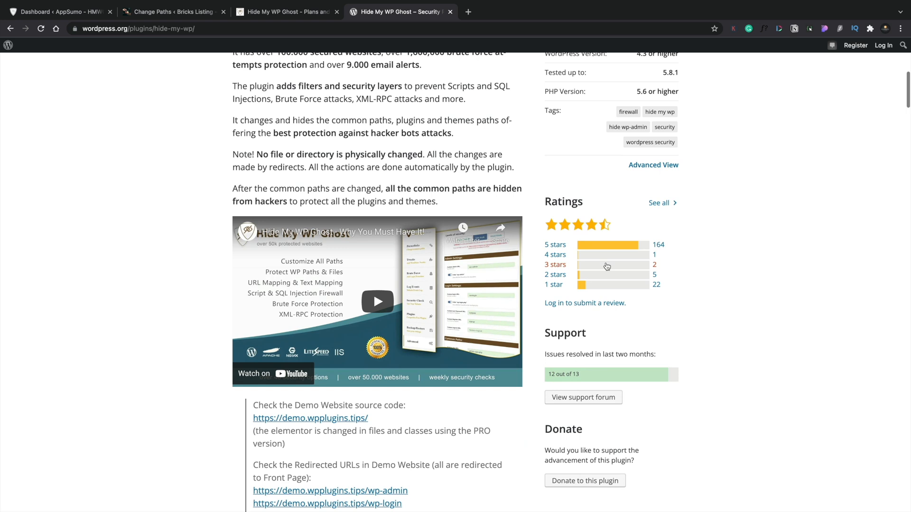
{"action": "scroll", "scroll_direction": "down", "scroll_amount": 3}
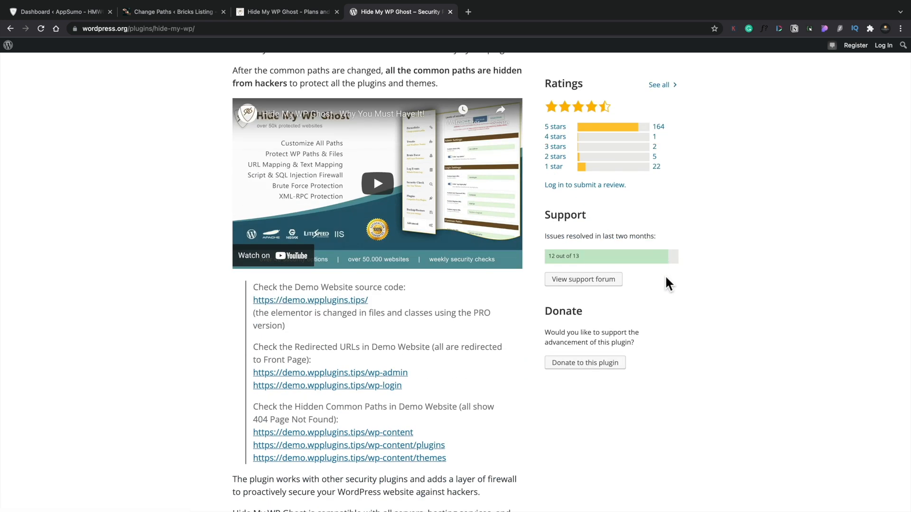
{"action": "mouse_move", "coordinate": [552, 239]}
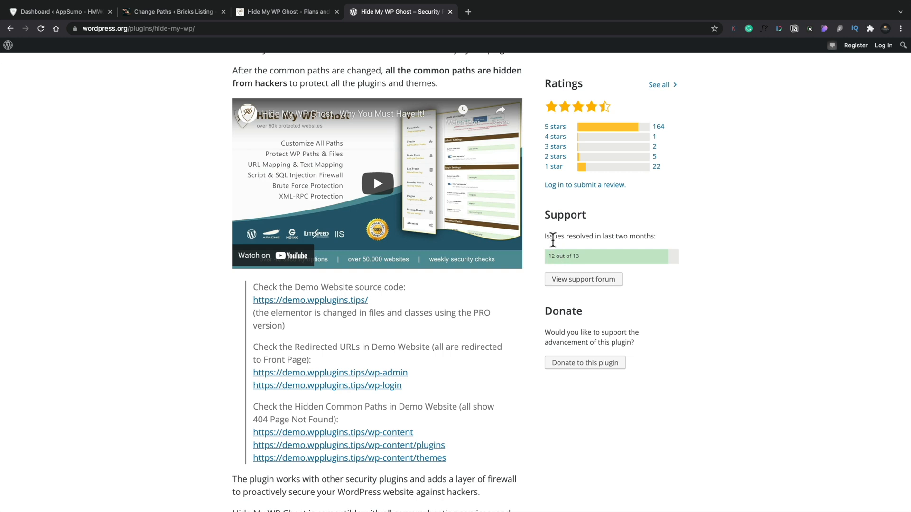
{"action": "mouse_move", "coordinate": [564, 255]}
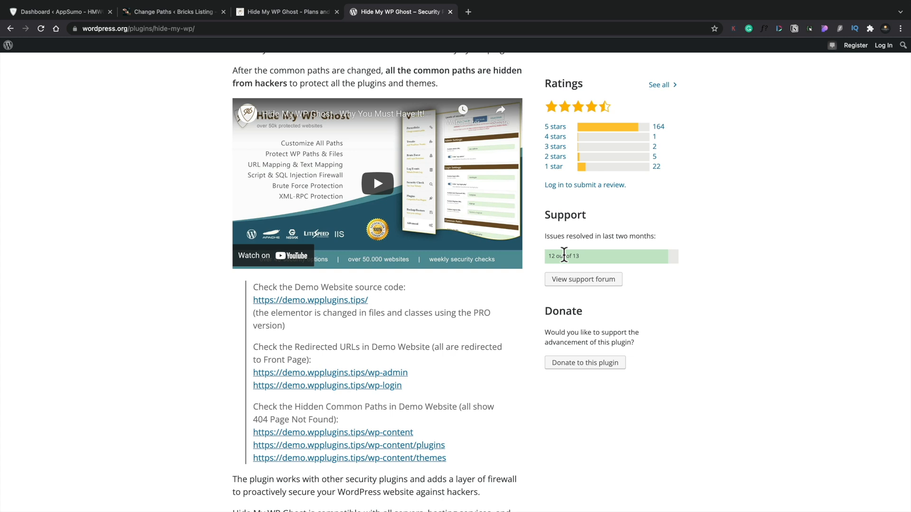
{"action": "scroll", "scroll_direction": "down", "scroll_amount": 3}
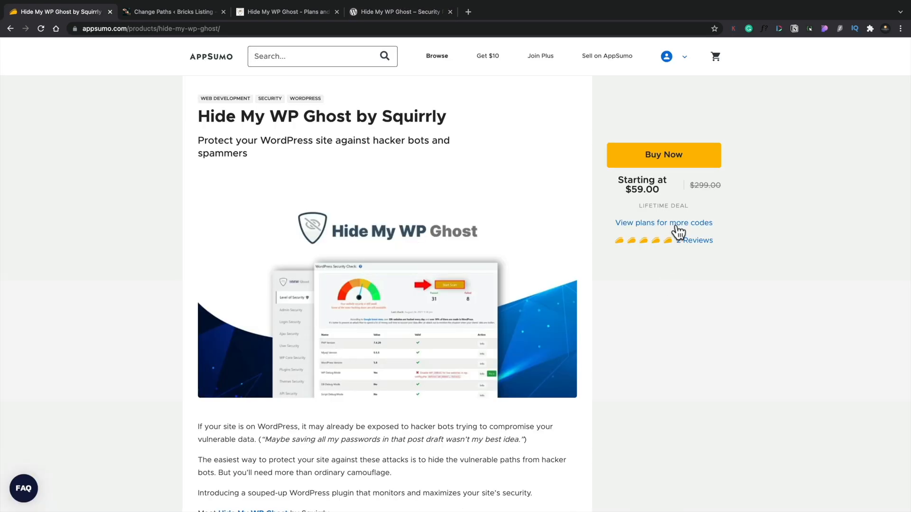
Show the deal's code tiers and scroll to the founder's pinned post and reviews
{"action": "left_click", "coordinate": [663, 222]}
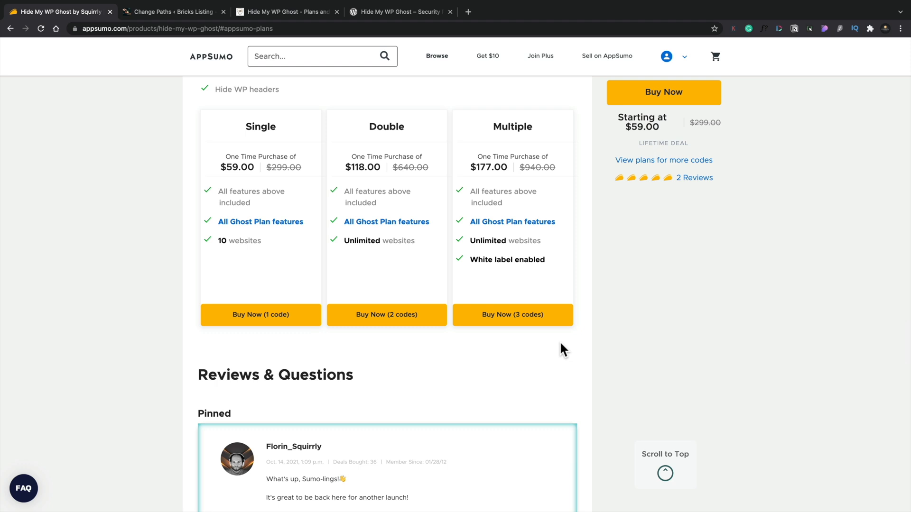
{"action": "scroll", "scroll_direction": "down", "scroll_amount": 3}
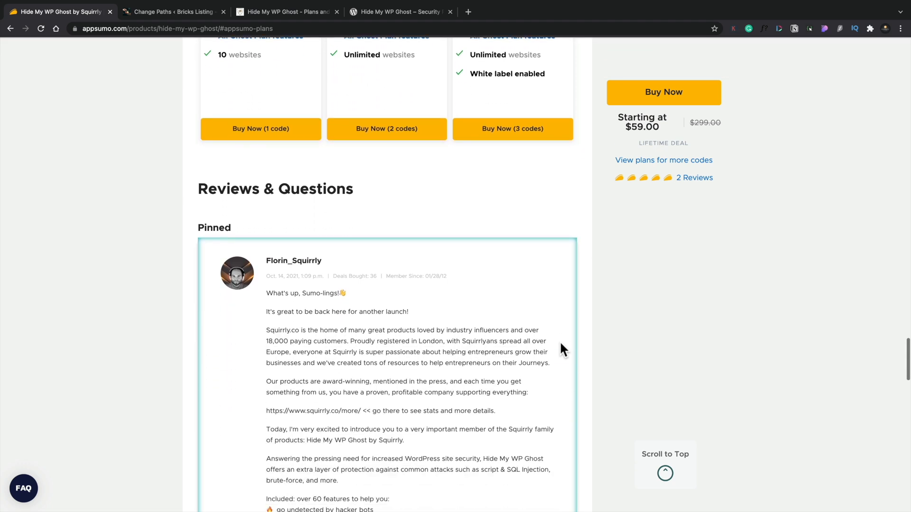
{"action": "scroll", "scroll_direction": "down", "scroll_amount": 3}
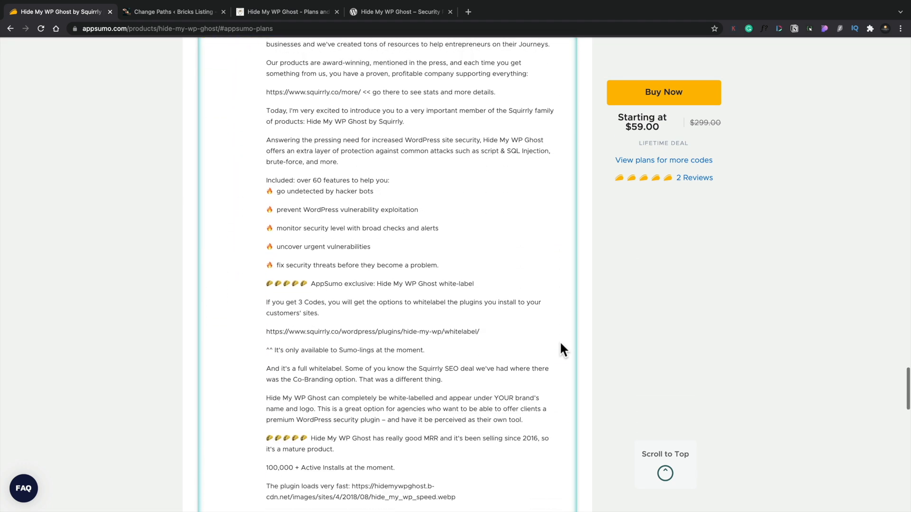
{"action": "scroll", "scroll_direction": "down", "scroll_amount": 3}
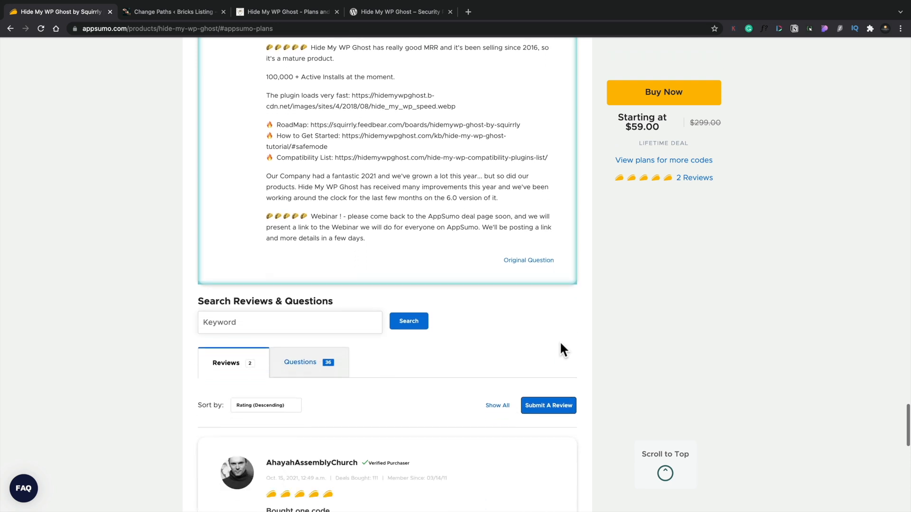
{"action": "scroll", "scroll_direction": "down", "scroll_amount": 3}
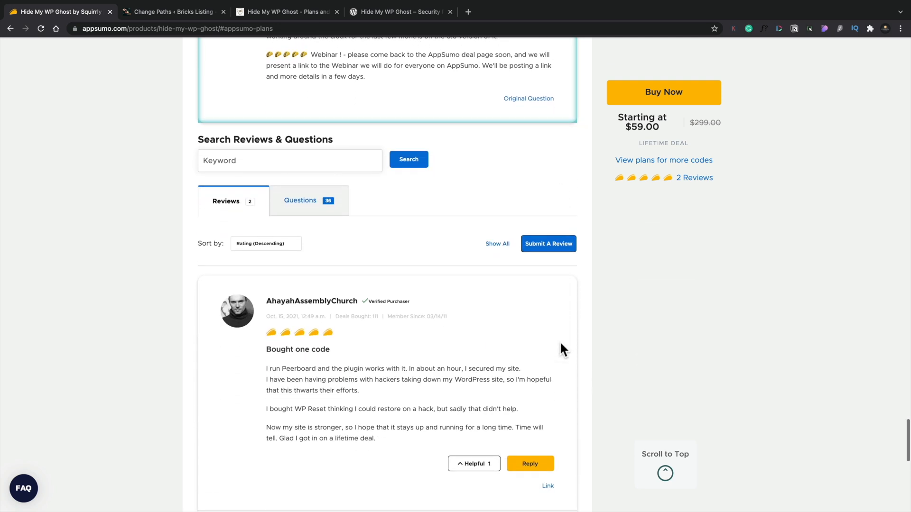